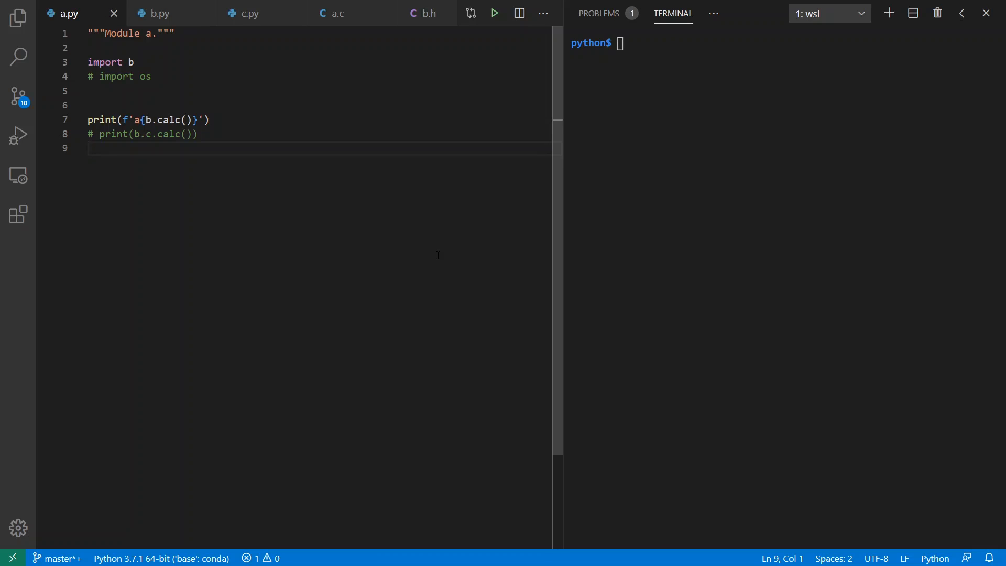
# Review a.py, then b.py, then c.py with its calc function returning 'c'
pyautogui.click(88, 147)
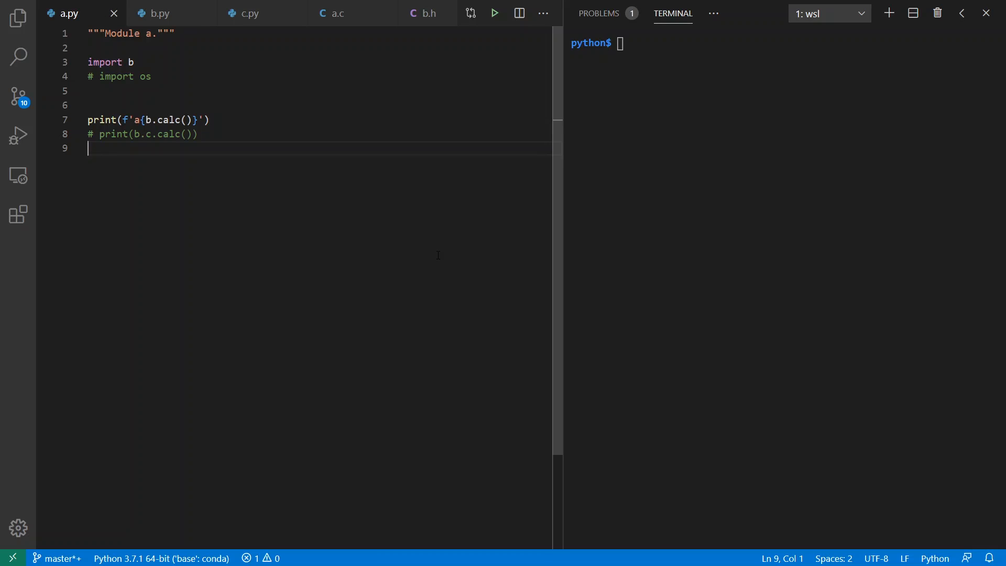
pyautogui.moveTo(170, 272)
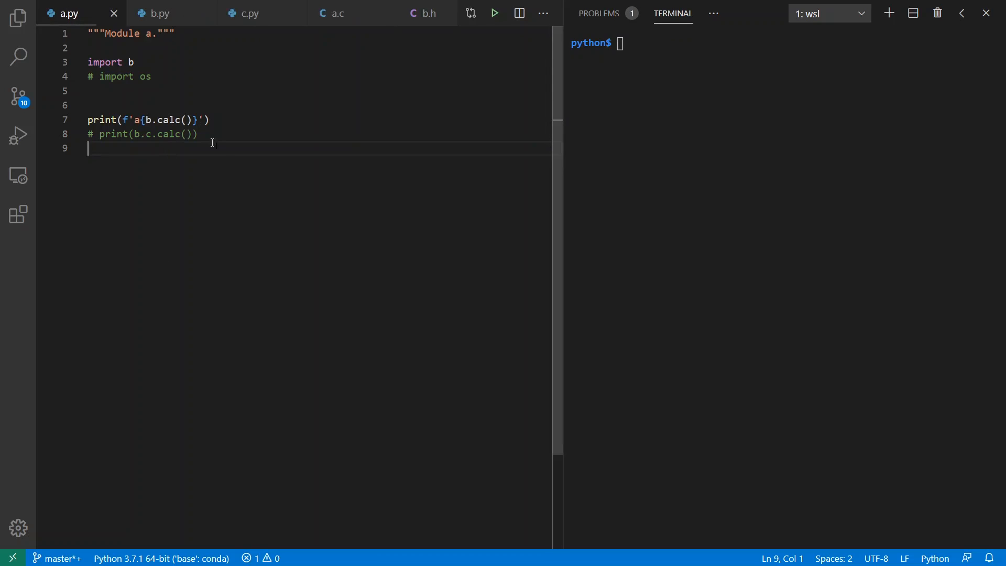
pyautogui.moveTo(248, 13)
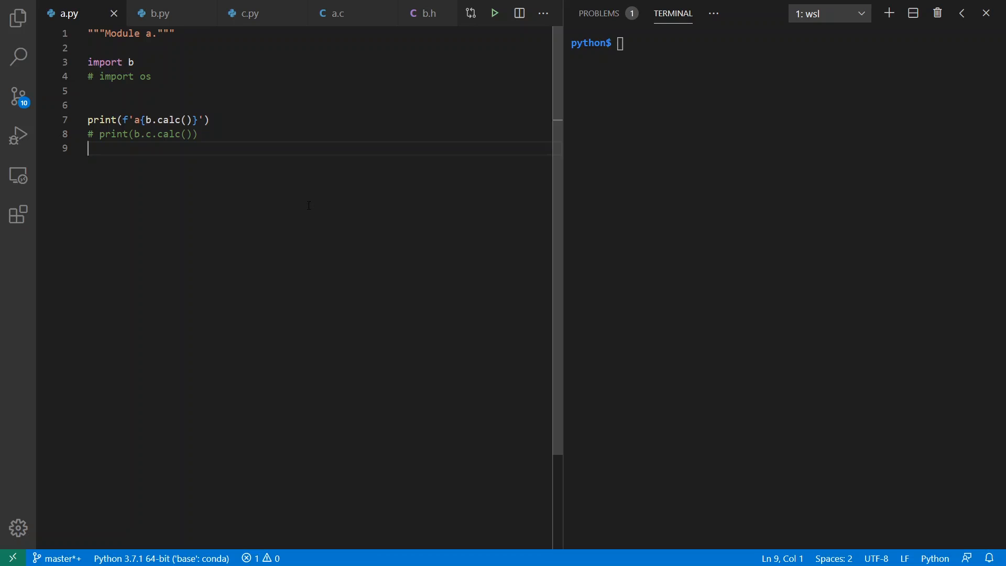
pyautogui.moveTo(133, 120)
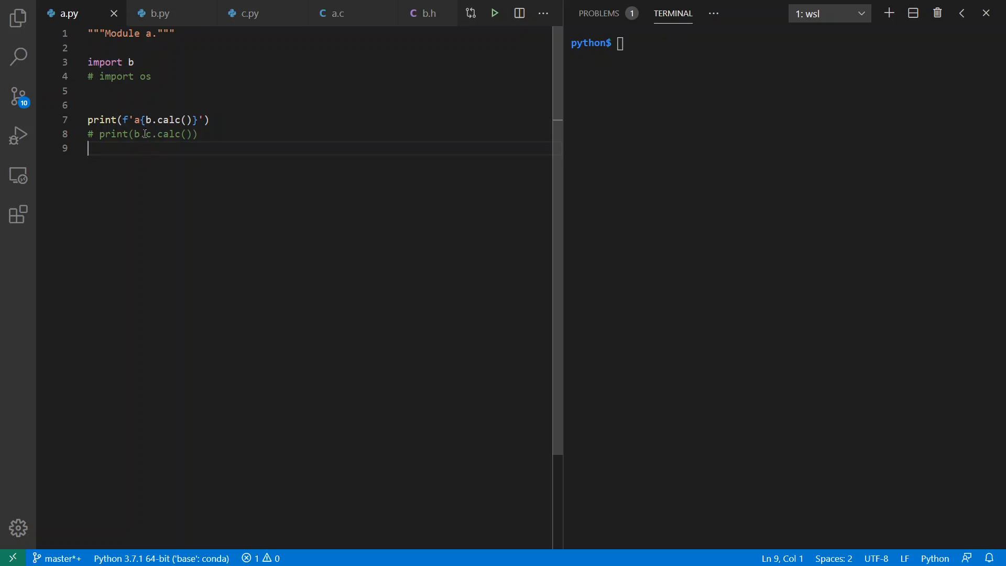
pyautogui.moveTo(135, 120)
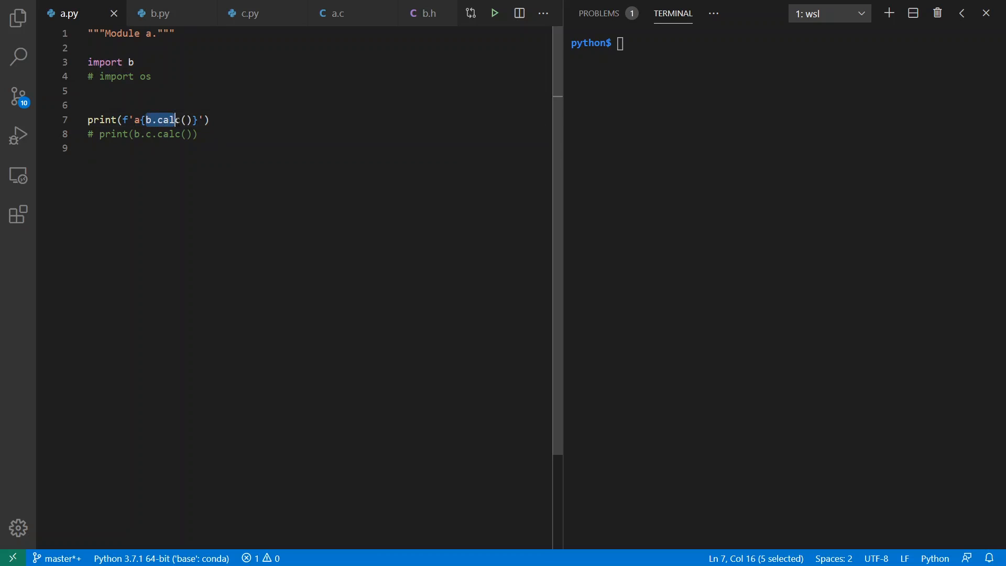
pyautogui.click(158, 13)
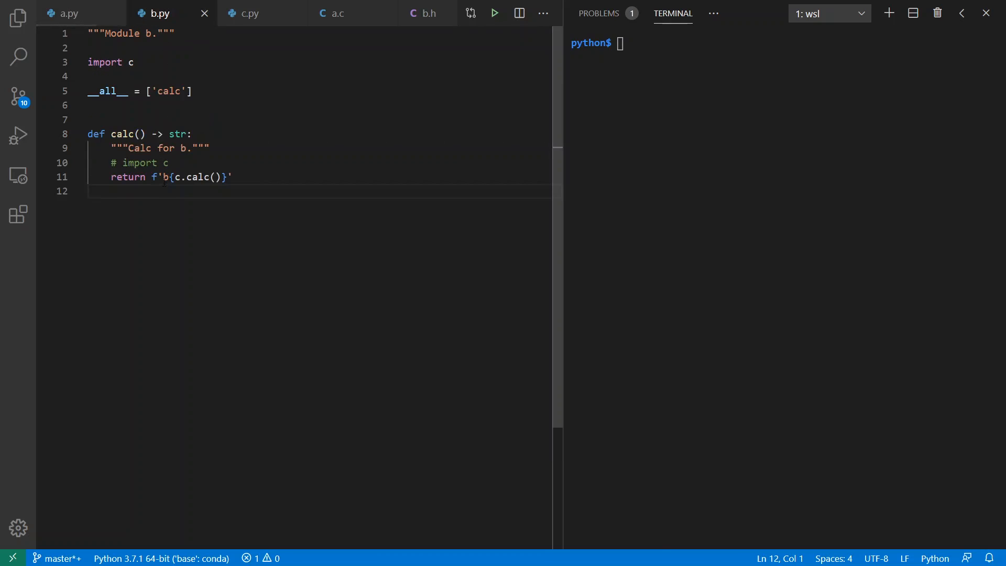
pyautogui.doubleClick(166, 177)
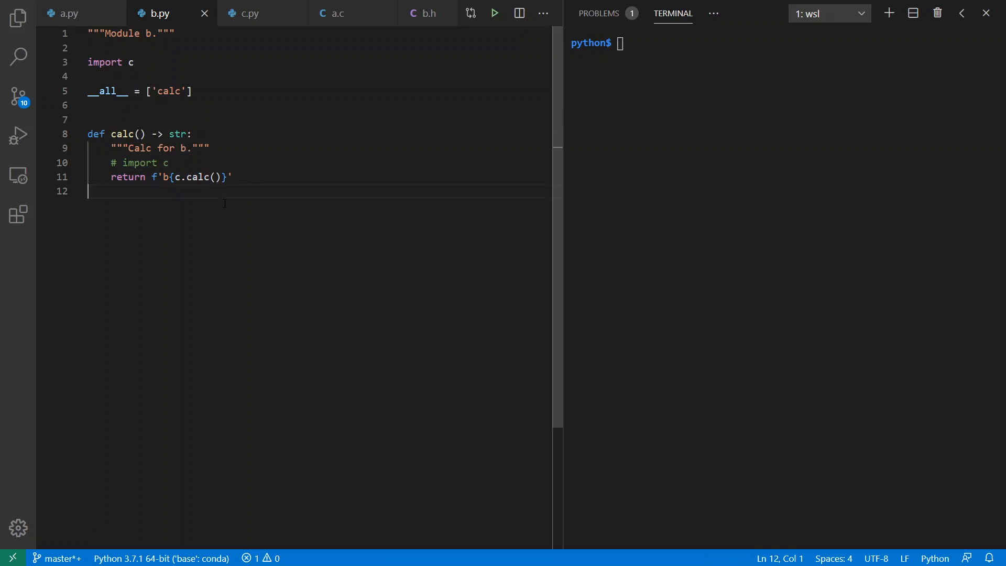
pyautogui.click(249, 13)
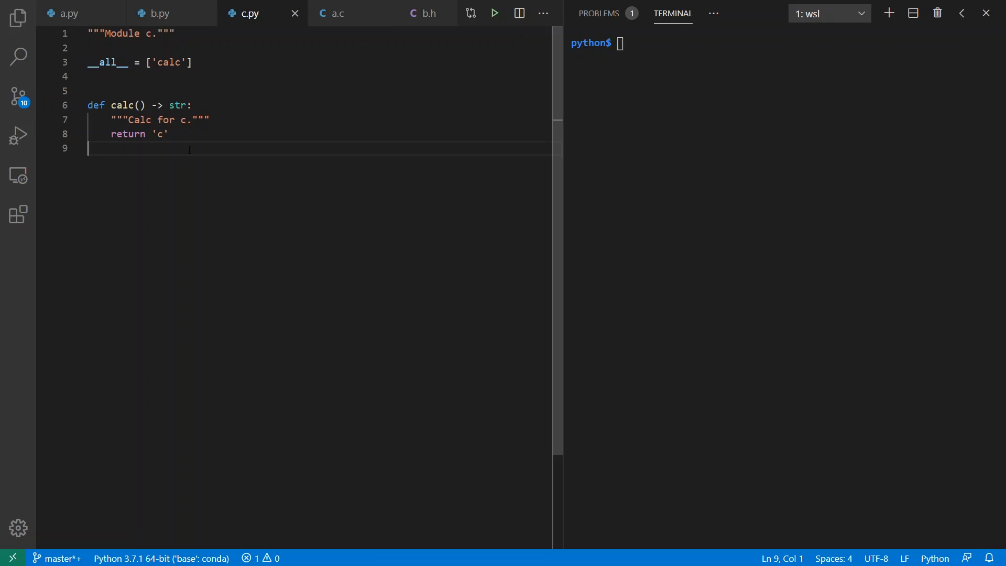
# Run python a.py in the terminal, printing 'abc'
pyautogui.click(67, 12)
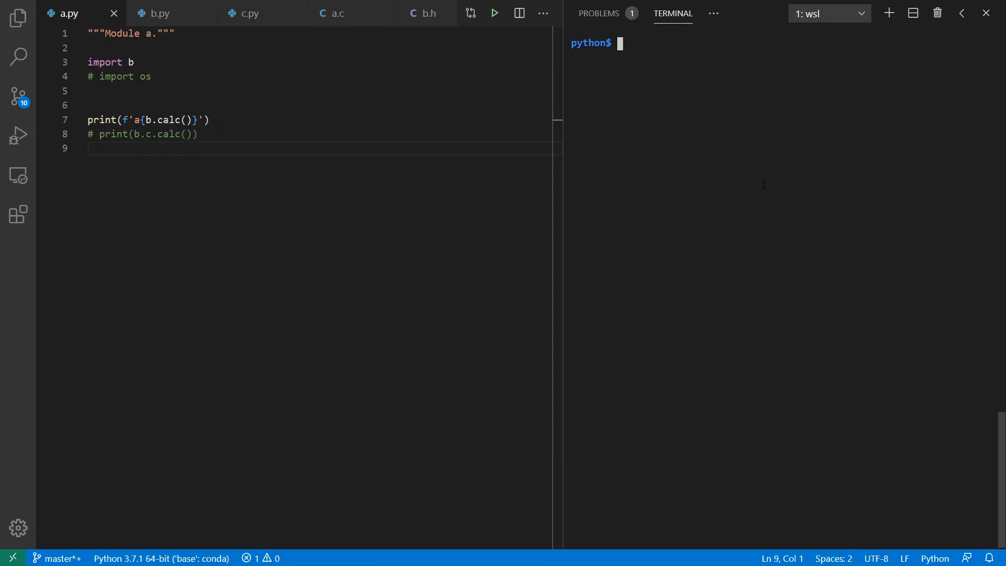
pyautogui.write('pytho')
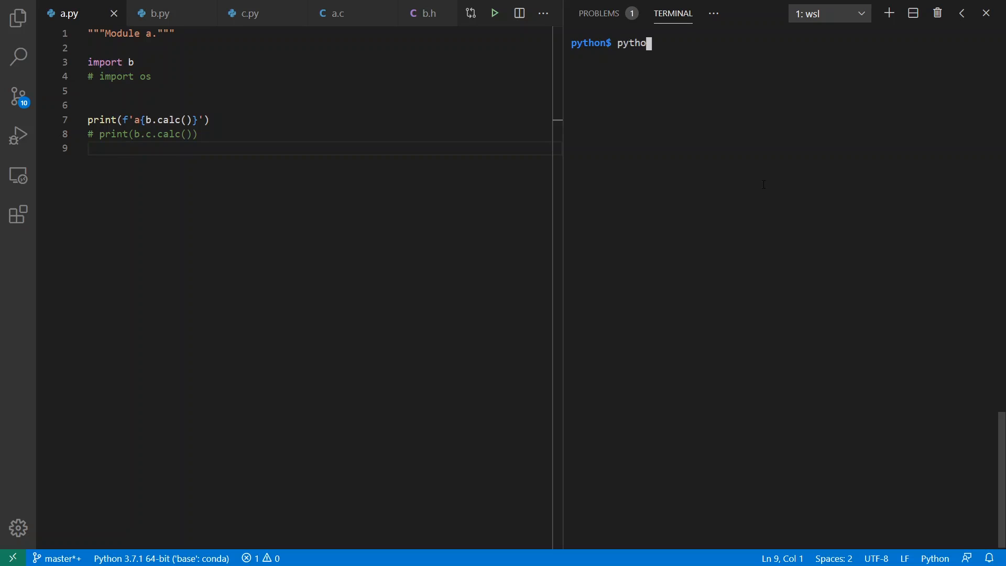
pyautogui.press('Return')
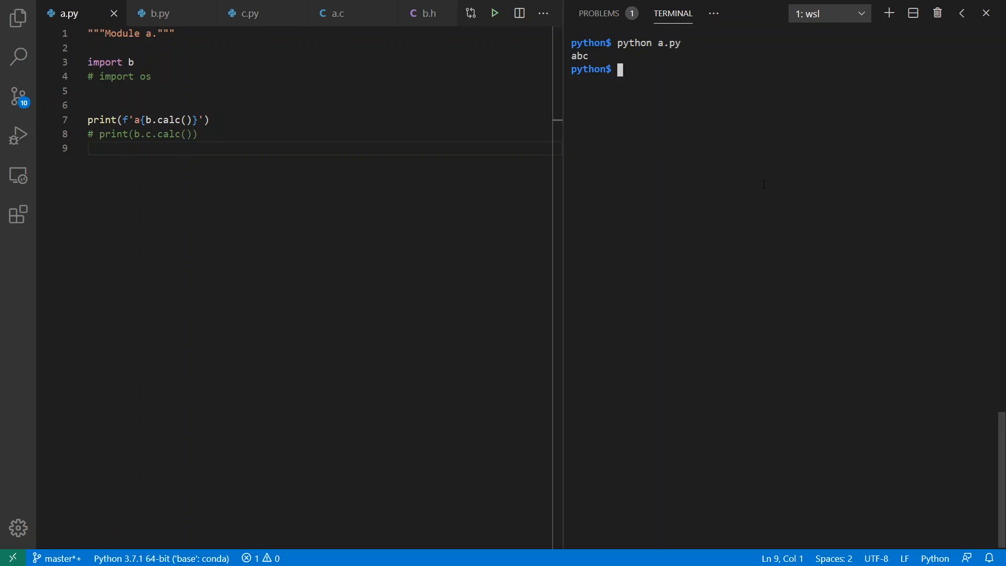
pyautogui.click(88, 148)
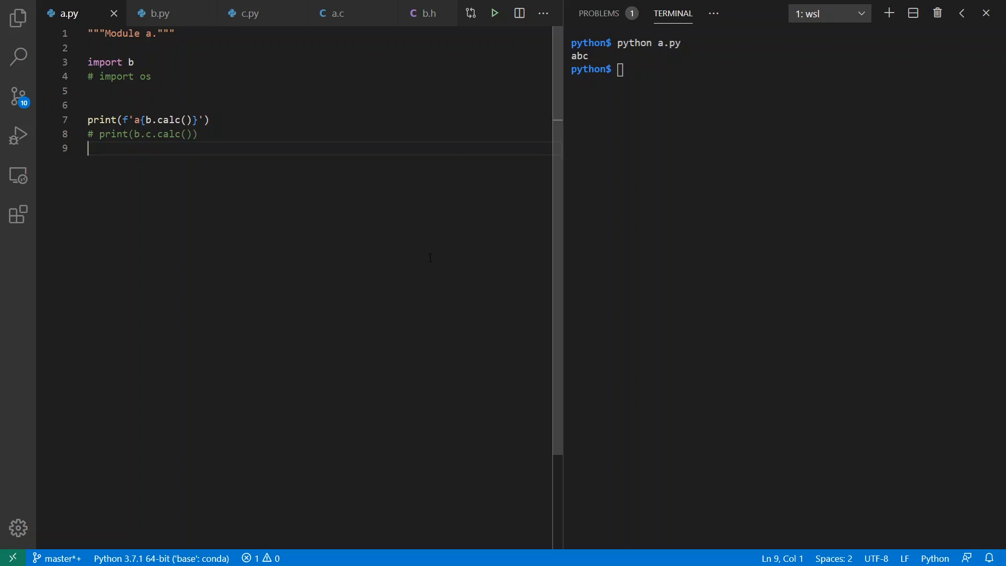
pyautogui.moveTo(205, 45)
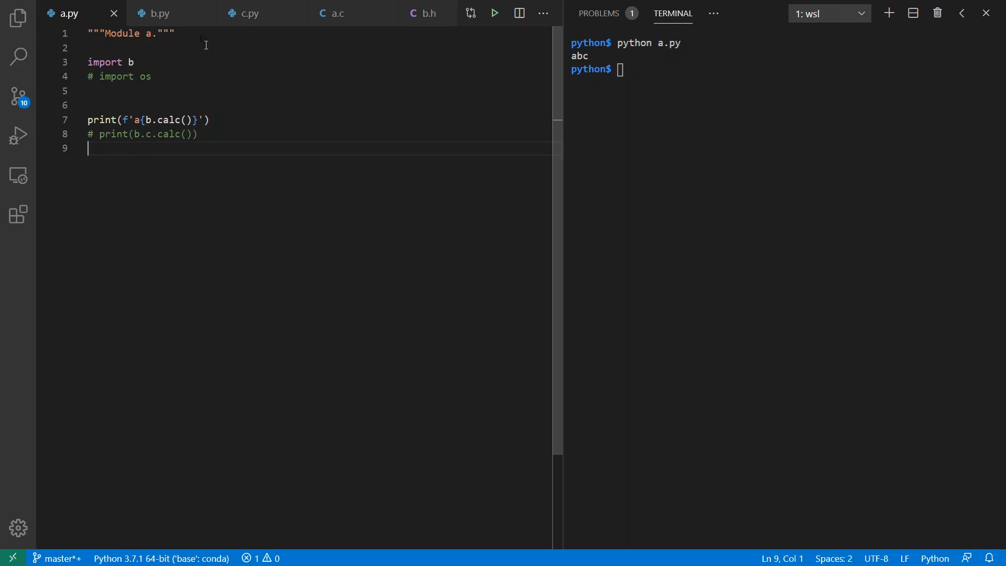
# Compare a.py with b.py and enable the print(b.c.calc()) line in a.py
pyautogui.click(159, 13)
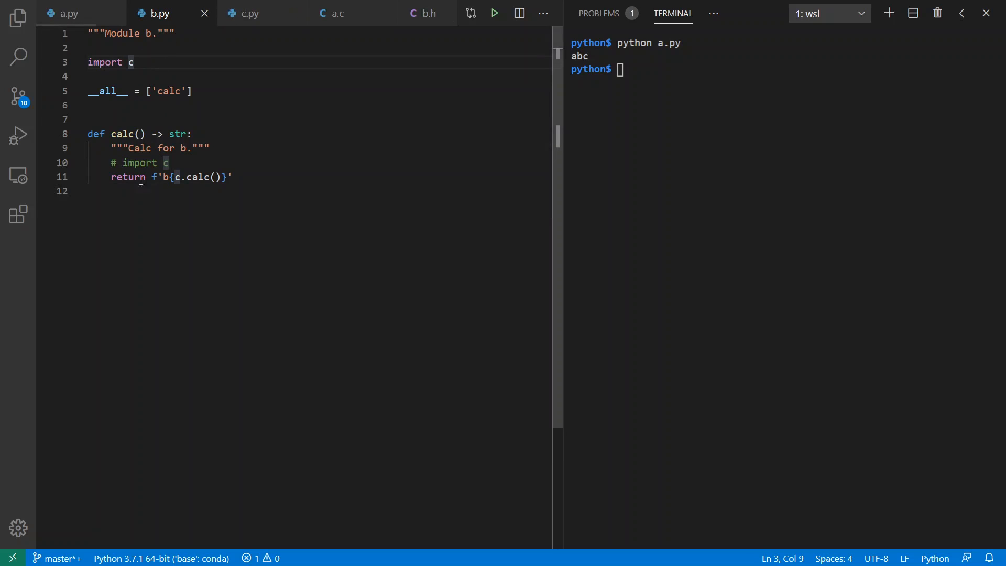
pyautogui.click(69, 12)
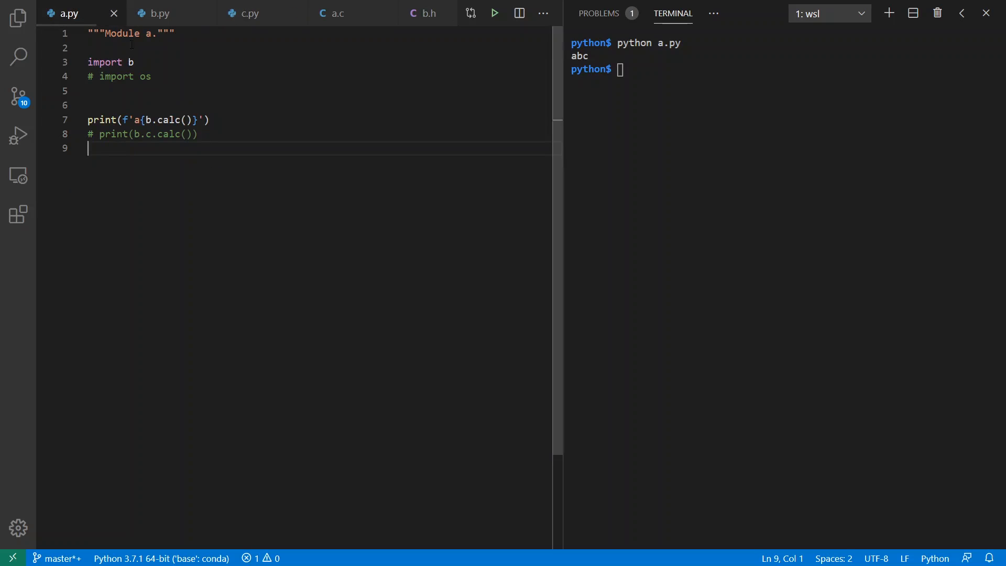
pyautogui.click(133, 63)
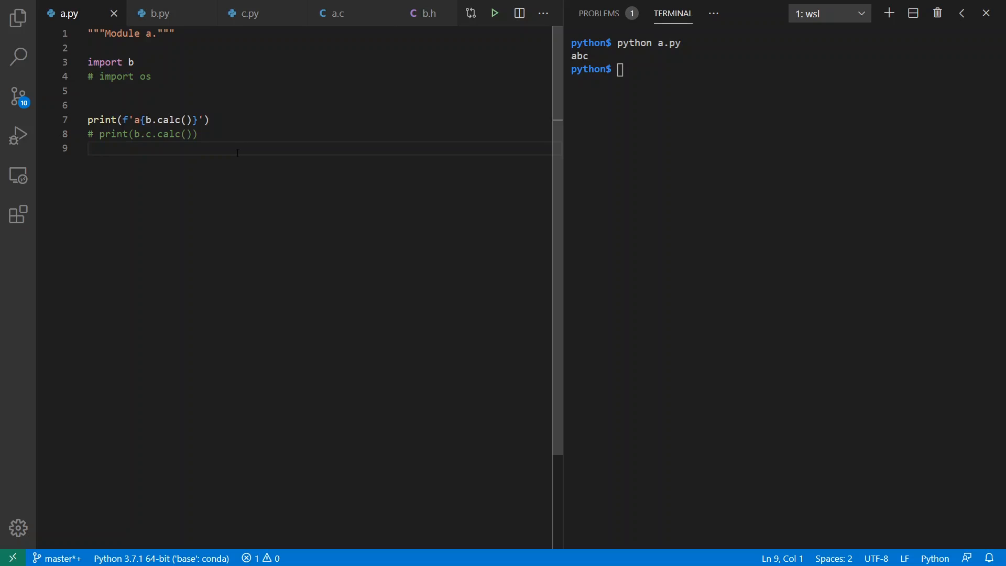
pyautogui.click(159, 13)
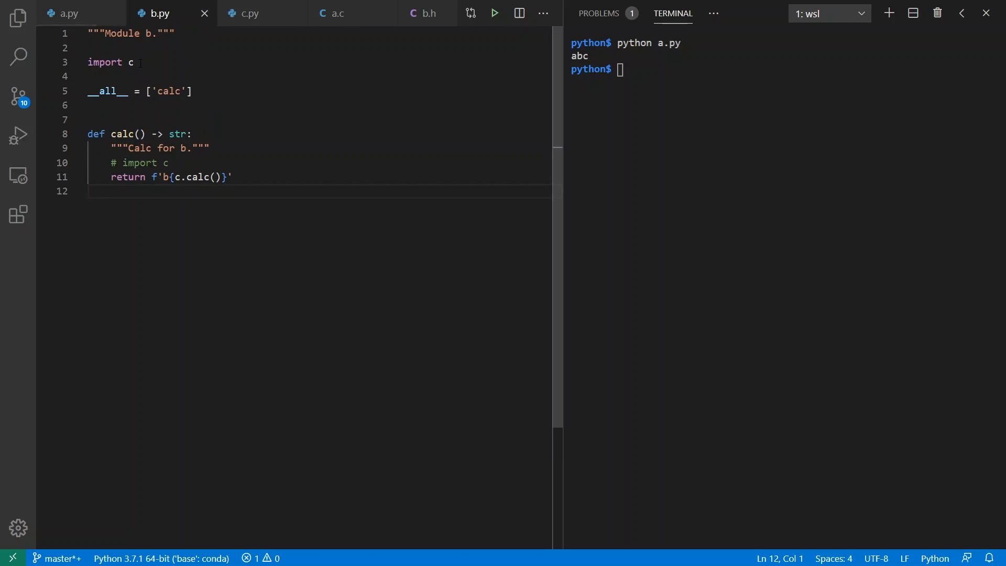
pyautogui.click(68, 13)
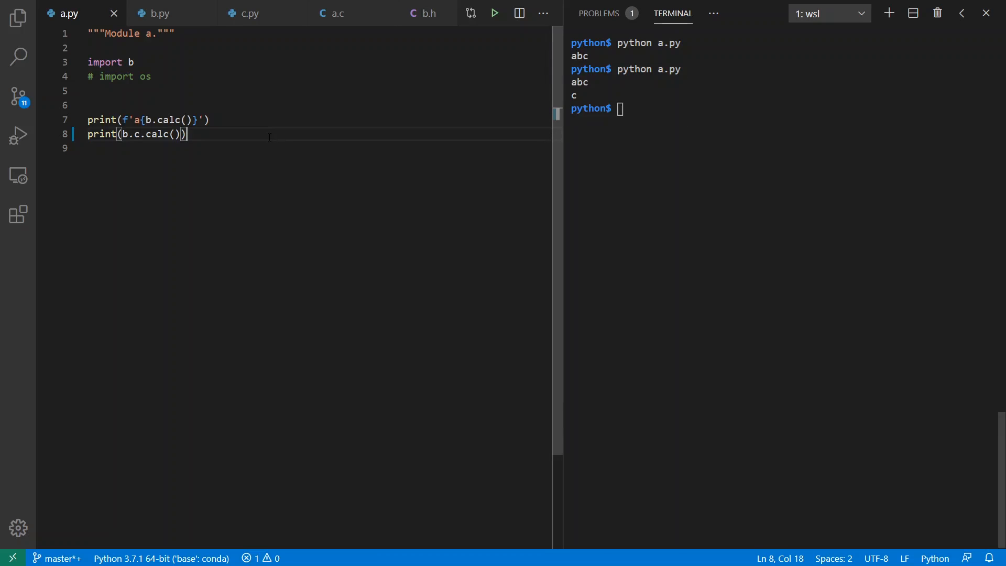
# View os.py's source, scrolling through its __all__ export list and posix import block
pyautogui.press('ctrl+/')
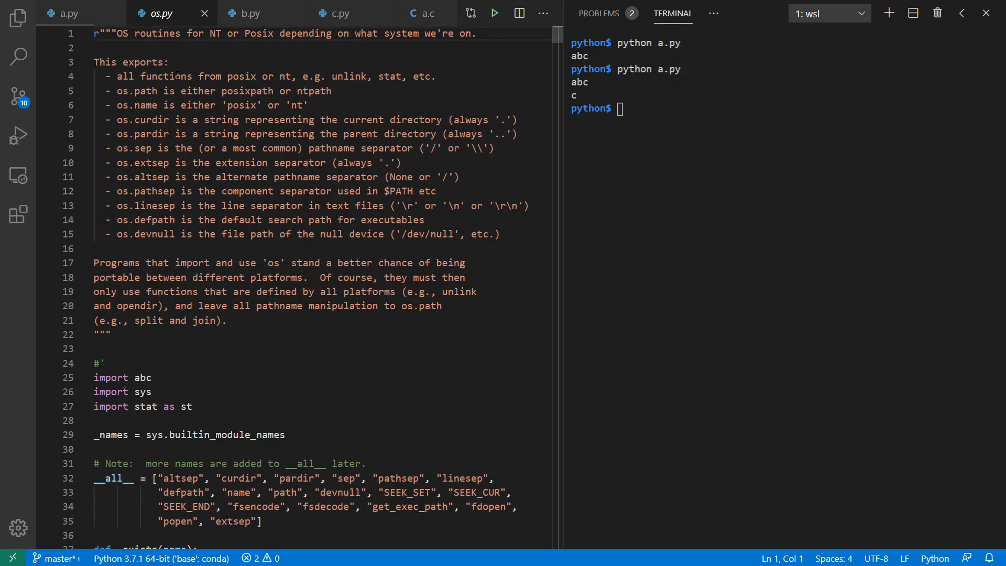
pyautogui.scroll(-3)
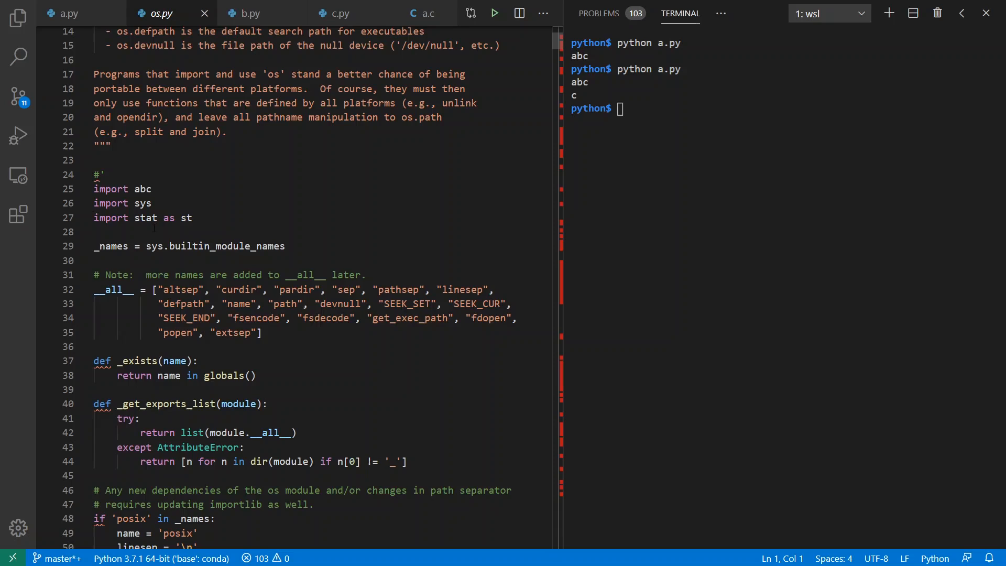
pyautogui.click(257, 332)
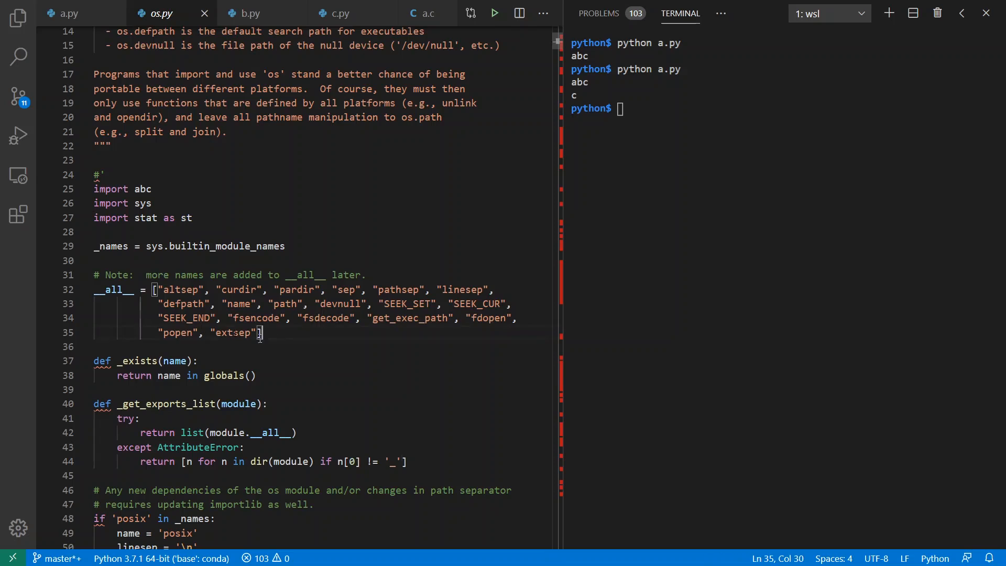
pyautogui.click(95, 260)
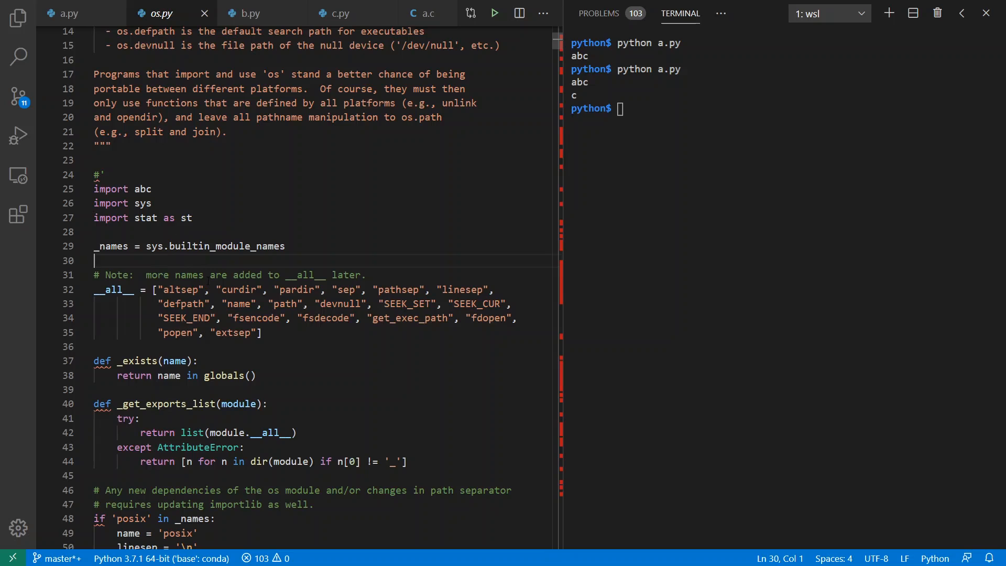
pyautogui.scroll(-3)
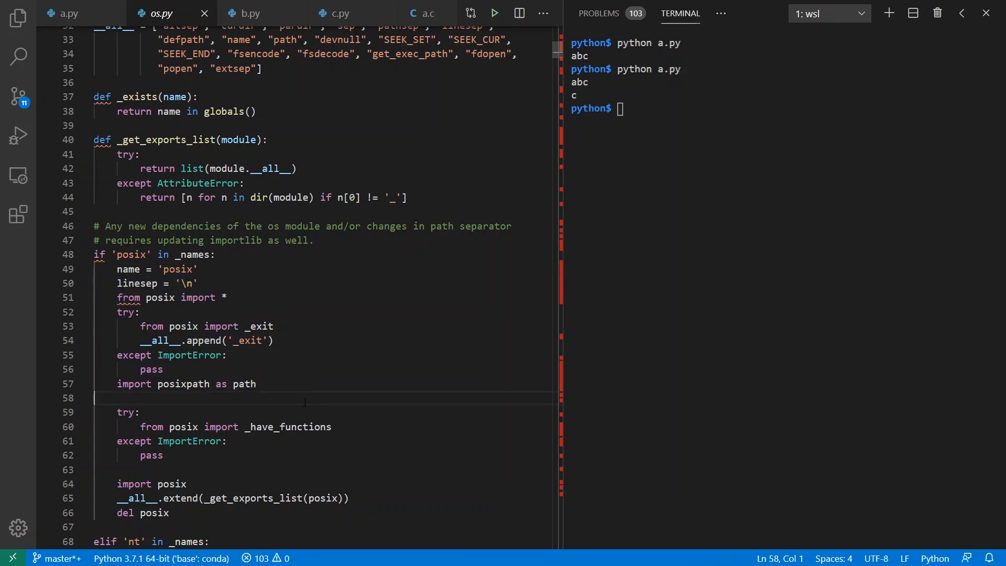
pyautogui.click(276, 340)
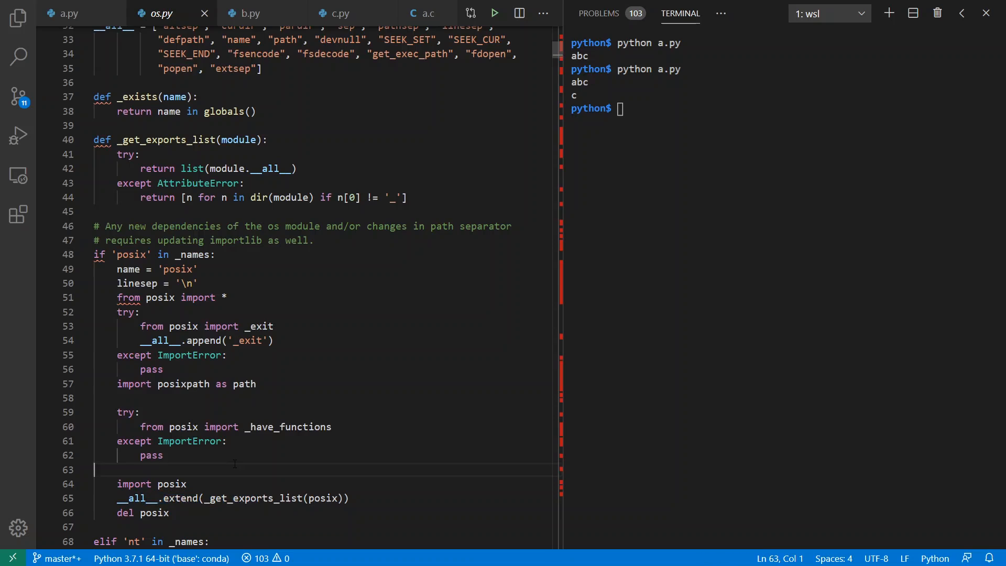
# Comment out the import os line in a.py and inspect calc in b.py's __all__
pyautogui.click(69, 13)
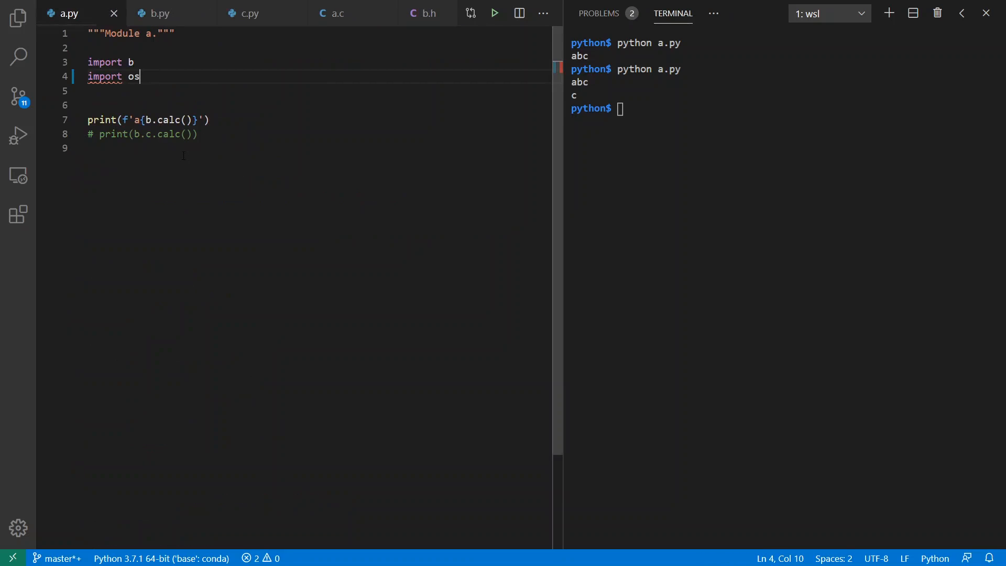
pyautogui.press('ctrl+/')
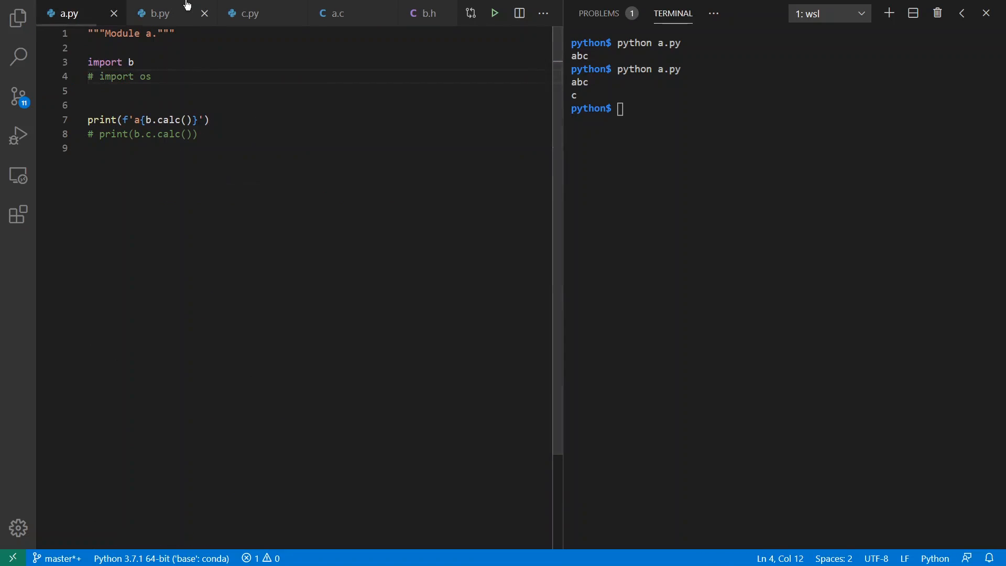
pyautogui.click(159, 12)
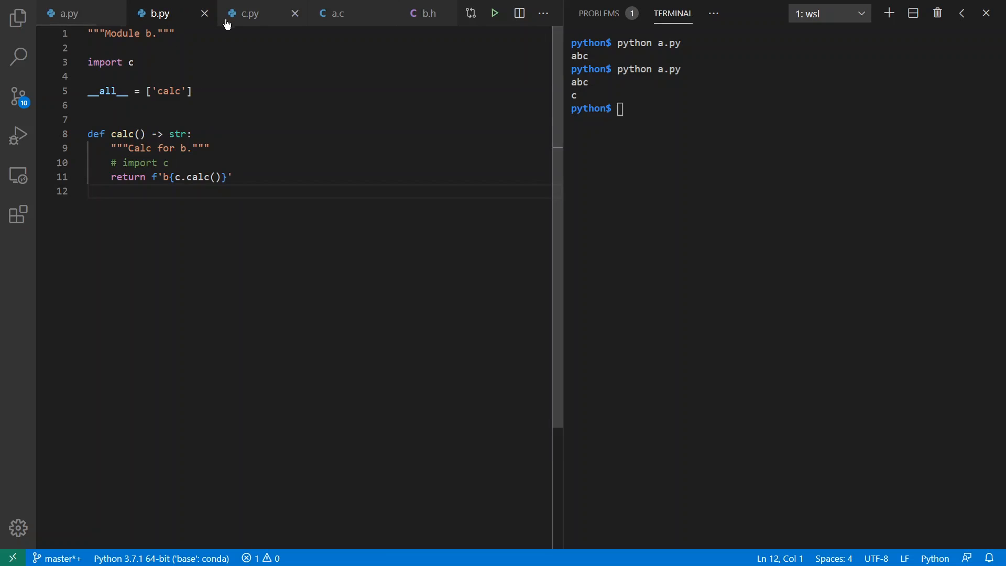
pyautogui.doubleClick(168, 90)
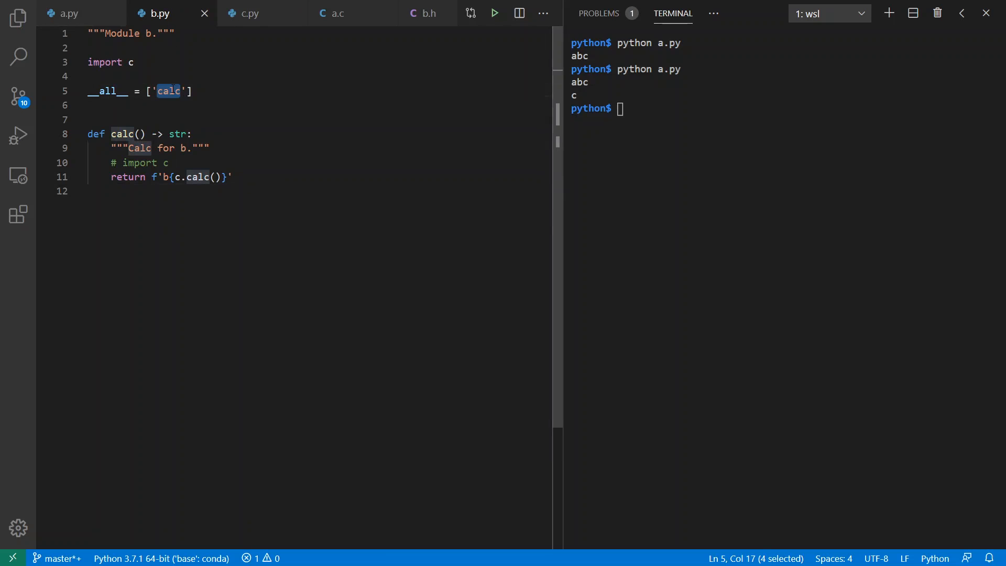
# Look through c.py and b.py, then return to the a.py script
pyautogui.click(249, 12)
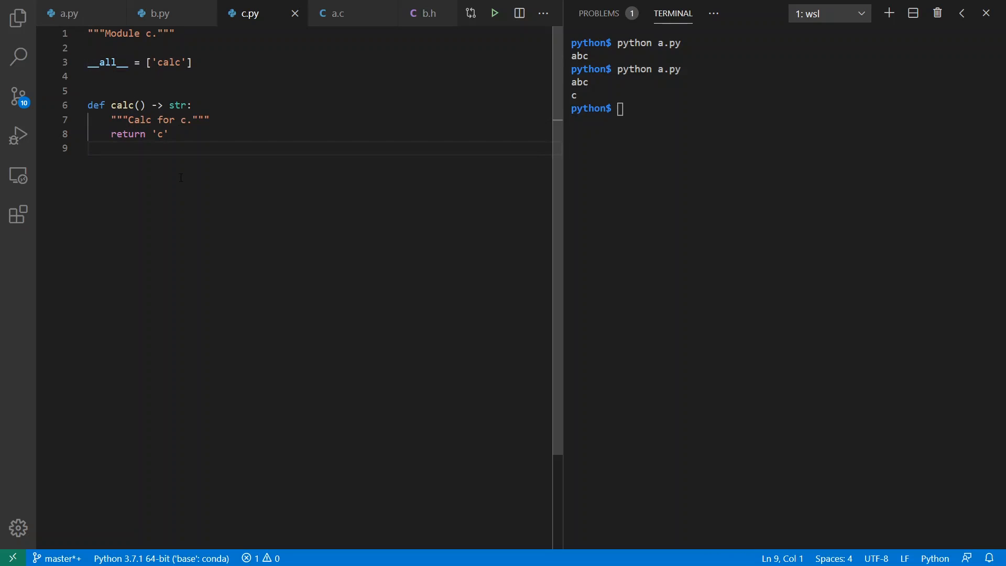
pyautogui.moveTo(158, 12)
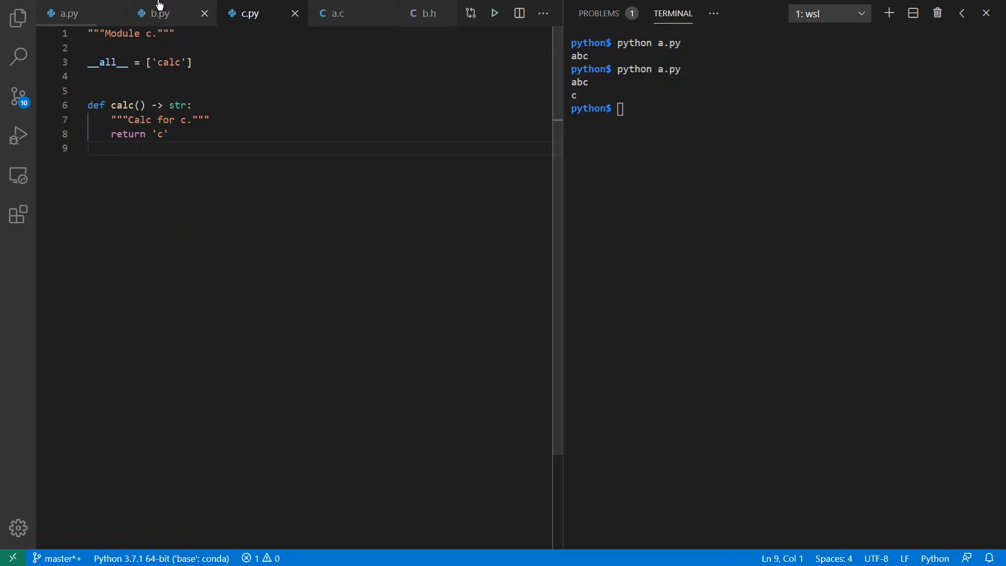
pyautogui.click(159, 13)
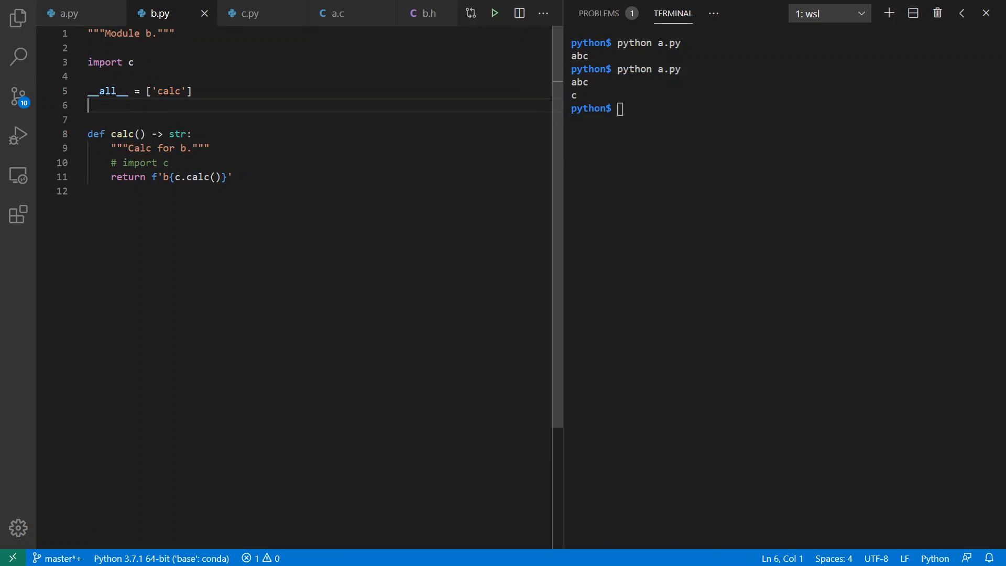
pyautogui.click(68, 13)
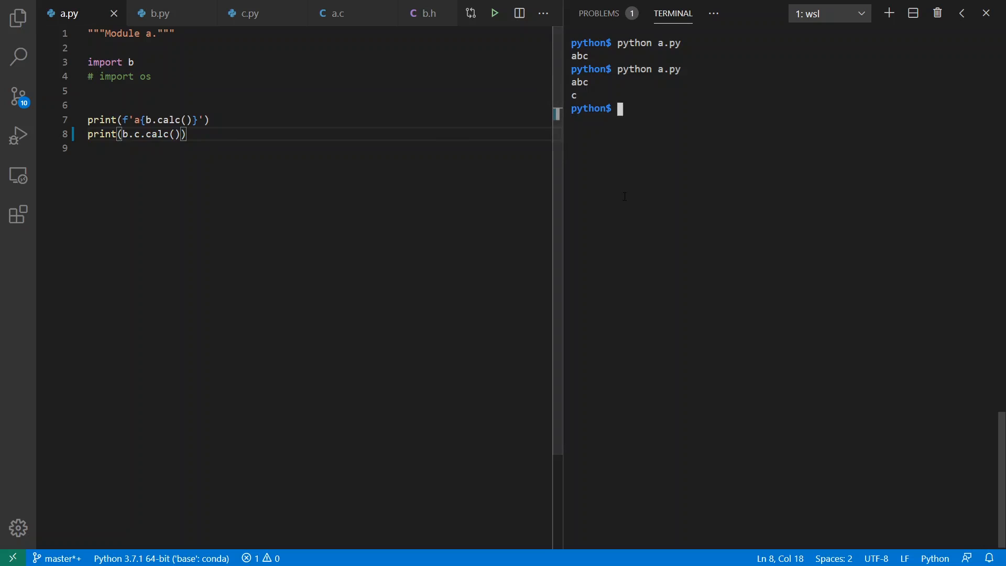
# Run pylint on the Python files for a 10.00/10 rating, then move to the C source a.c
pyautogui.write('p')
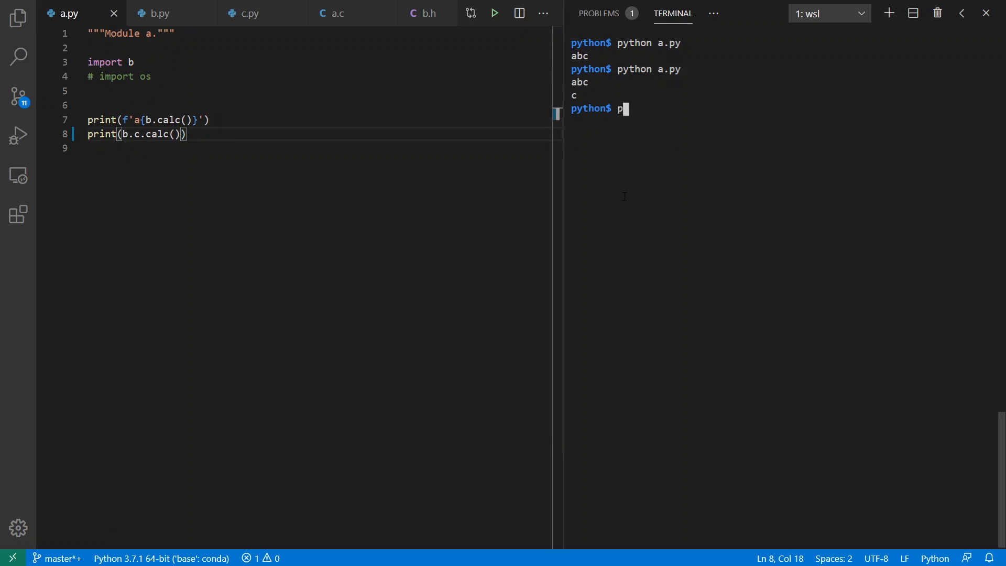
pyautogui.write('ylint a.p')
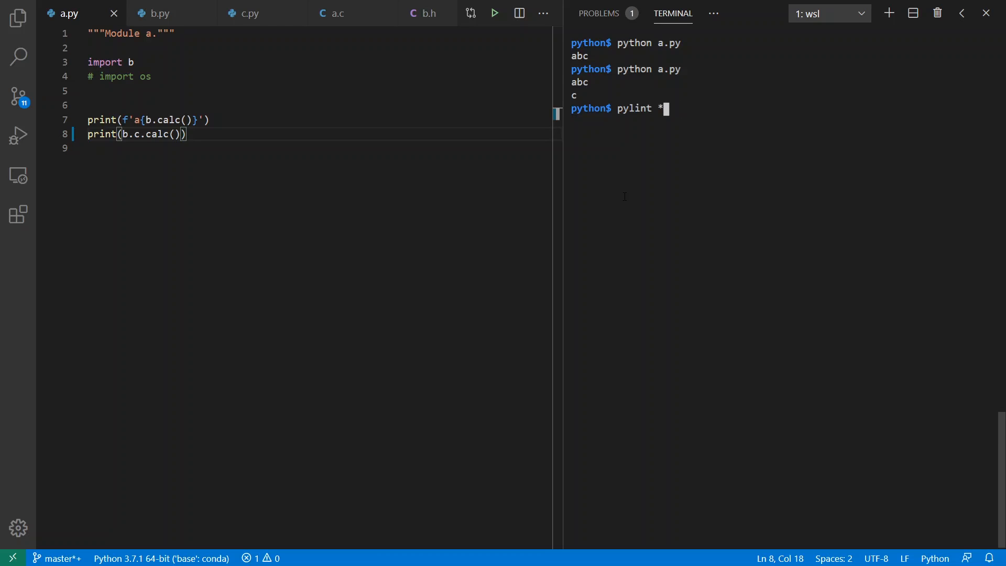
pyautogui.press('Return')
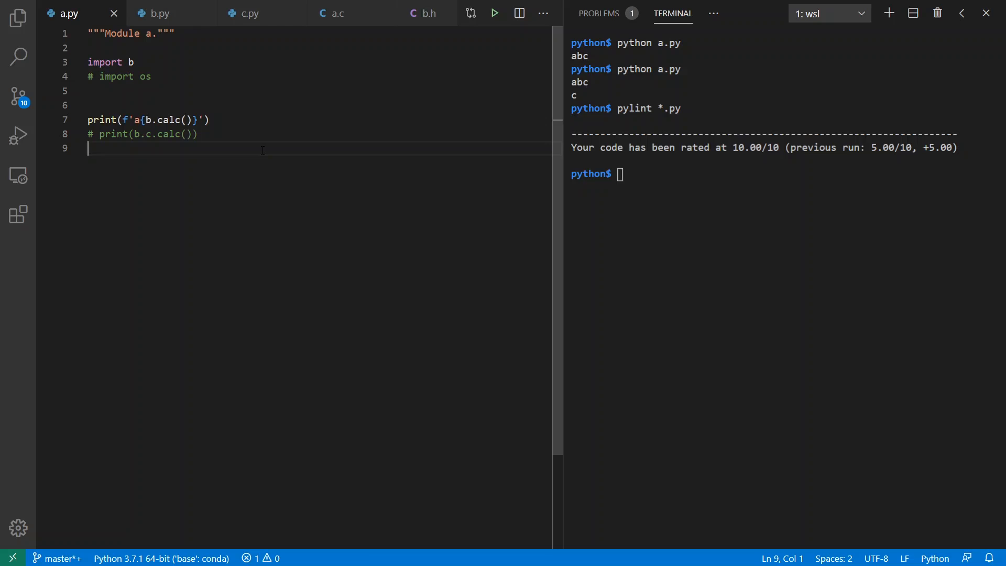
pyautogui.click(337, 12)
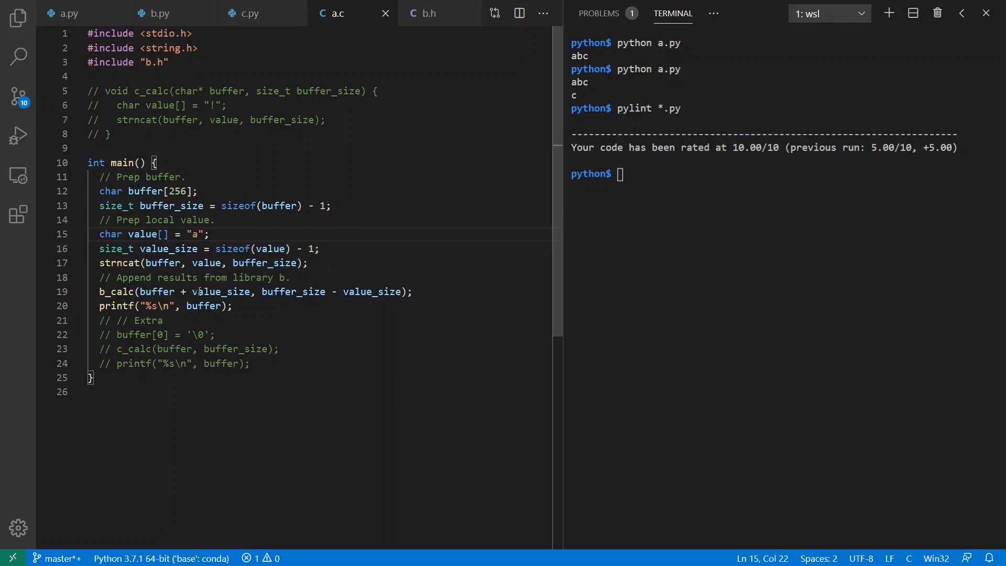
pyautogui.click(100, 291)
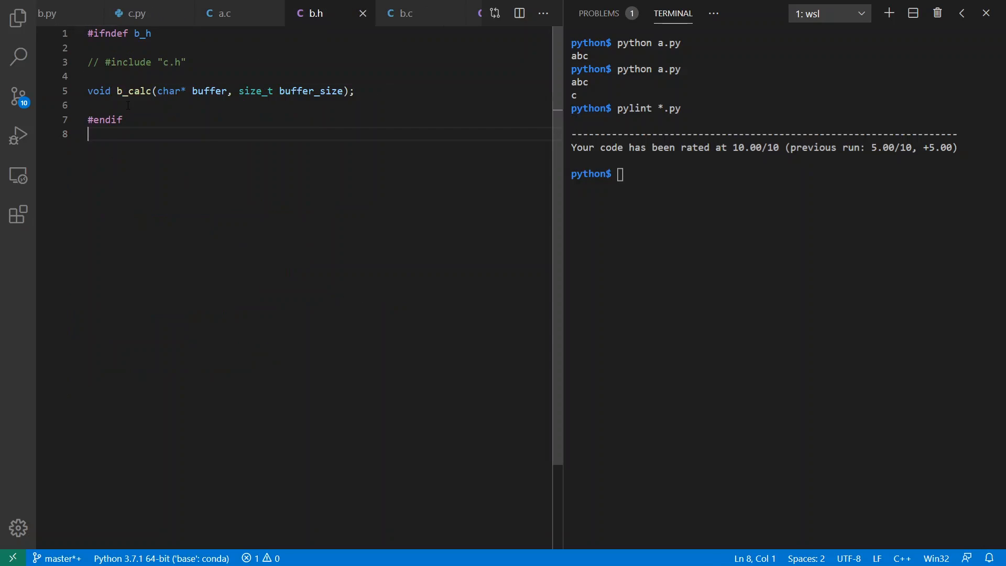
pyautogui.moveTo(152, 180)
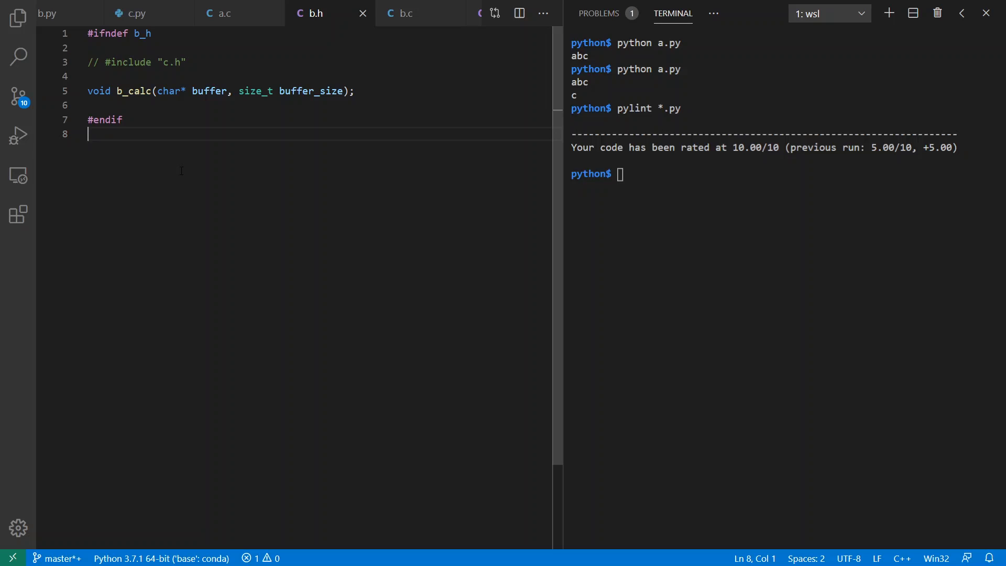
pyautogui.moveTo(404, 13)
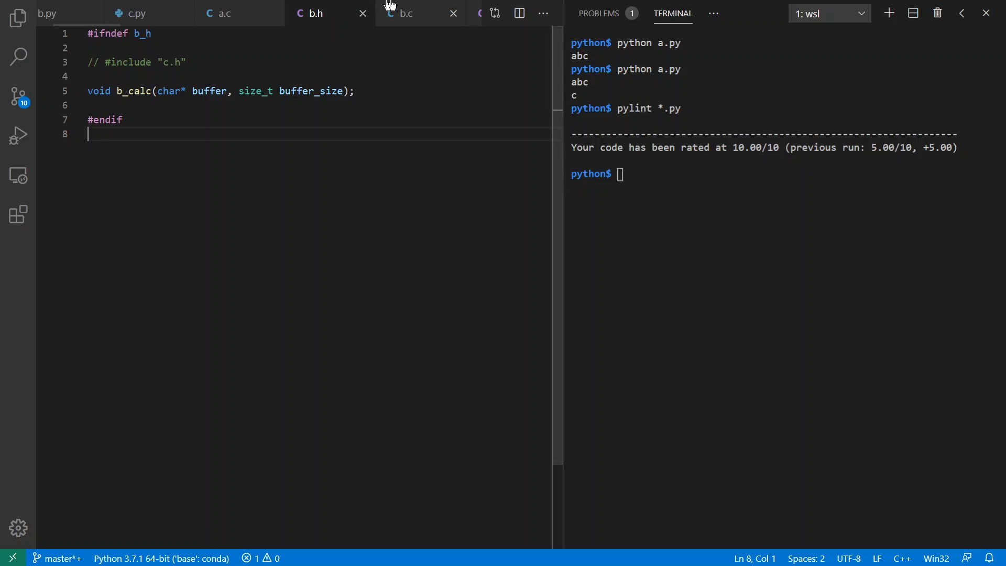
pyautogui.click(404, 12)
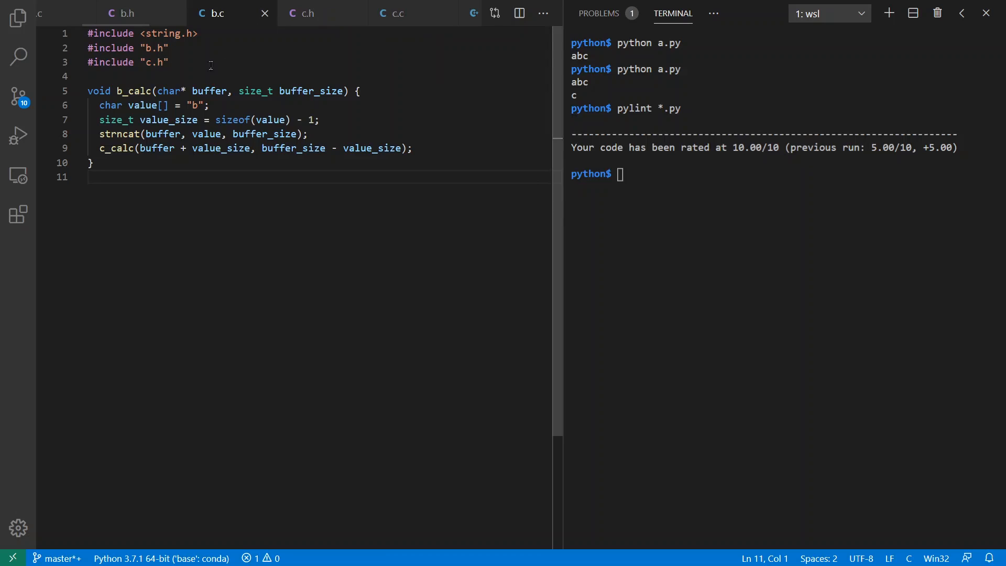
pyautogui.click(308, 13)
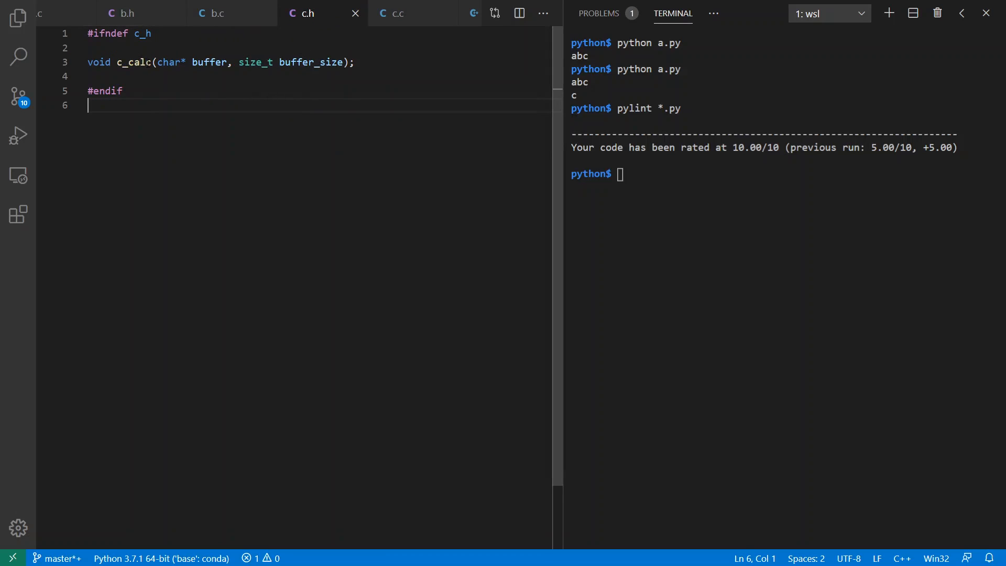
pyautogui.click(398, 13)
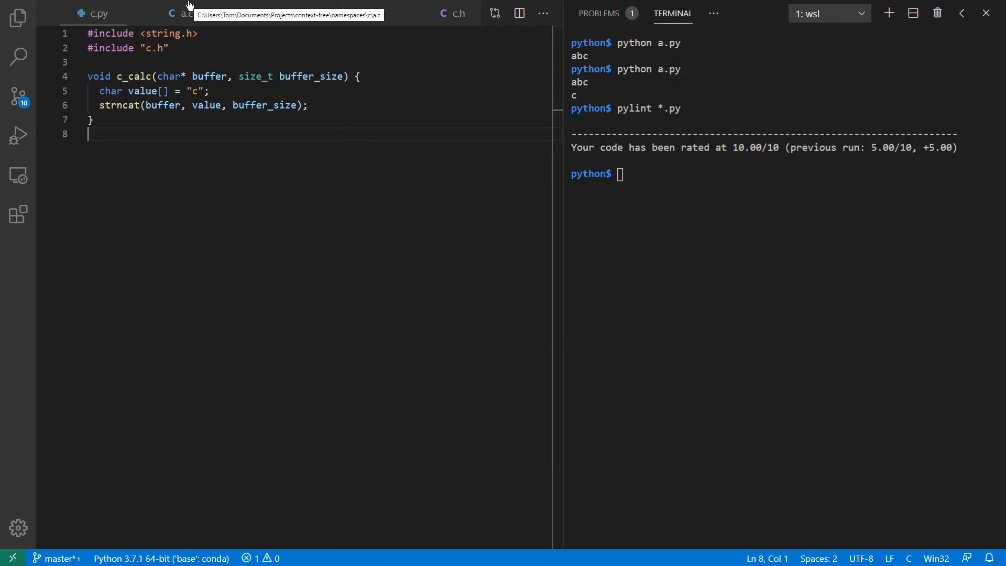
pyautogui.click(186, 13)
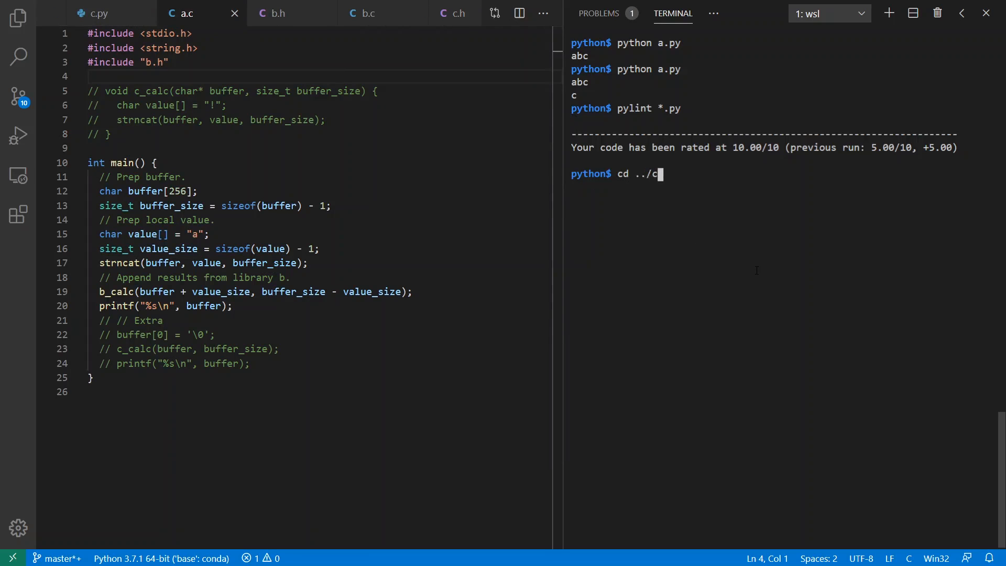
# Run ./run.sh from the c folder, printing 'abc', and start selecting main's commented lines
pyautogui.press('Return')
pyautogui.write('./run.sh')
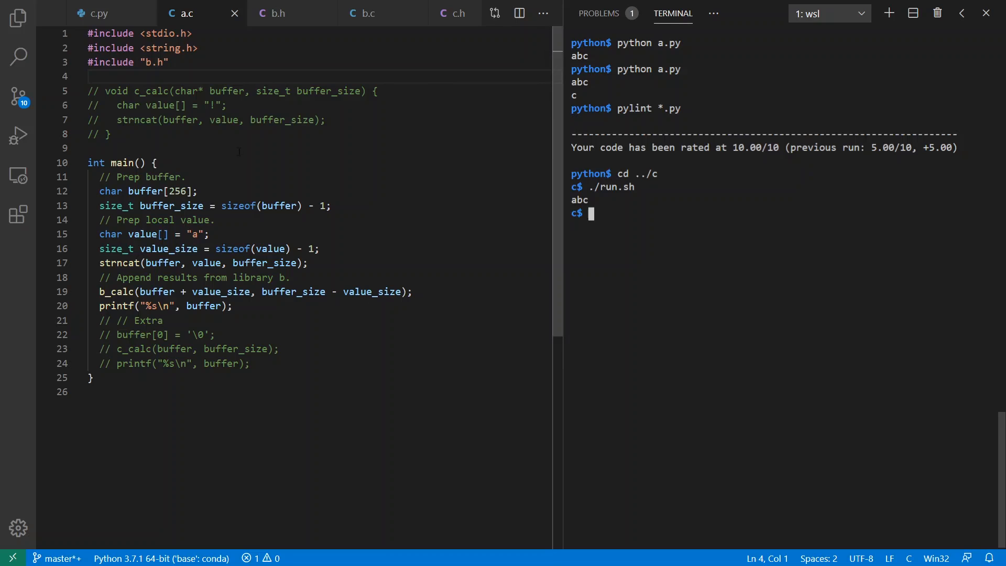
pyautogui.moveTo(683, 190)
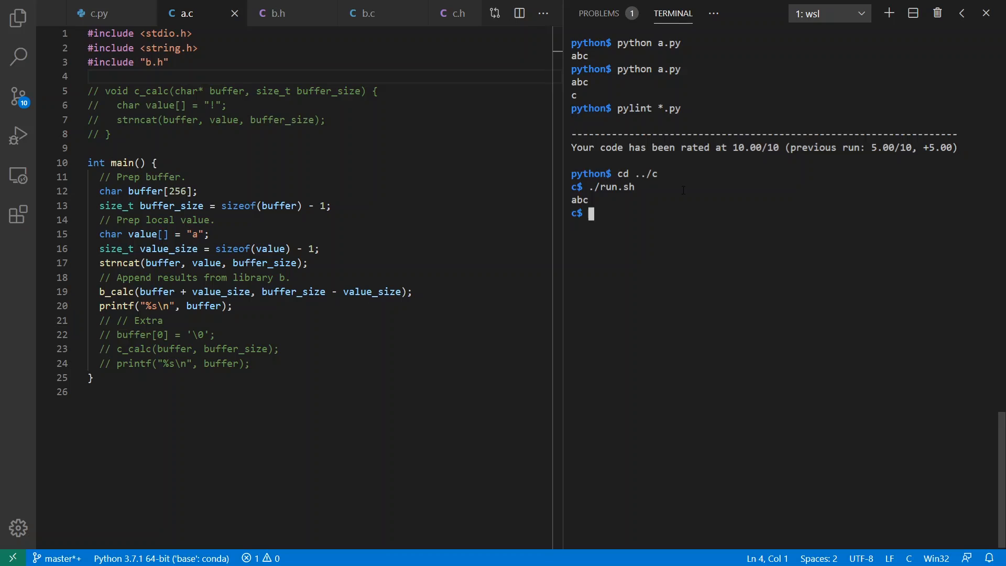
pyautogui.moveTo(672, 195)
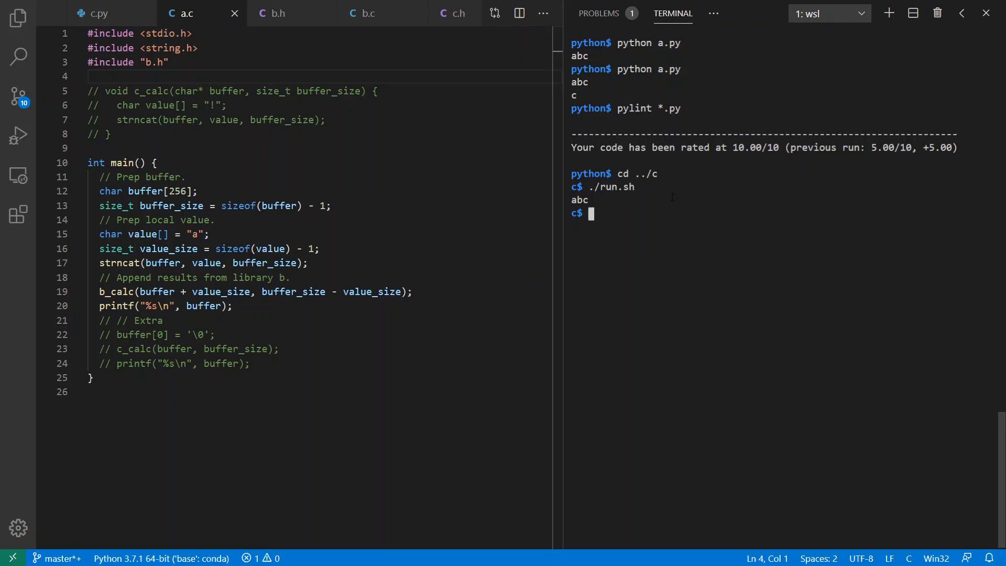
pyautogui.click(165, 320)
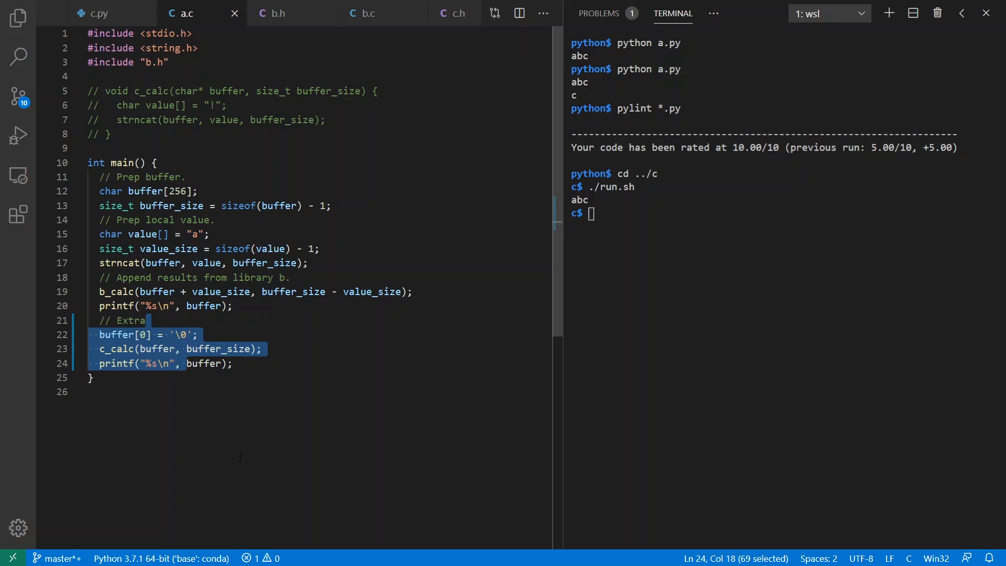
# Uncomment the extra c_calc block in a.c and rerun ./run.sh, printing 'abc' and 'c' with a warning
pyautogui.press('Return')
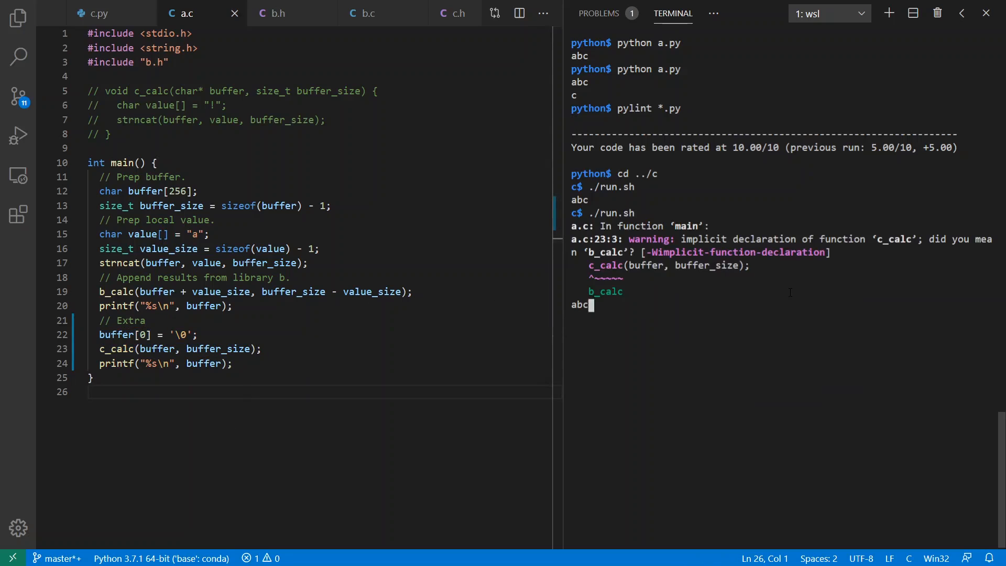
pyautogui.press('Return')
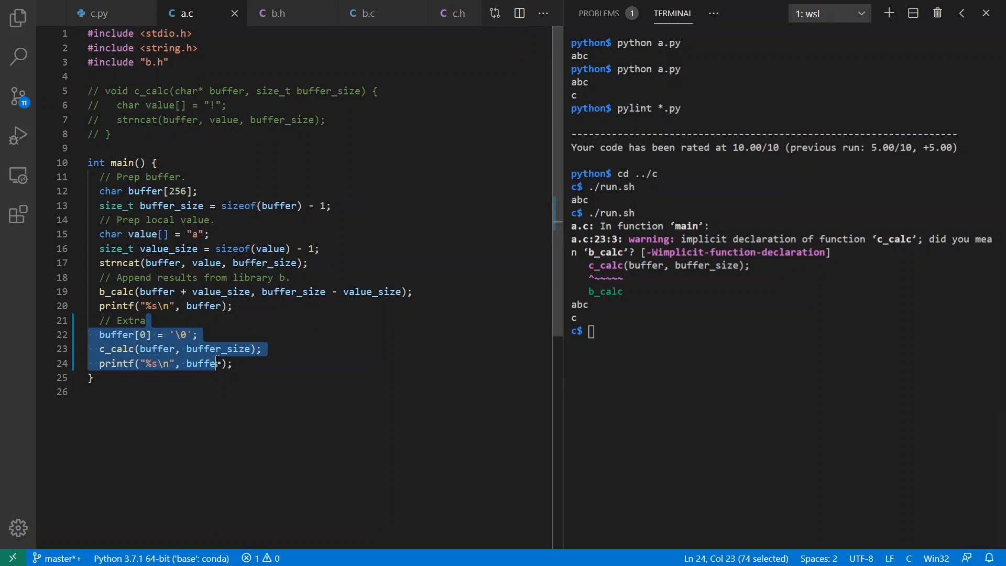
# Re-comment the extra block, rebuild to a multiple-definition error, and comment the local c_calc out again
pyautogui.press('ctrl+/')
pyautogui.write('./run.sh')
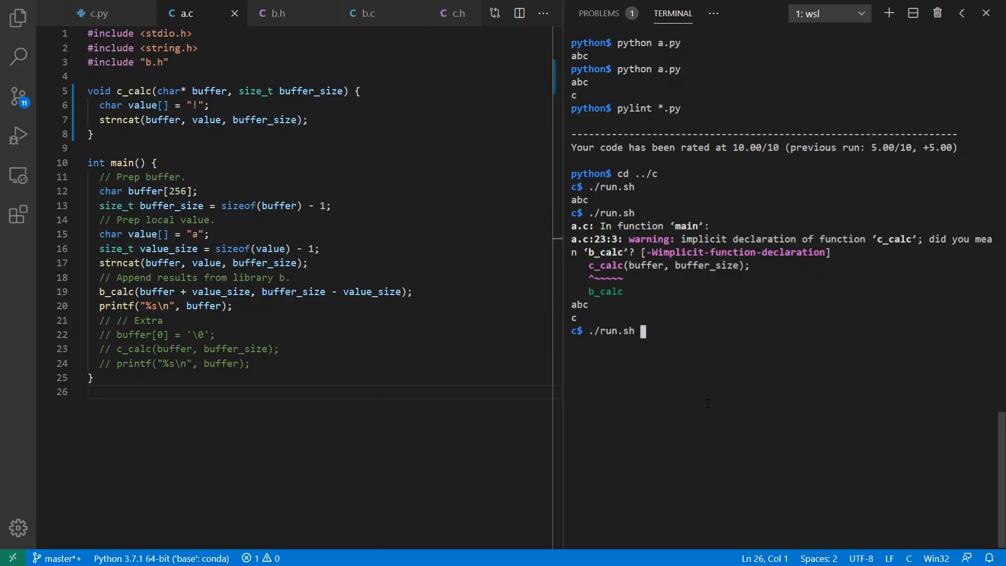
pyautogui.press('Return')
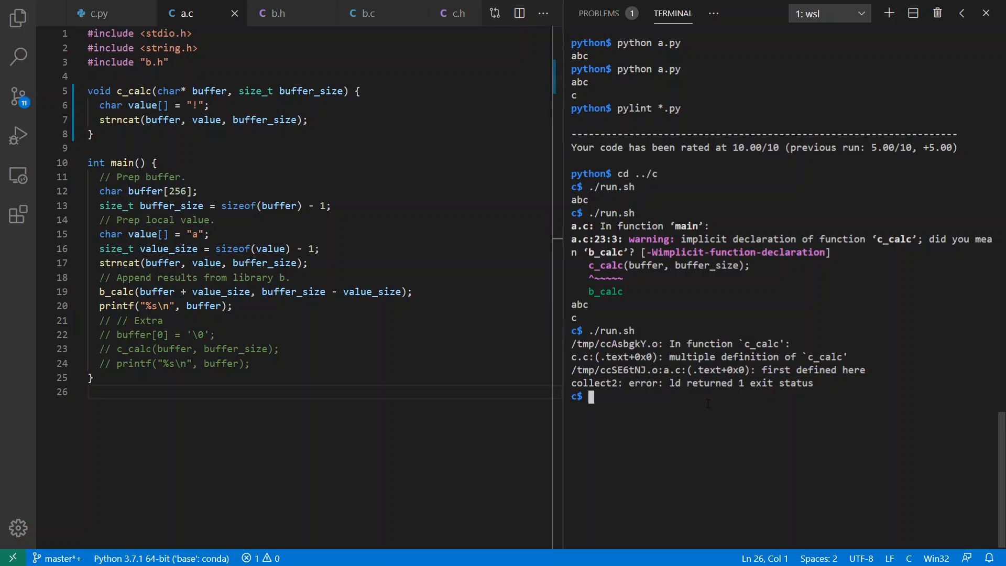
pyautogui.click(129, 91)
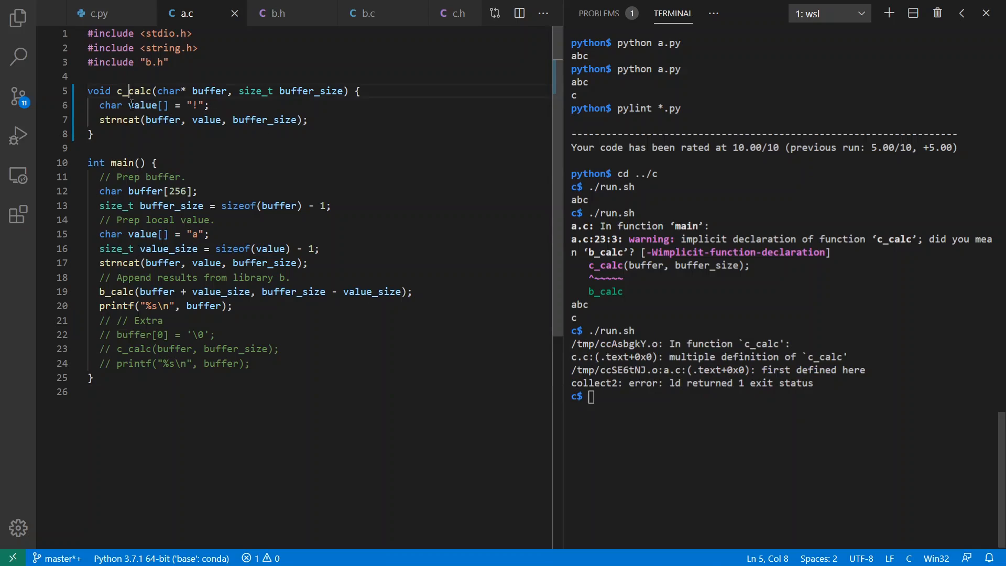
pyautogui.press('ctrl+/')
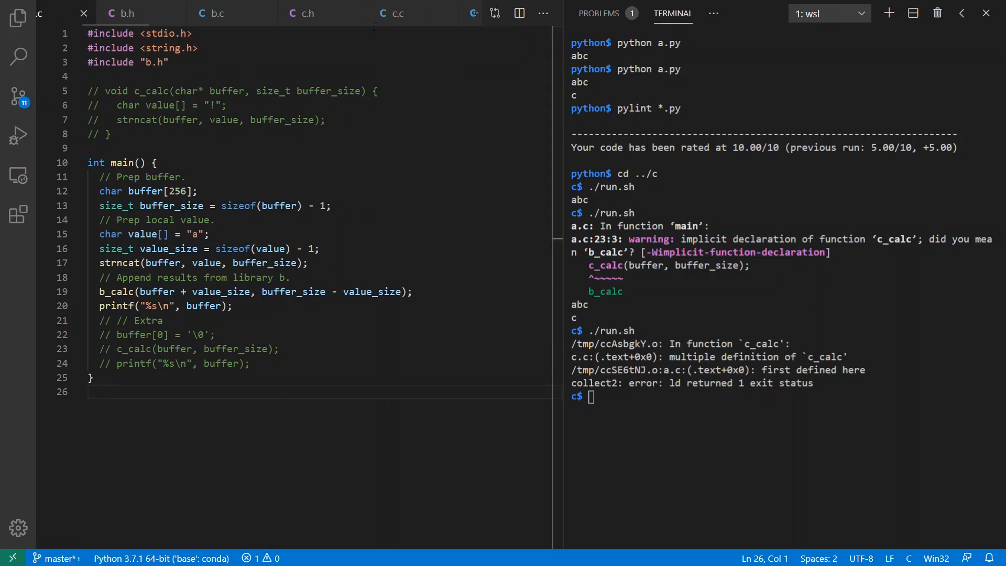
# Review the C++ example's a.cpp, b.hpp and b.cpp sources
pyautogui.click(397, 13)
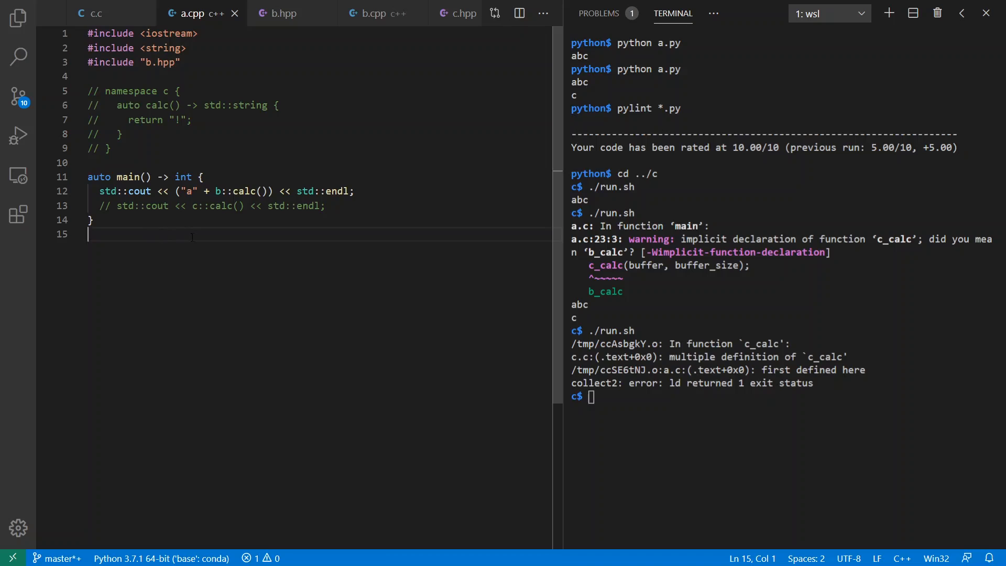
pyautogui.click(283, 12)
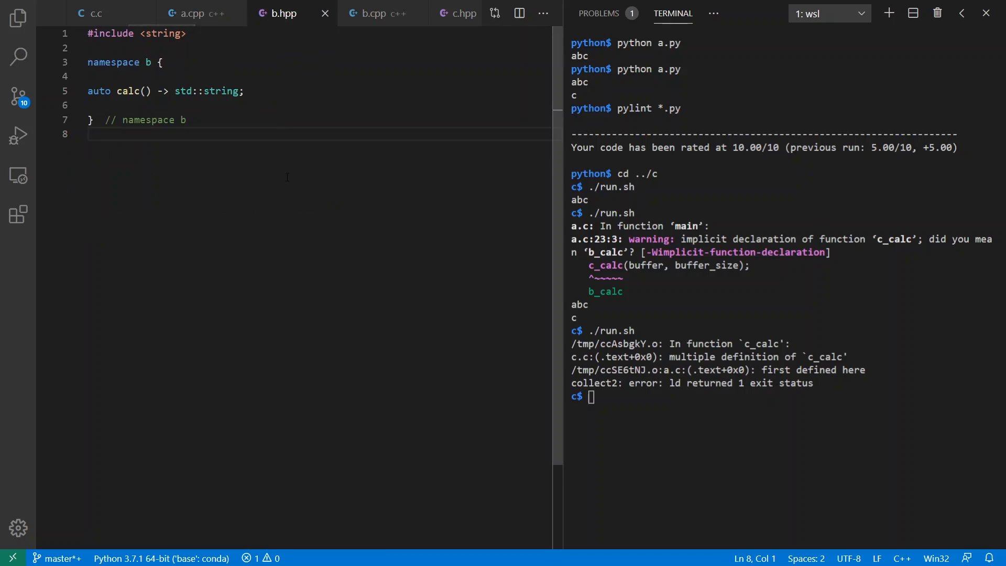
pyautogui.moveTo(258, 164)
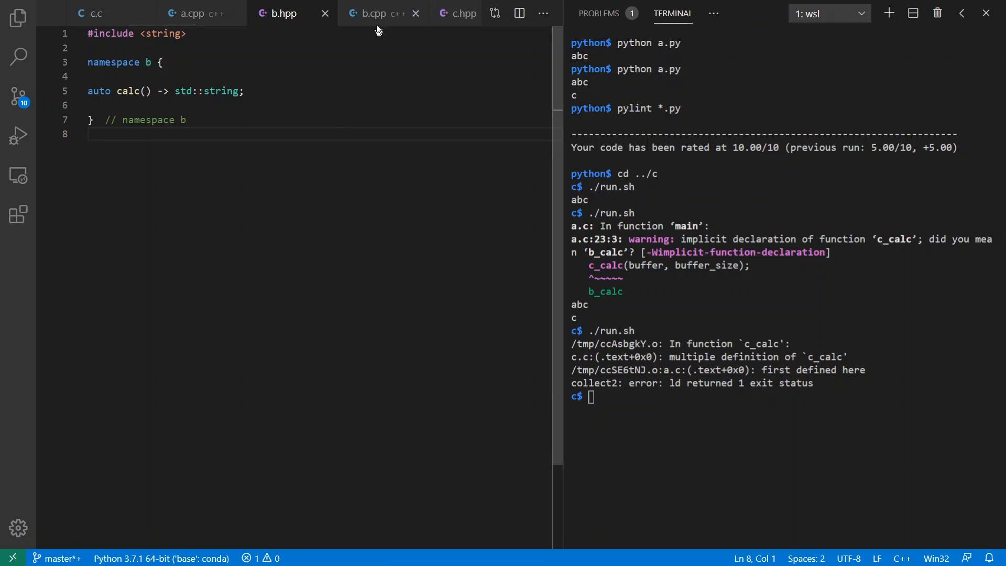
pyautogui.click(372, 12)
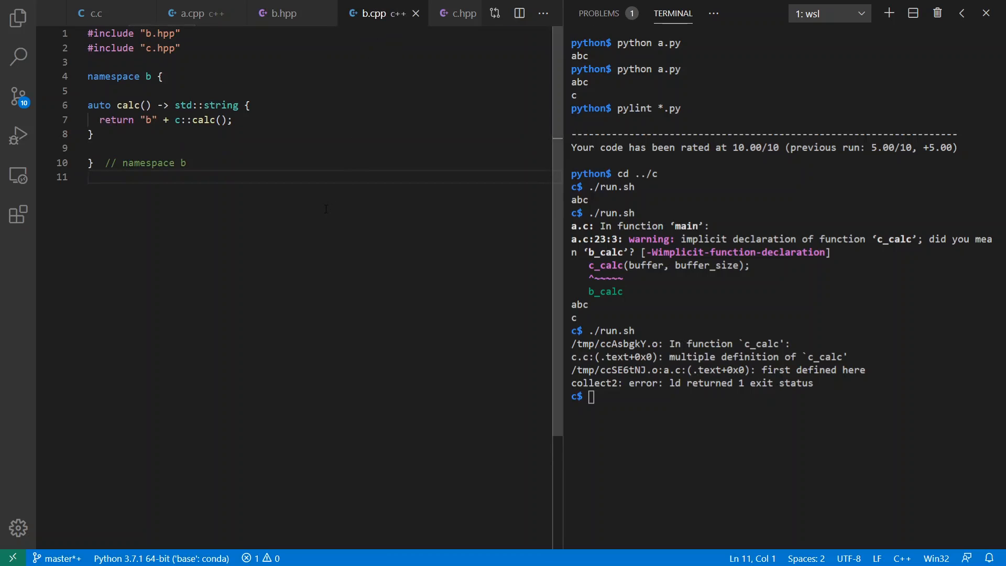
pyautogui.click(97, 13)
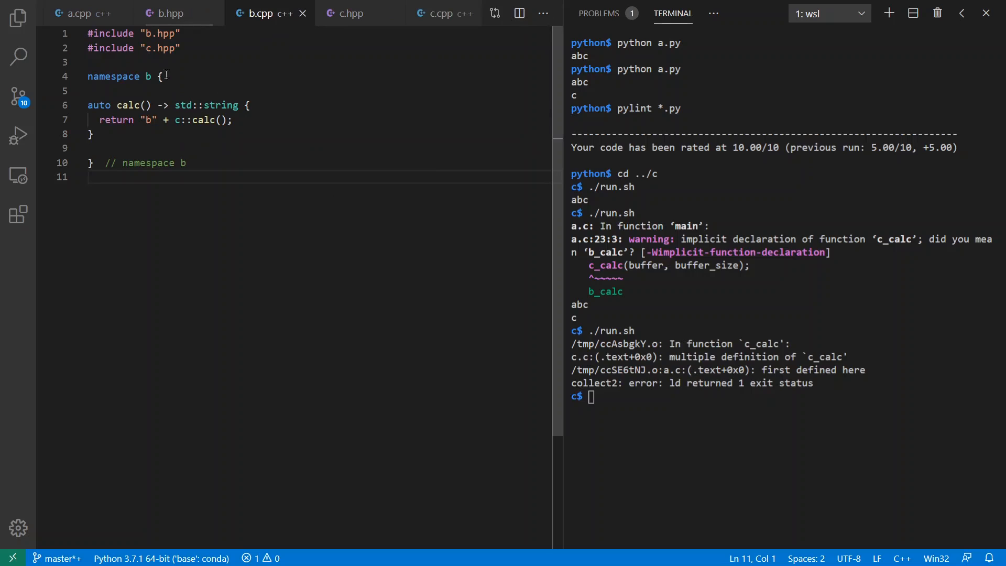
# Review c.hpp and c.cpp, then return to a.cpp's main function
pyautogui.click(350, 12)
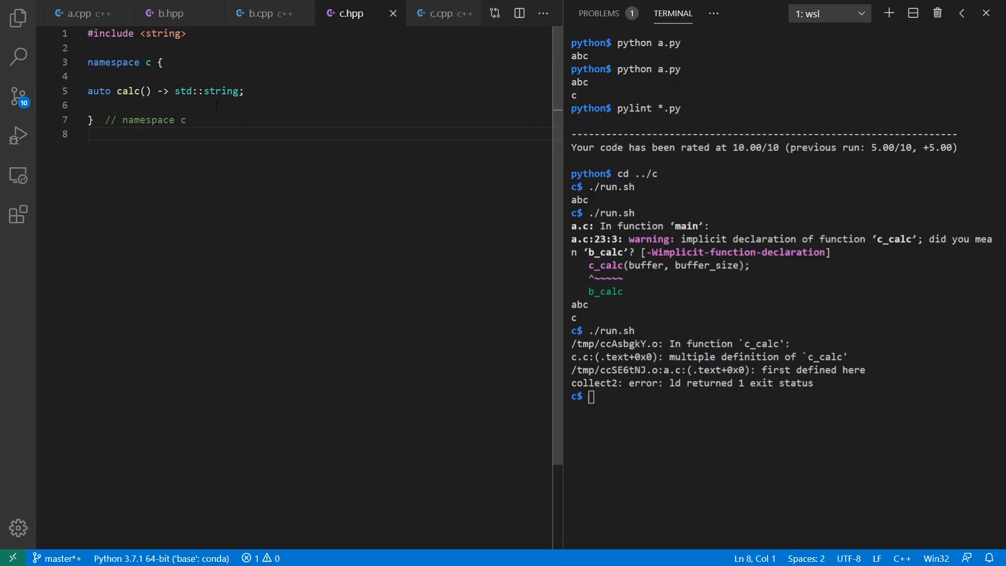
pyautogui.click(428, 13)
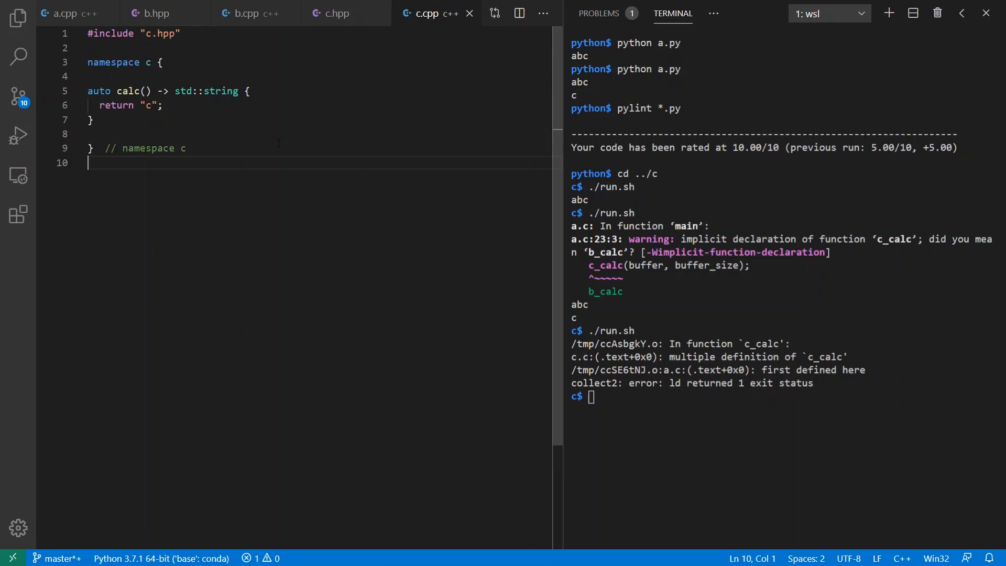
pyautogui.click(180, 12)
pyautogui.write('cd ../c++')
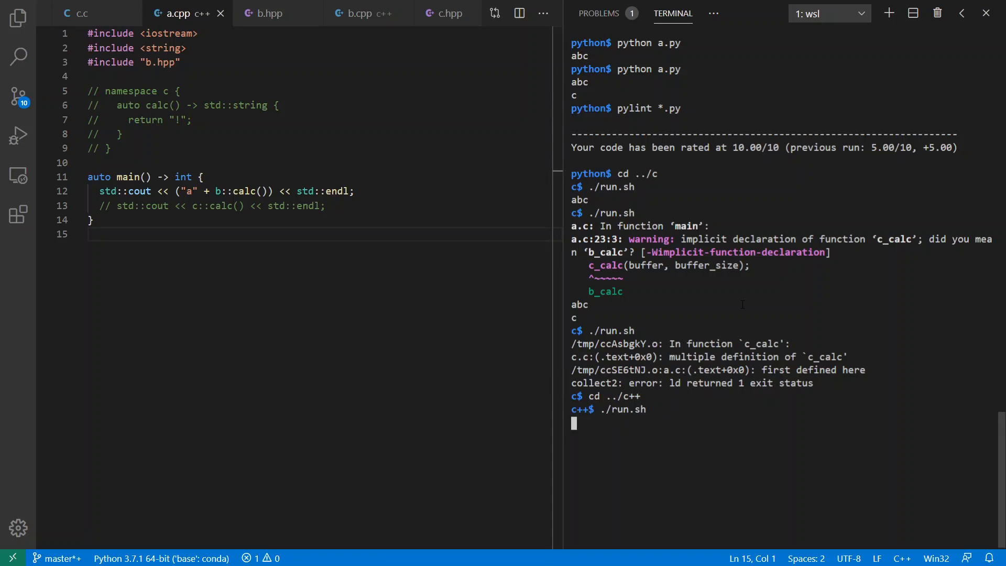
# Build the C++ example printing 'abc', enable a local namespace c in a.cpp causing errors, then comment it out
pyautogui.press('Return')
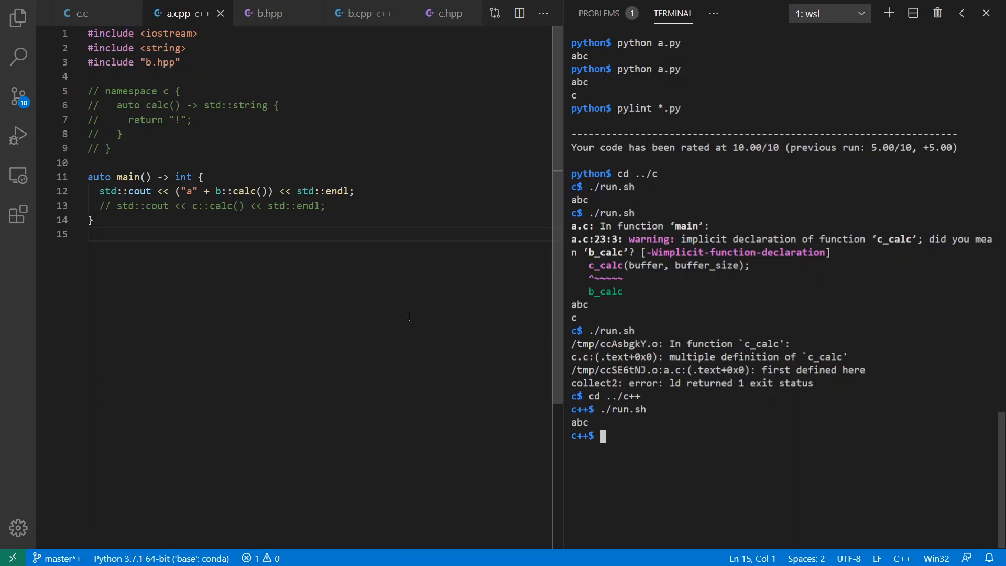
pyautogui.moveTo(352, 210)
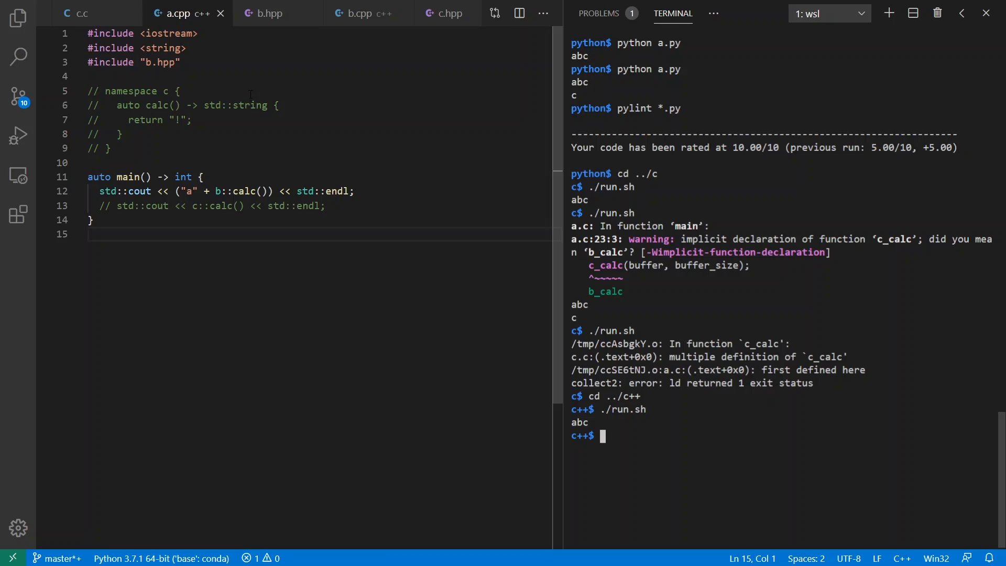
pyautogui.moveTo(182, 91); pyautogui.dragTo(111, 148)
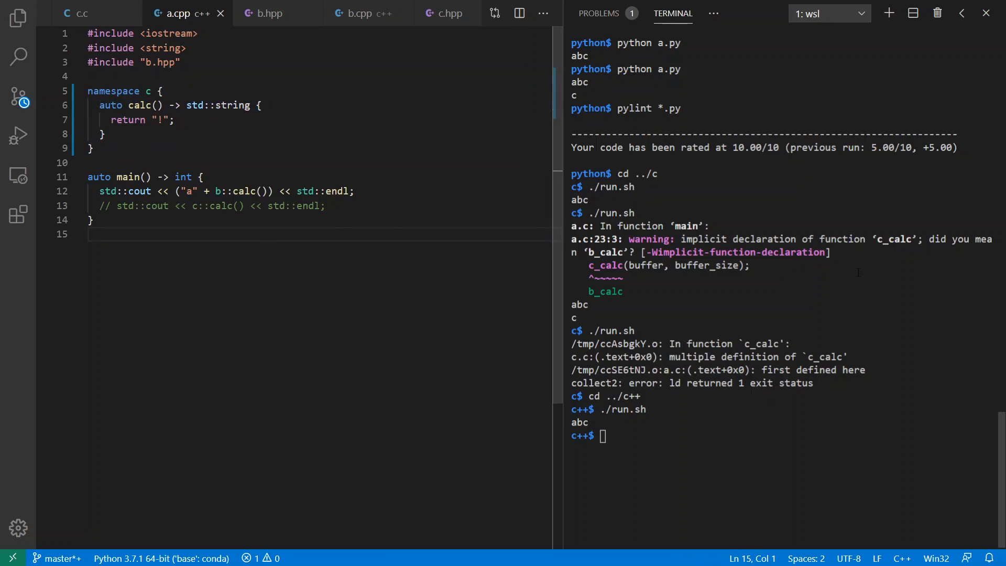
pyautogui.press('Return')
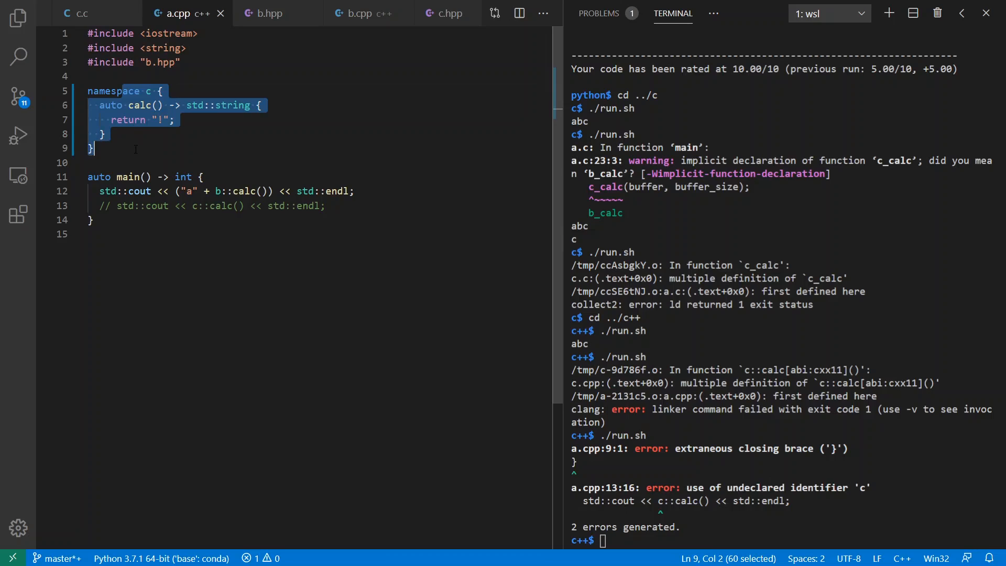
pyautogui.press('ctrl+/')
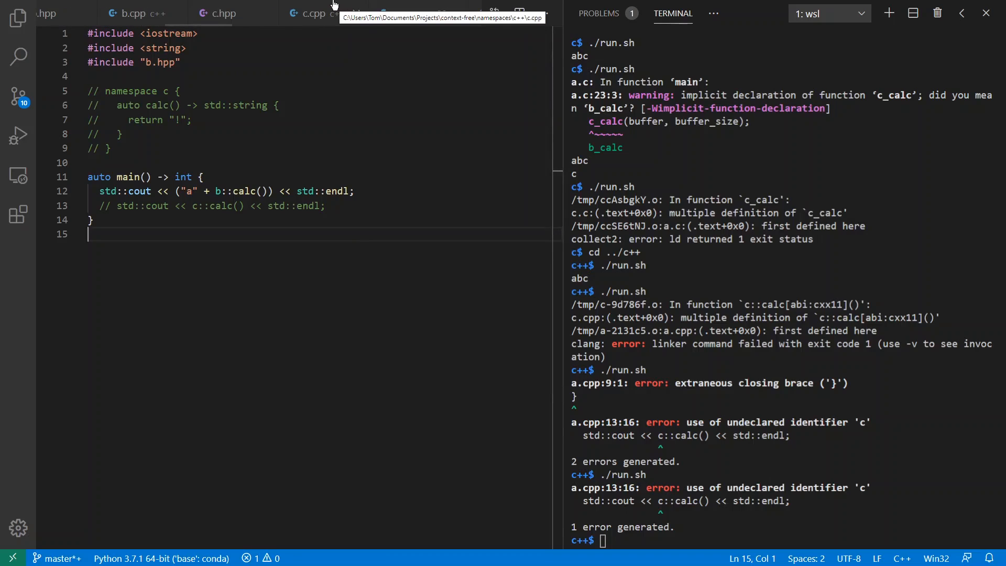
# Switch from the C++ c.cpp to the C++20 module versions of a.cpp, b.cpp and c.cpp
pyautogui.click(312, 12)
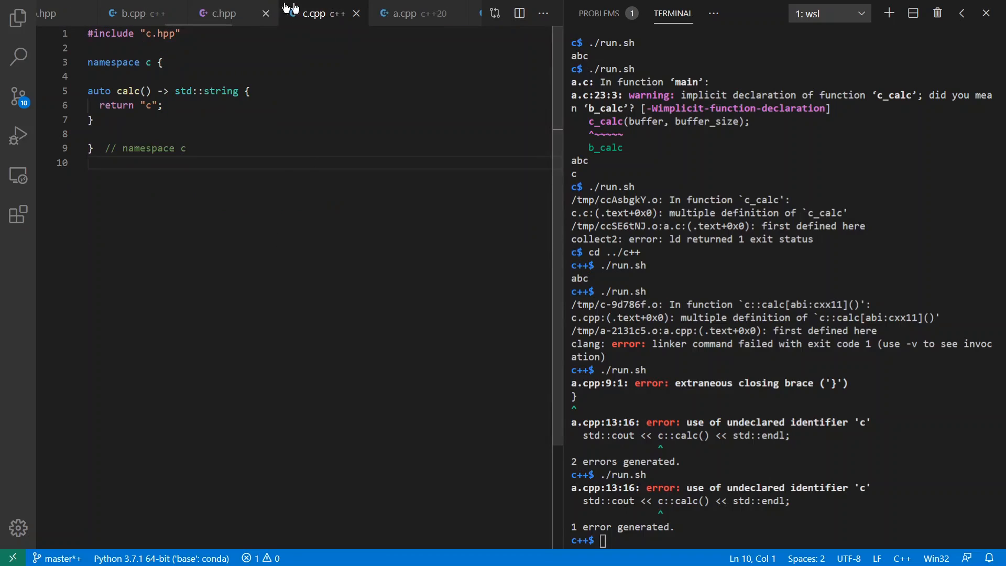
pyautogui.click(407, 13)
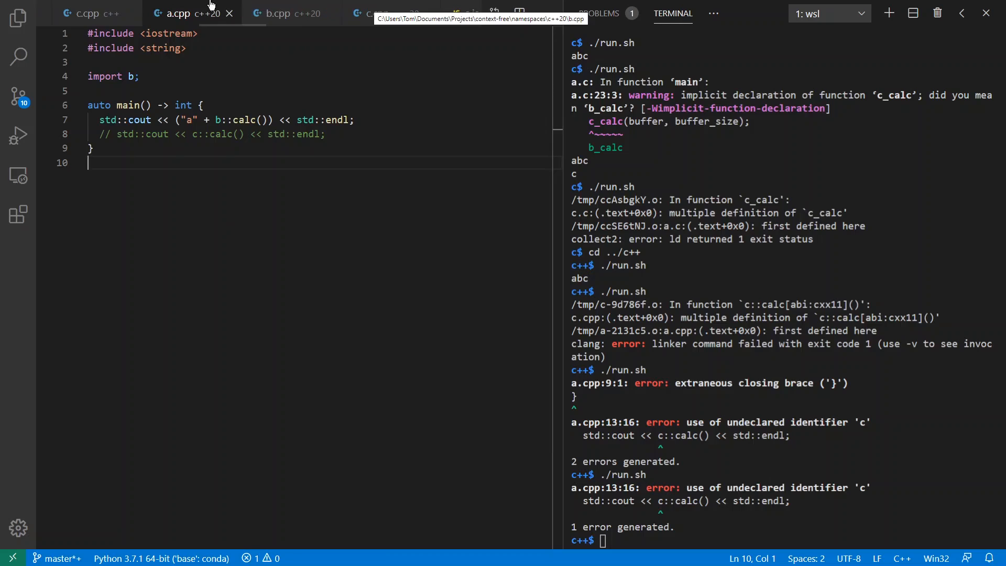
pyautogui.click(282, 12)
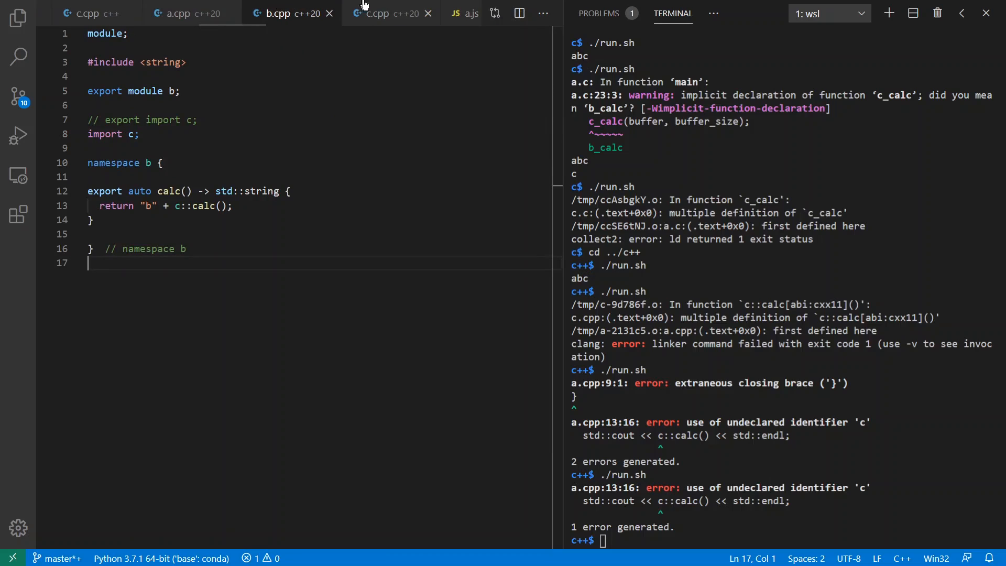
pyautogui.click(384, 13)
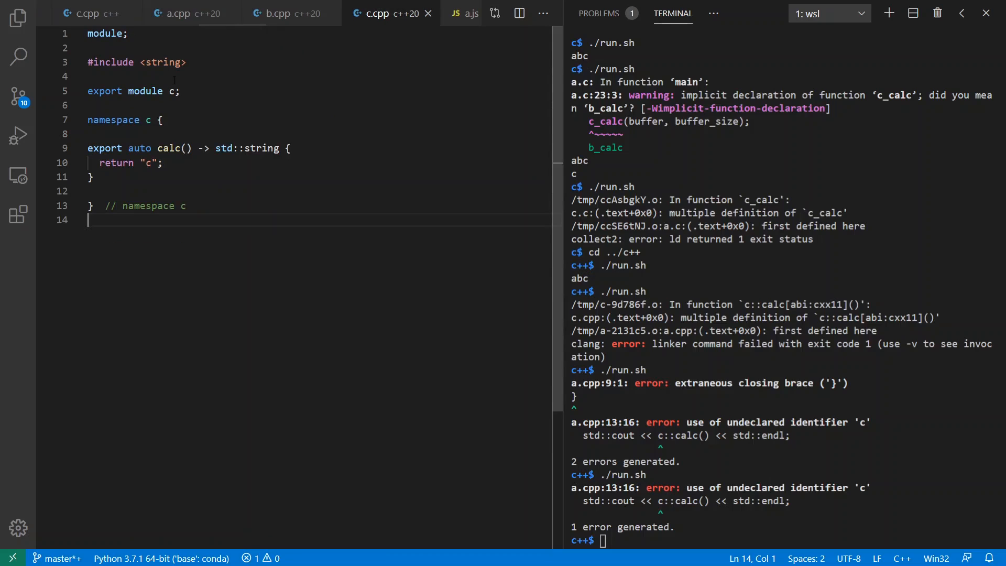
# Highlight the export keyword on calc in c.cpp, then review b.cpp and return to a.cpp
pyautogui.doubleClick(104, 148)
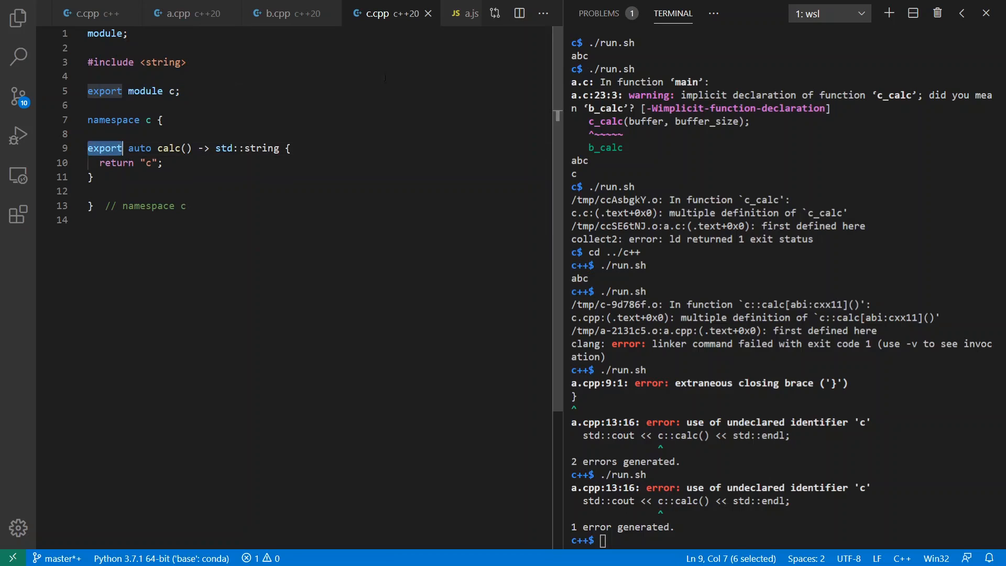
pyautogui.click(281, 13)
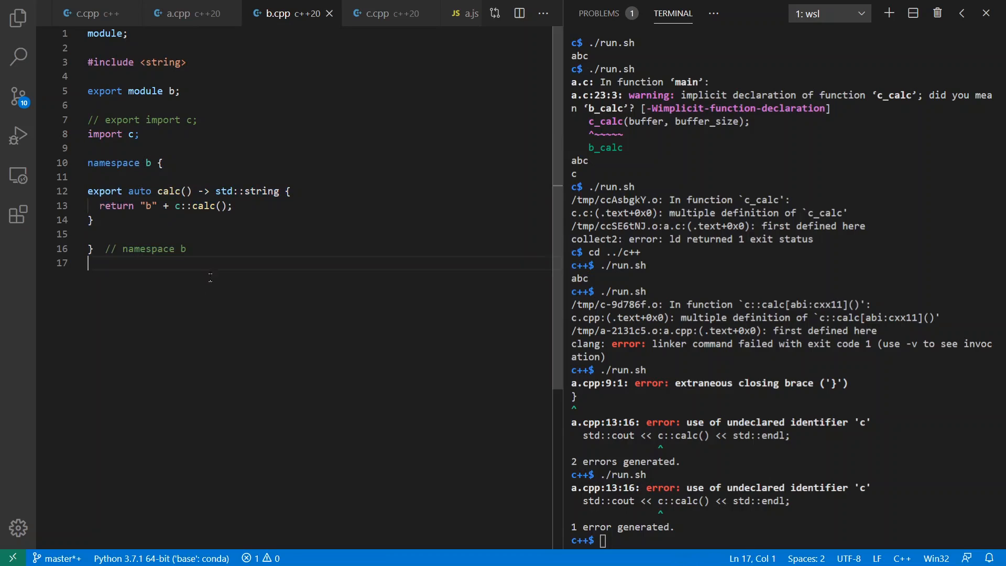
pyautogui.click(182, 12)
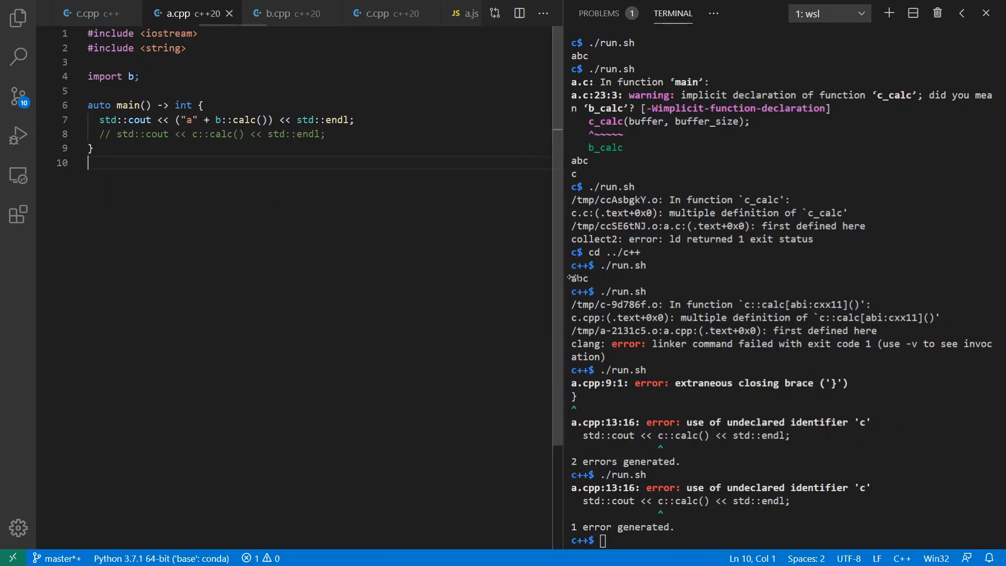
# Run ./run.sh in the C++20 folder printing abc, then enable c::calc in a.cpp to hit the import error
pyautogui.write('cd ../cc')
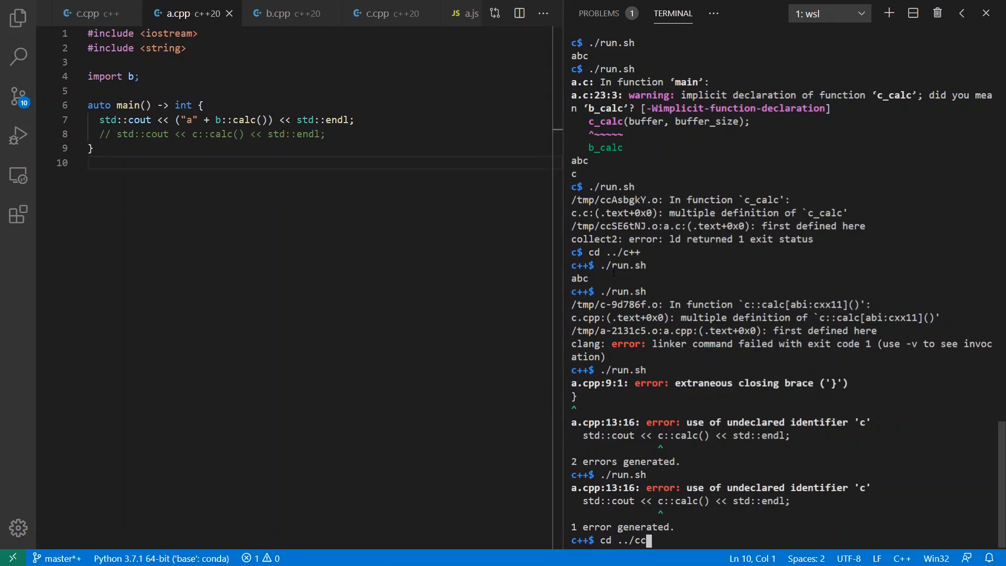
pyautogui.write('++20')
pyautogui.press('Return')
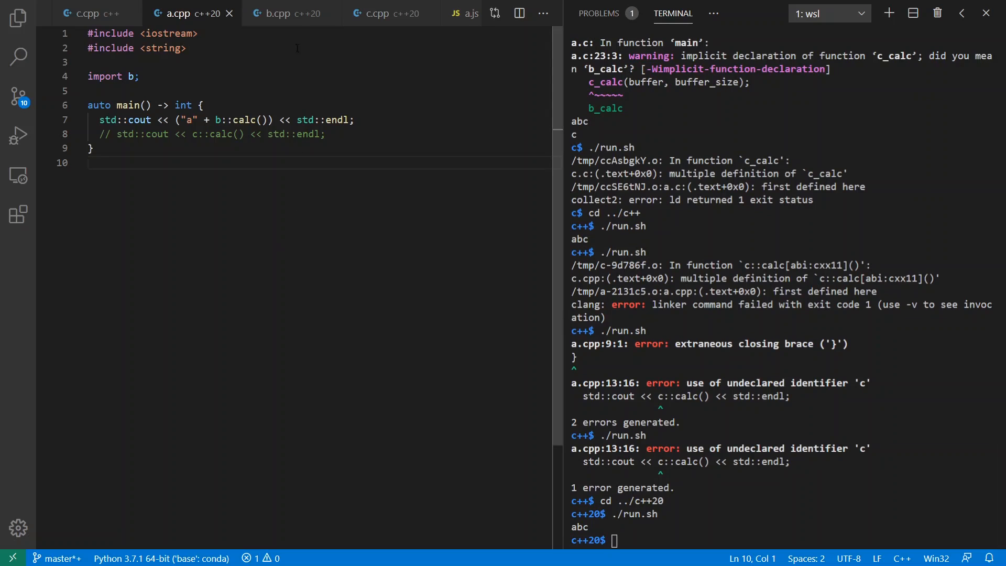
pyautogui.click(285, 14)
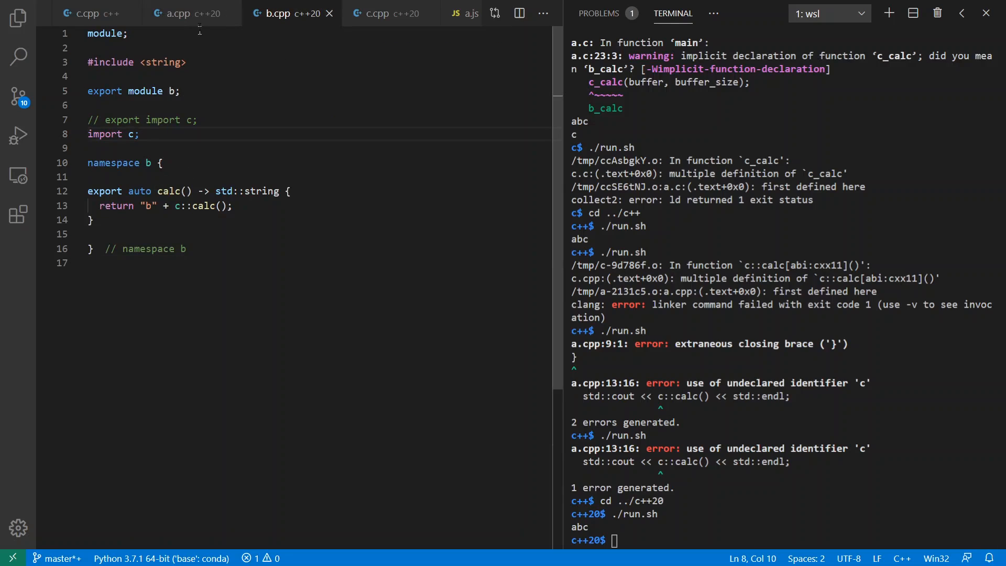
pyautogui.click(186, 13)
pyautogui.write('./run.sh')
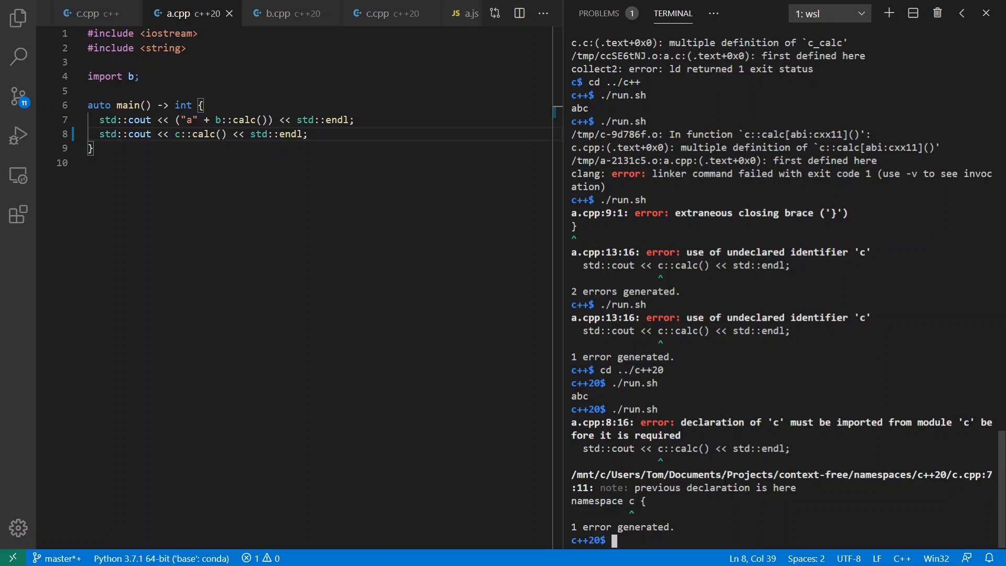
pyautogui.click(278, 14)
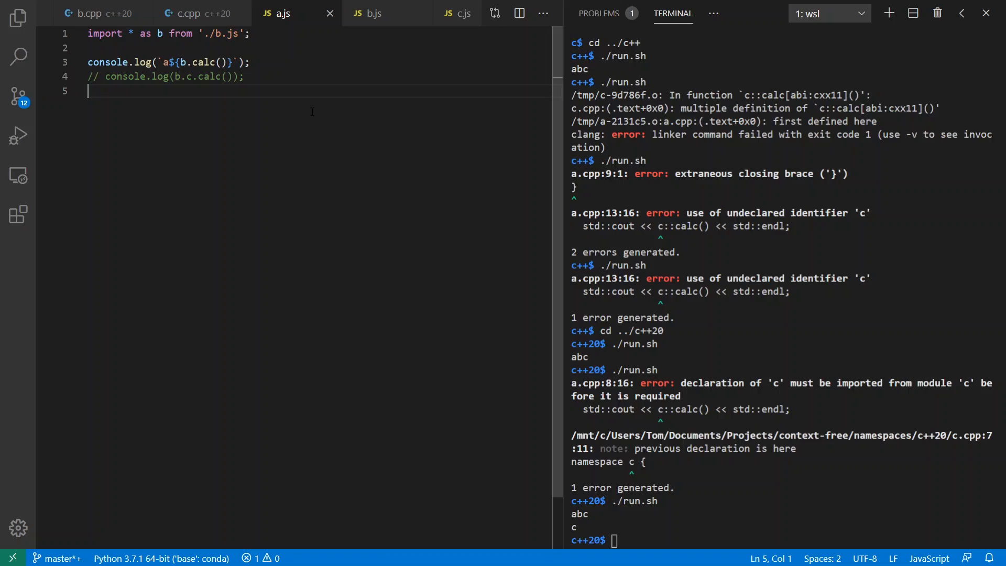
pyautogui.moveTo(377, 172)
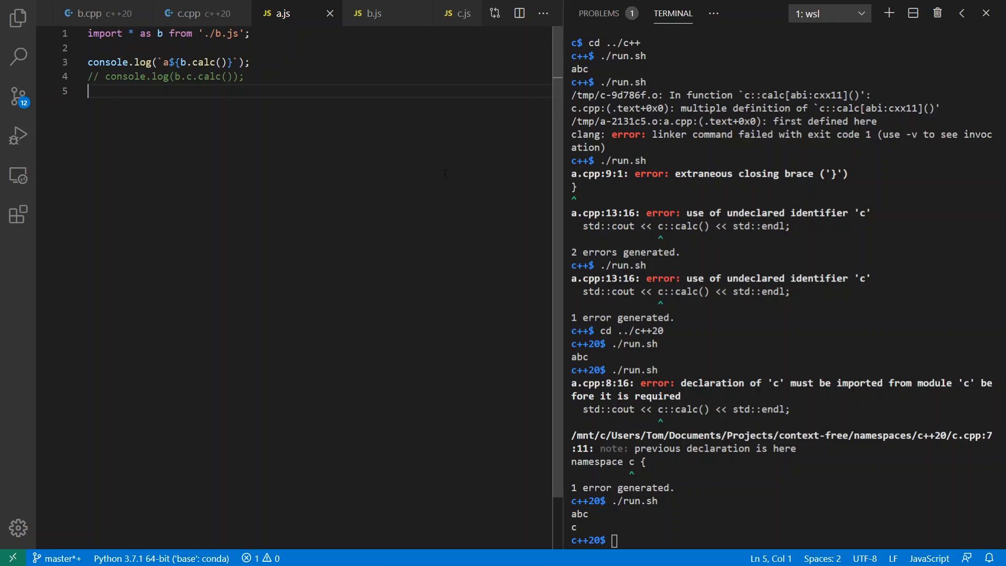
# Move the terminal to ../js and run deno a.js, printing abc
pyautogui.write('cd ../js')
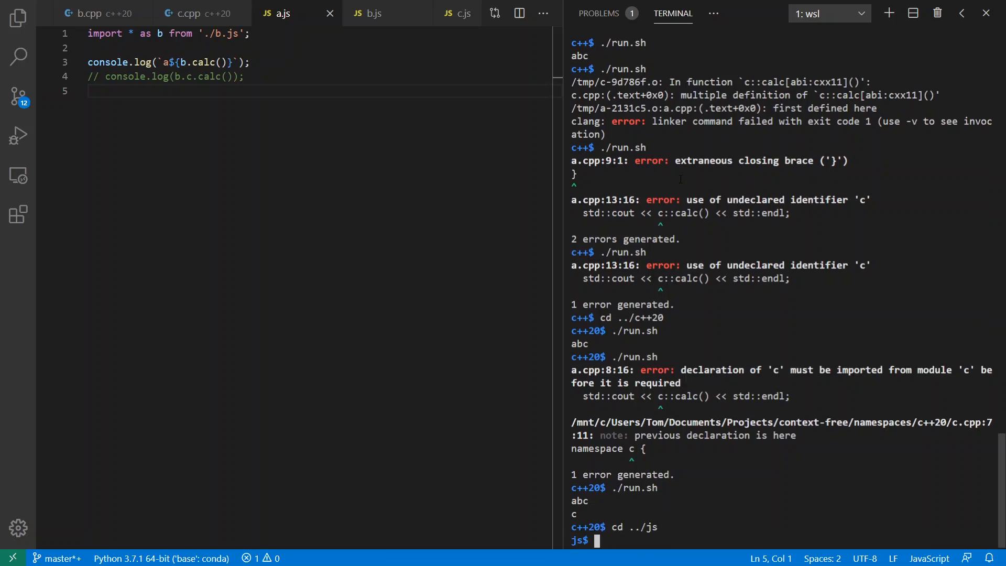
pyautogui.write('deno a.js')
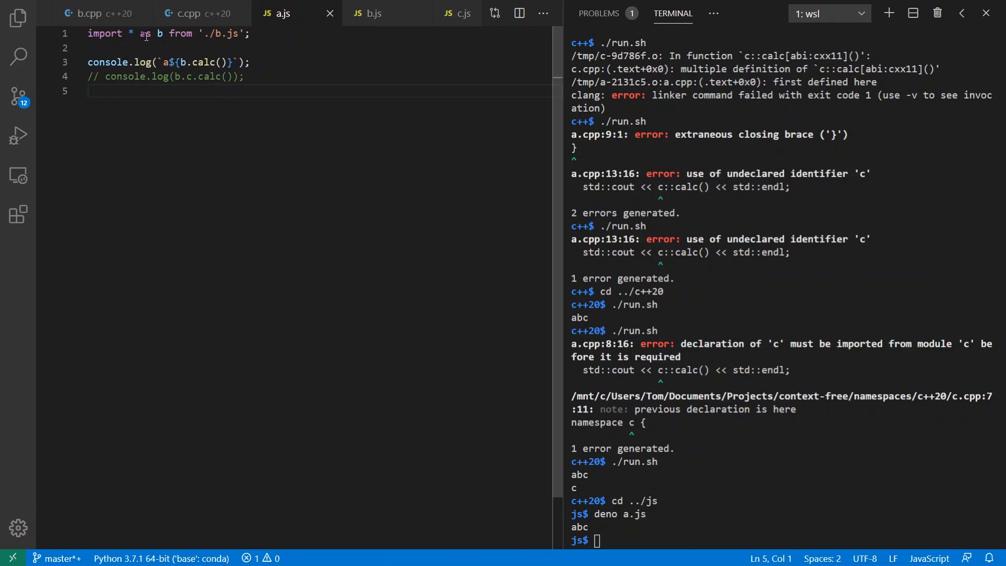
pyautogui.moveTo(192, 13)
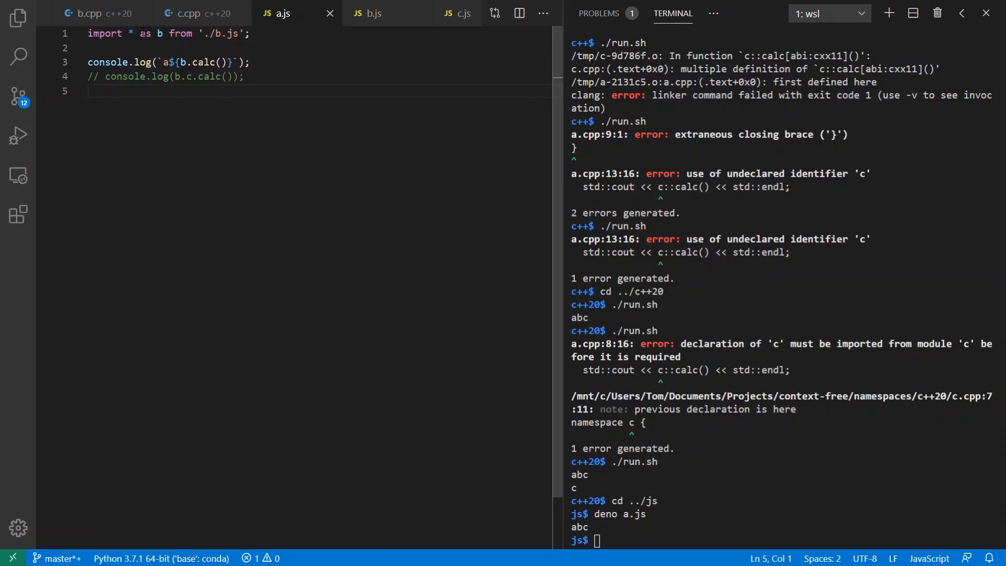
# Review c.js and b.js, add export {c}; to b.js so deno a.js prints abc and c
pyautogui.click(374, 13)
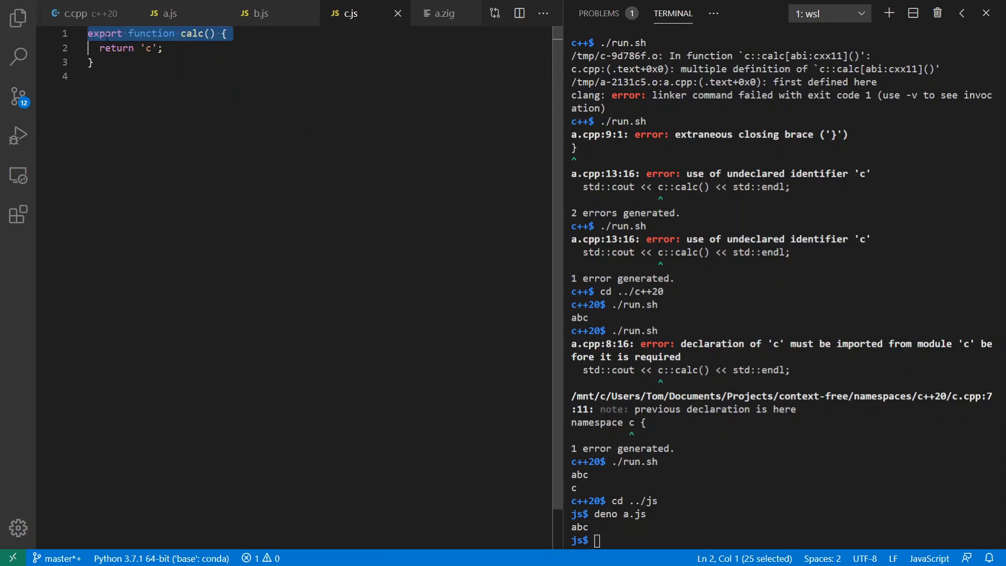
pyautogui.click(260, 12)
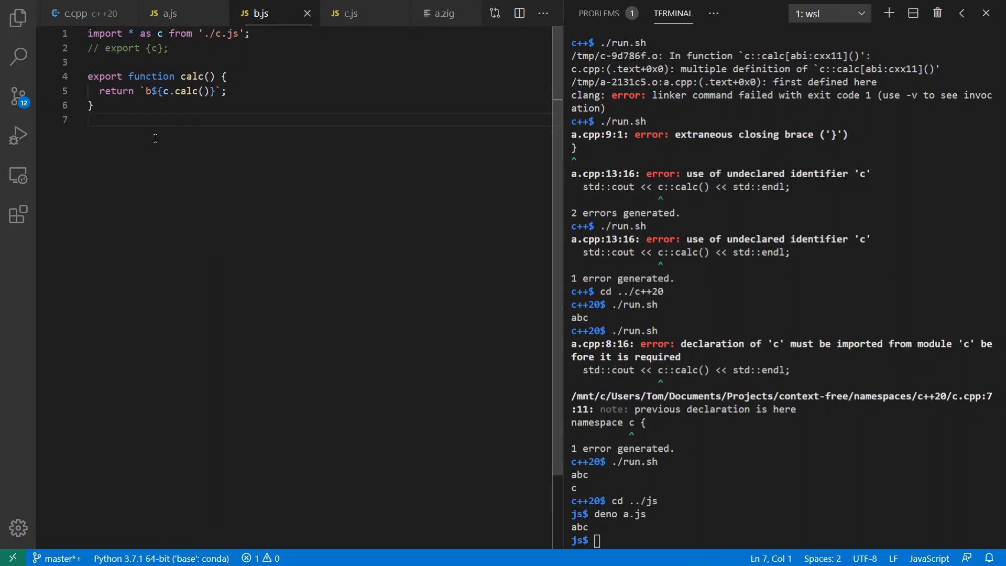
pyautogui.moveTo(159, 33)
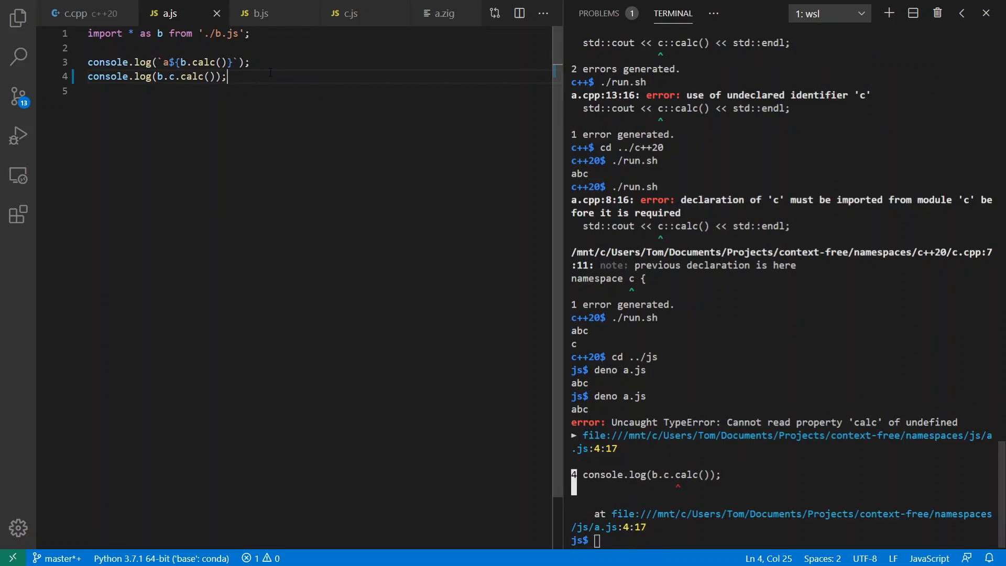
pyautogui.click(259, 13)
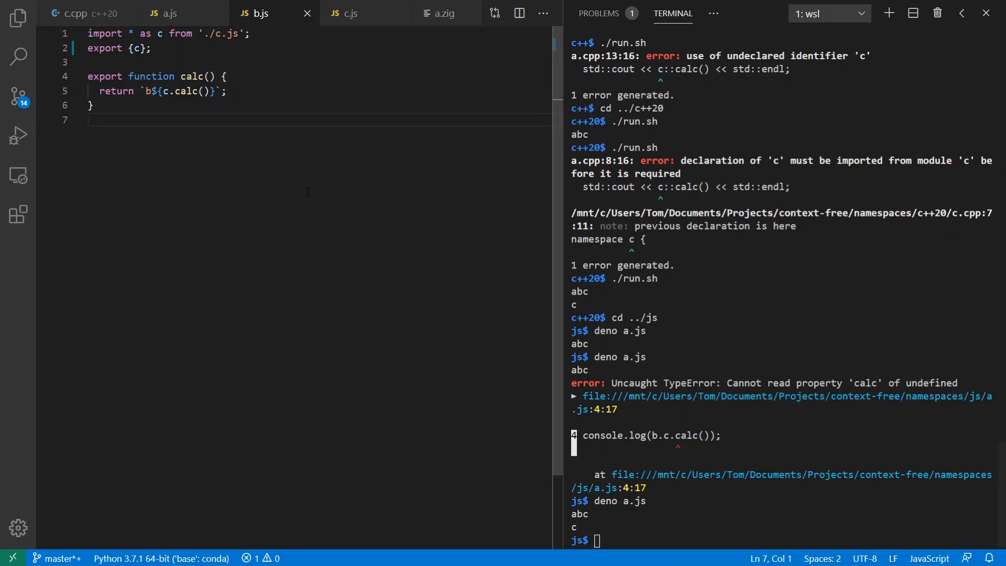
pyautogui.click(90, 120)
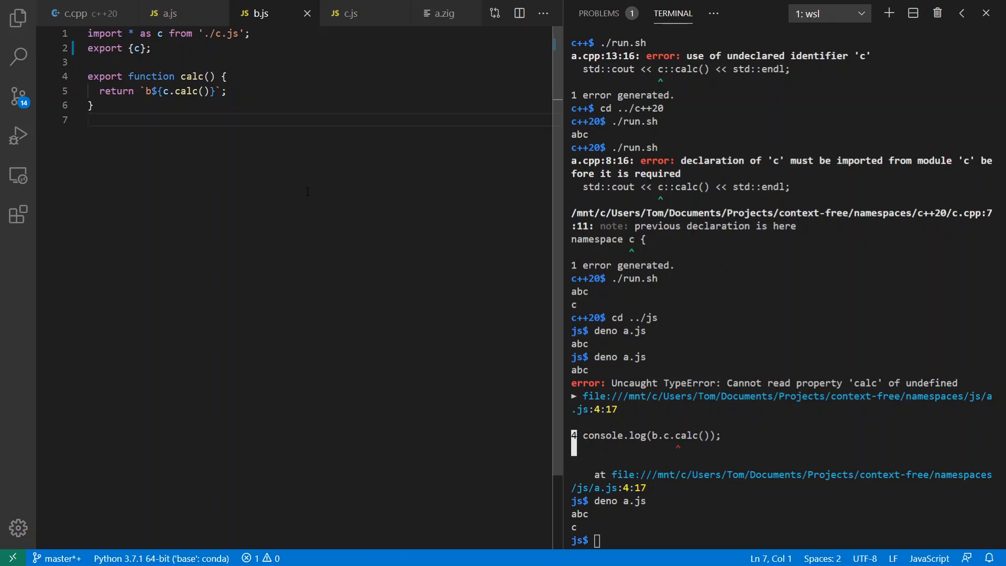
pyautogui.click(372, 13)
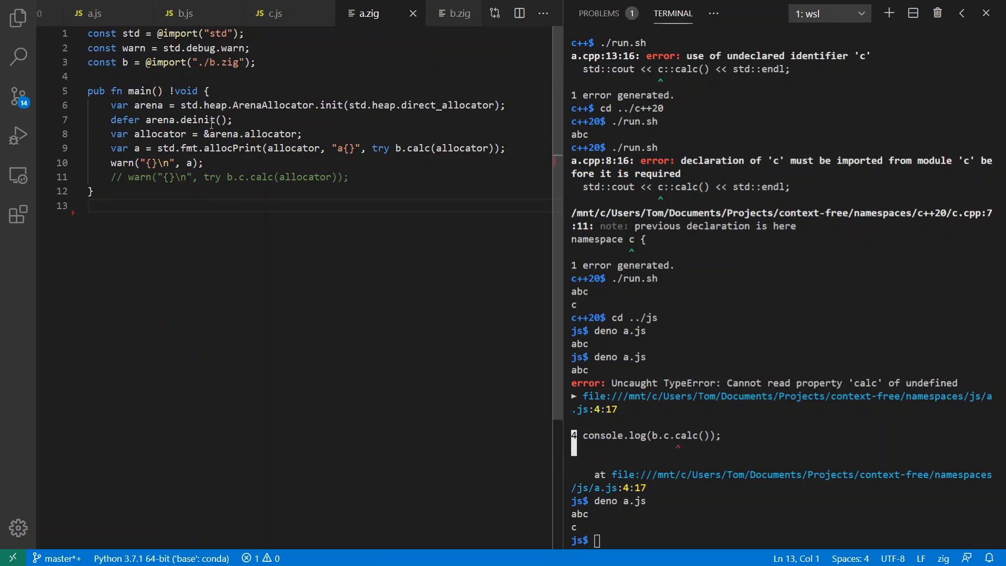
# Inspect a.zig's b.zig import and calc call, then view the b.zig and c.zig modules
pyautogui.click(97, 77)
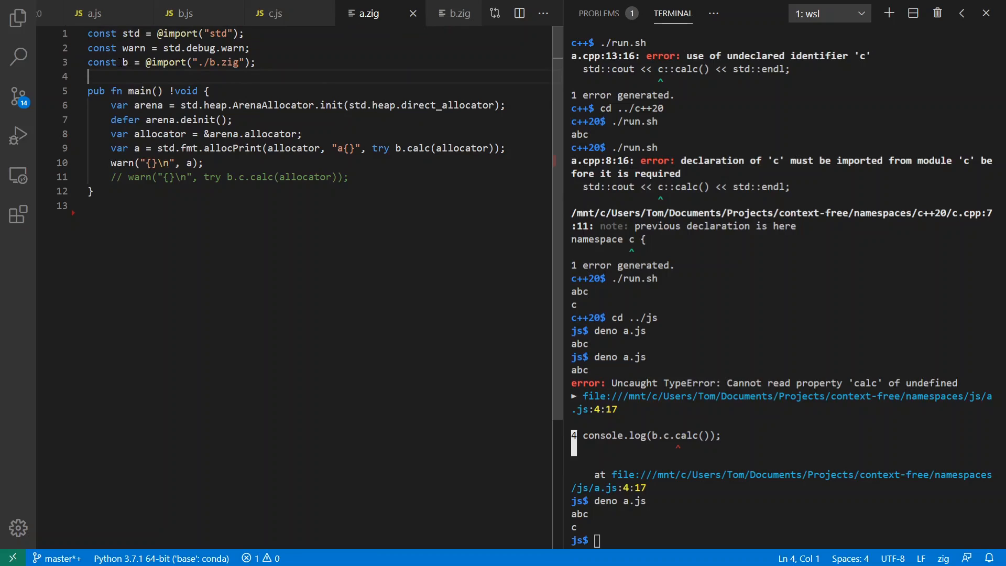
pyautogui.moveTo(303, 69)
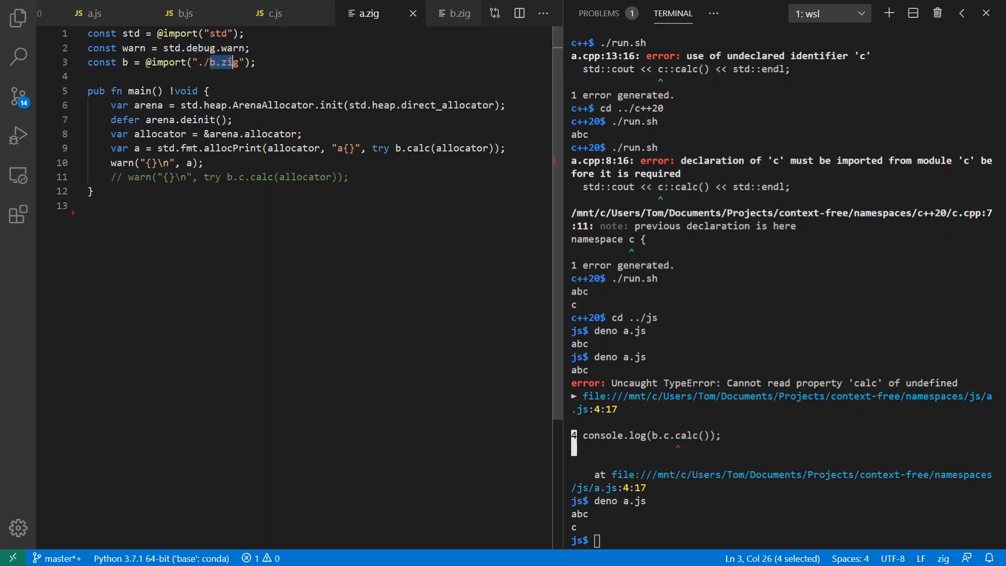
pyautogui.click(415, 148)
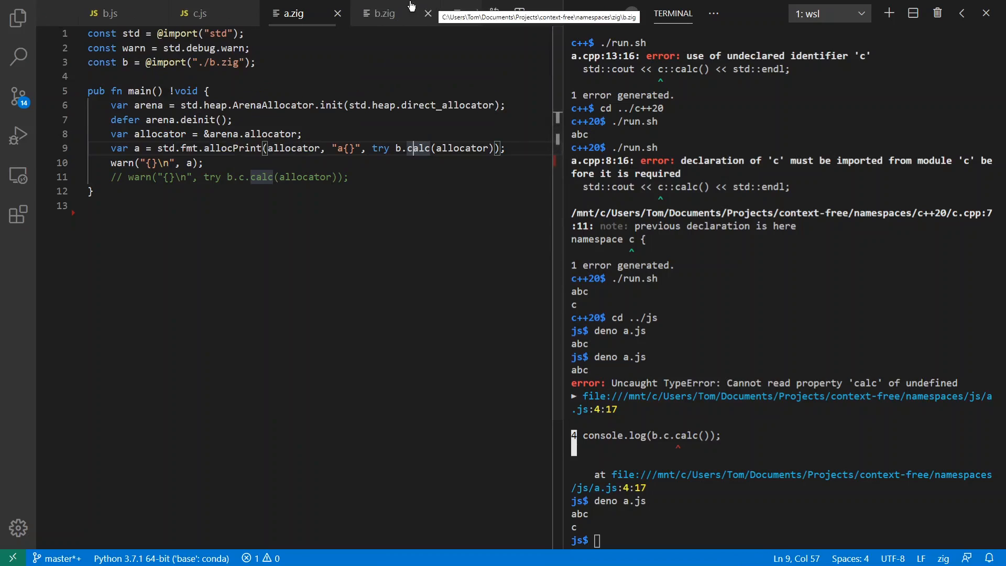
pyautogui.click(383, 12)
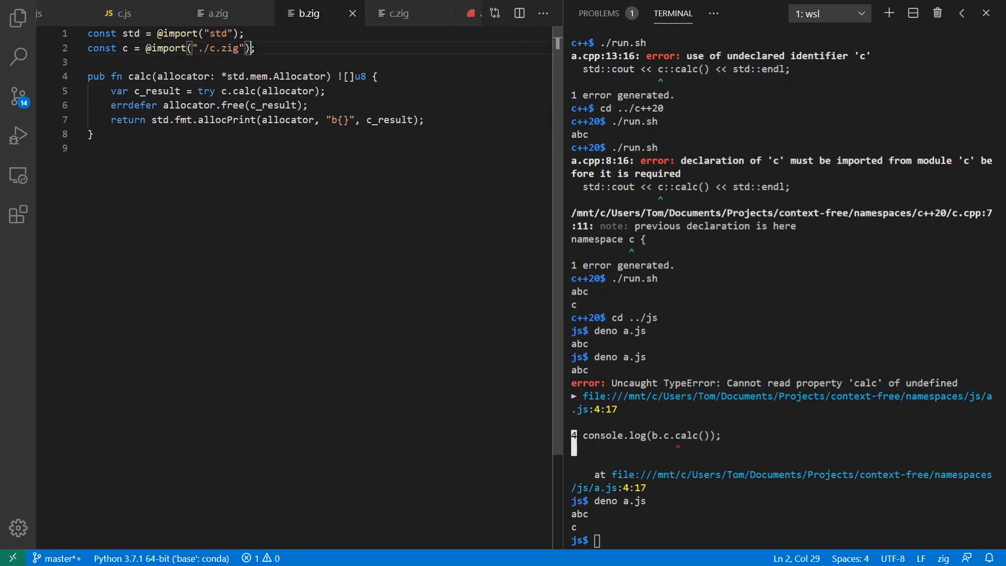
pyautogui.click(398, 12)
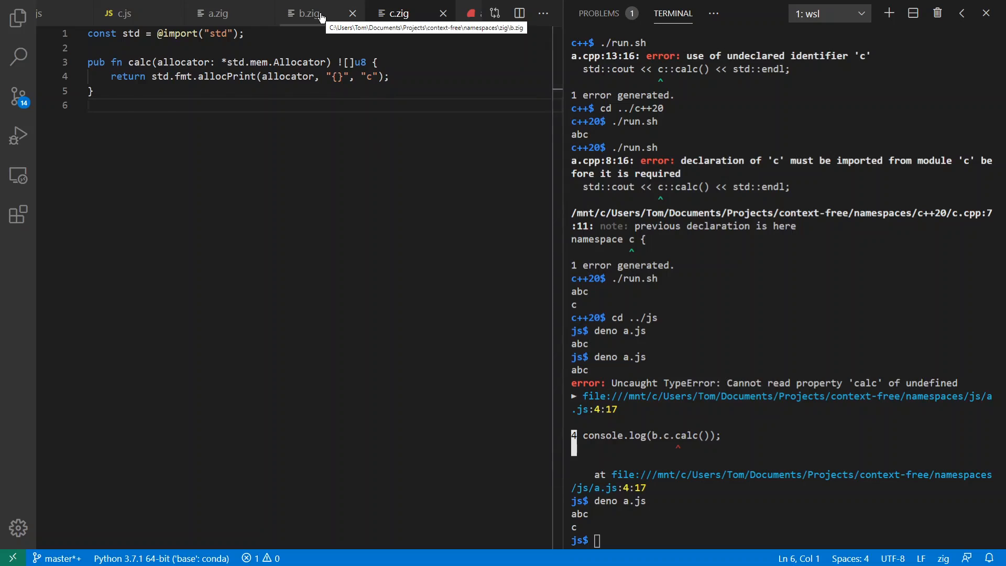
# Return to a.zig and run zig run a.zig from ../zig, printing abc
pyautogui.click(308, 13)
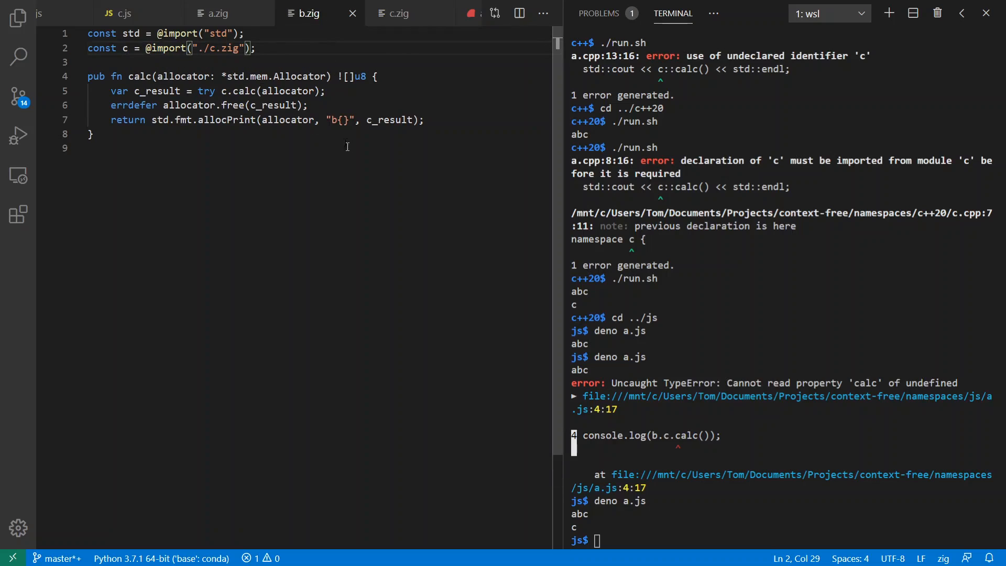
pyautogui.click(218, 13)
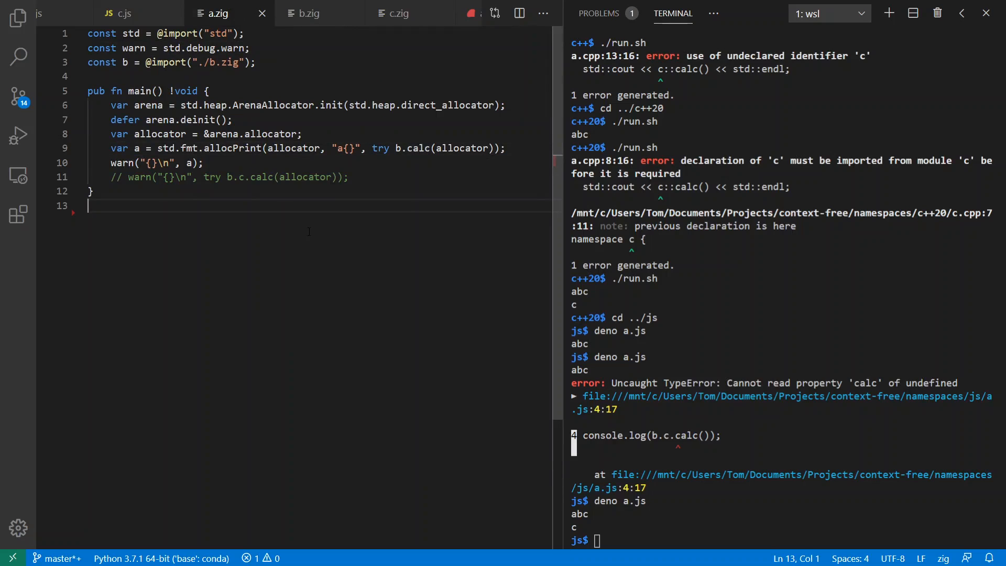
pyautogui.write('cd ../')
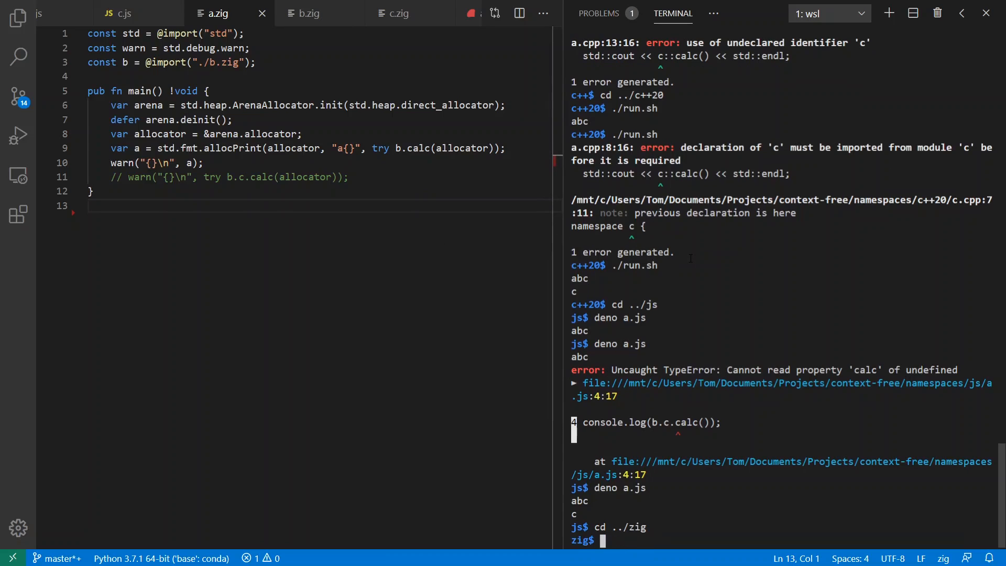
pyautogui.write('zi')
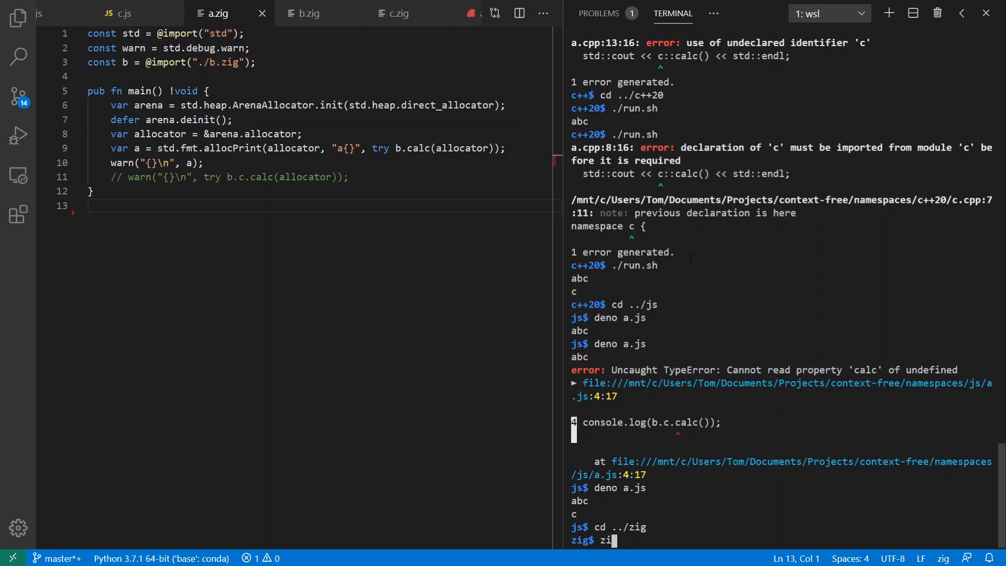
pyautogui.write('g run a.zig')
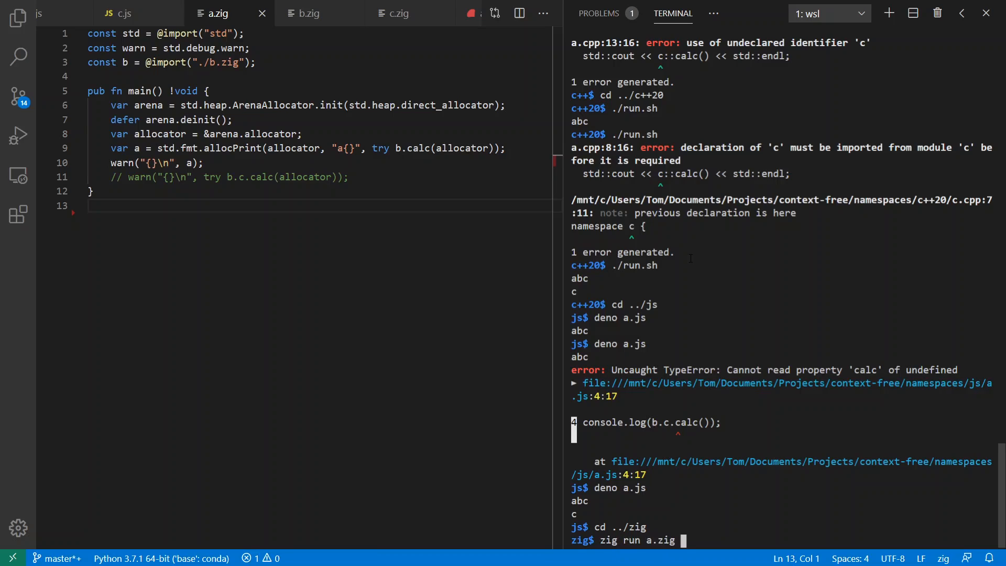
# Enable the commented-out b.c.calc line in a.zig, producing the 'c' is private error
pyautogui.scroll(-3)
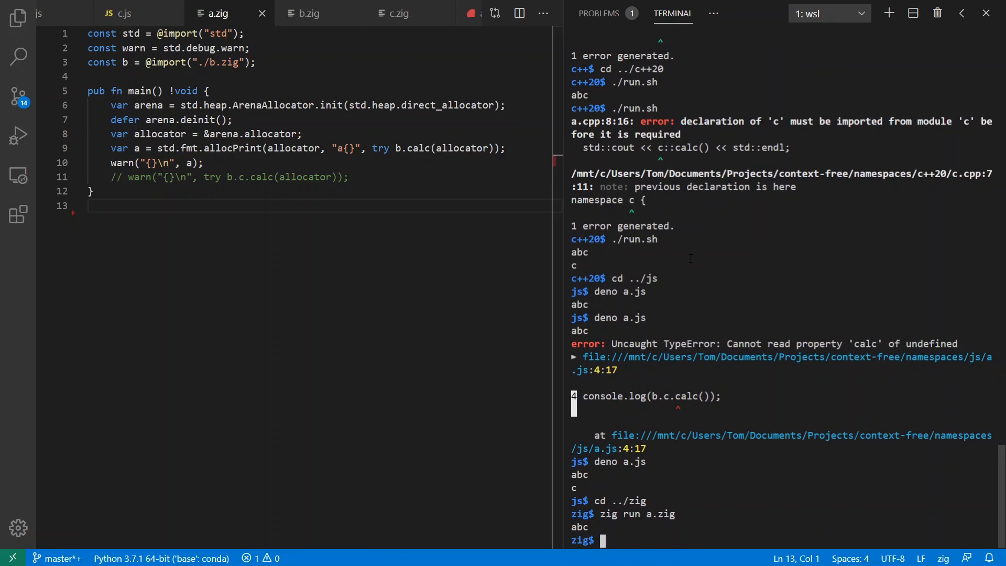
pyautogui.click(348, 177)
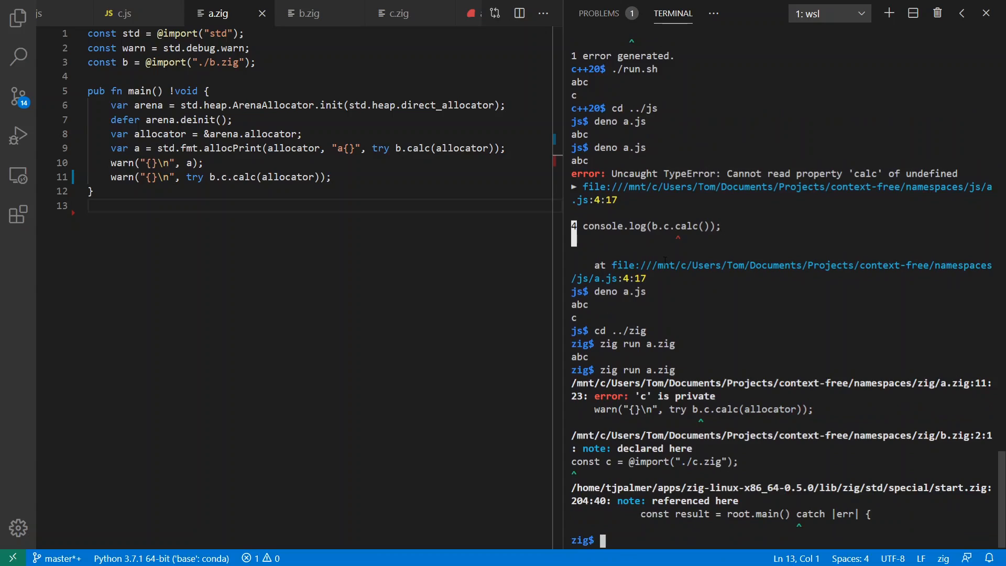
# Prefix const c with pub in b.zig so zig run a.zig prints abc and c
pyautogui.click(331, 177)
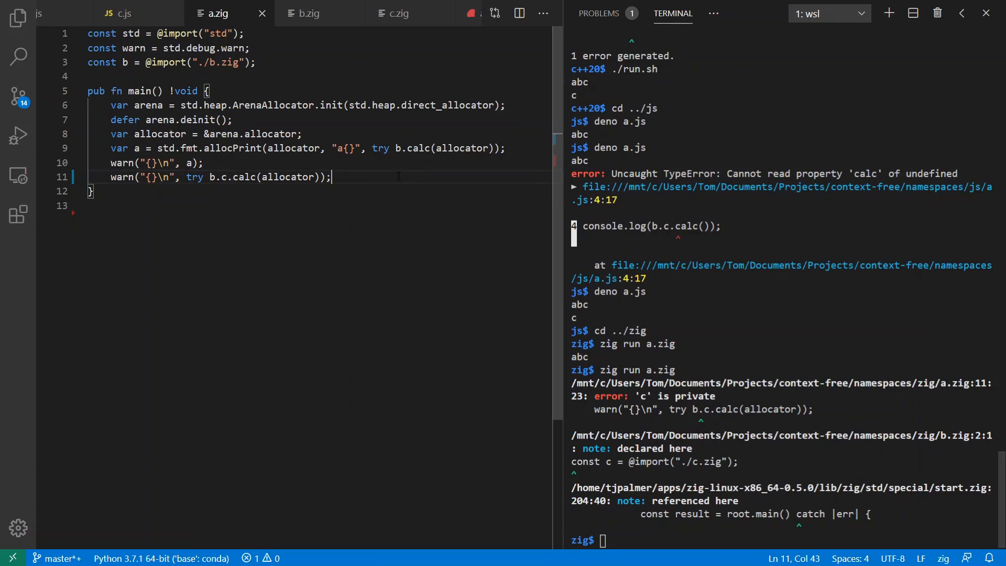
pyautogui.click(308, 13)
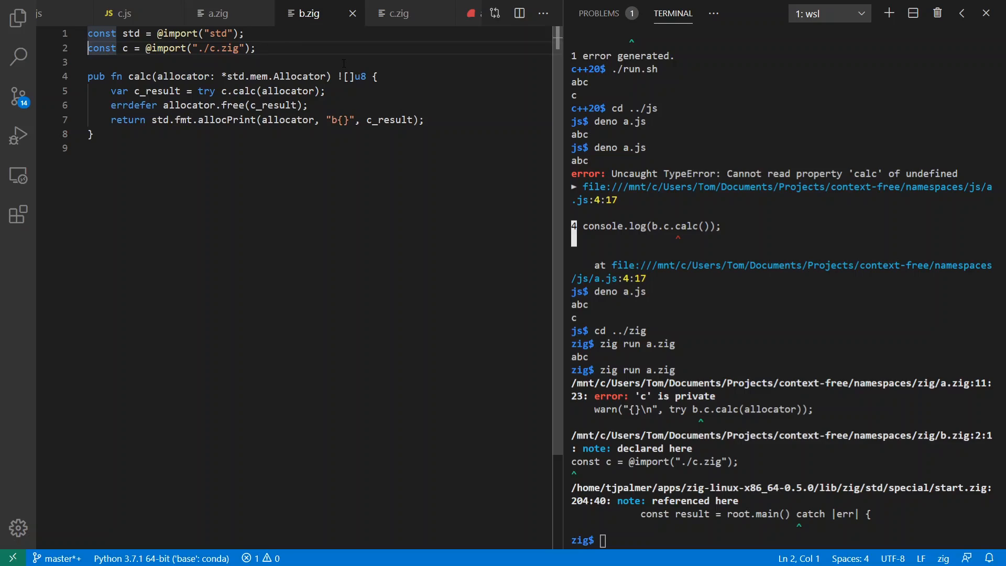
pyautogui.write('pub')
pyautogui.click(782, 540)
pyautogui.write('zig run a.zig')
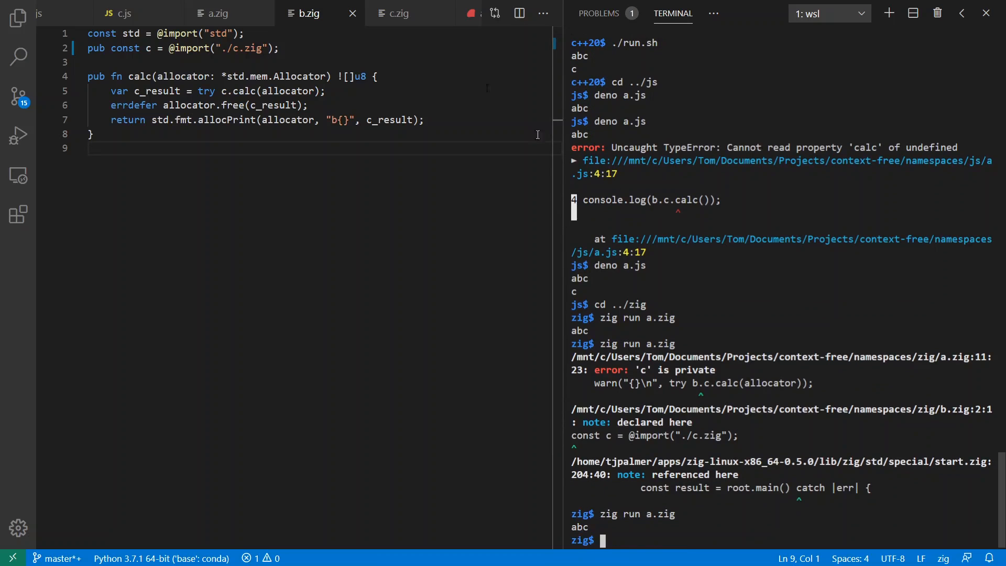
pyautogui.click(218, 12)
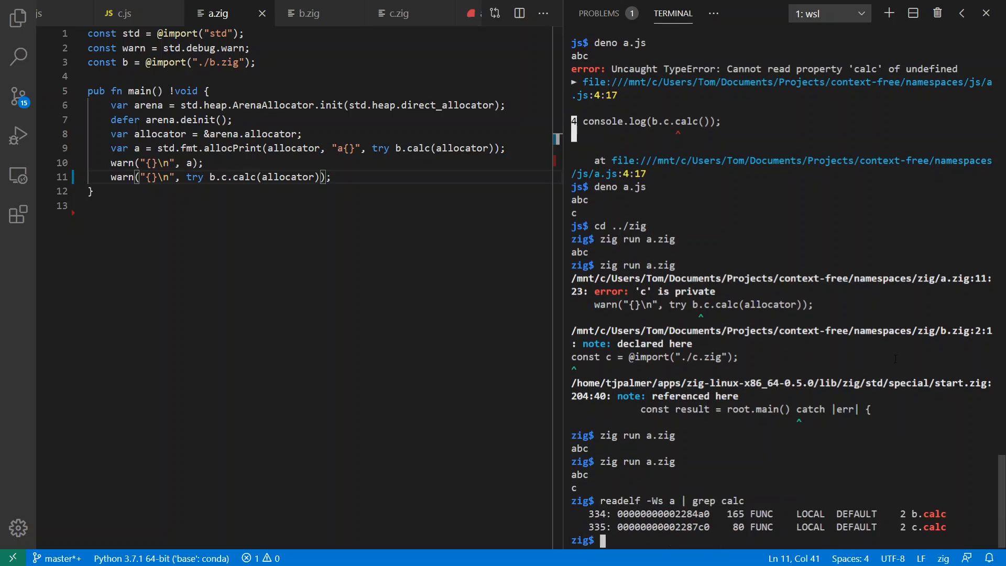
pyautogui.moveTo(371, 129)
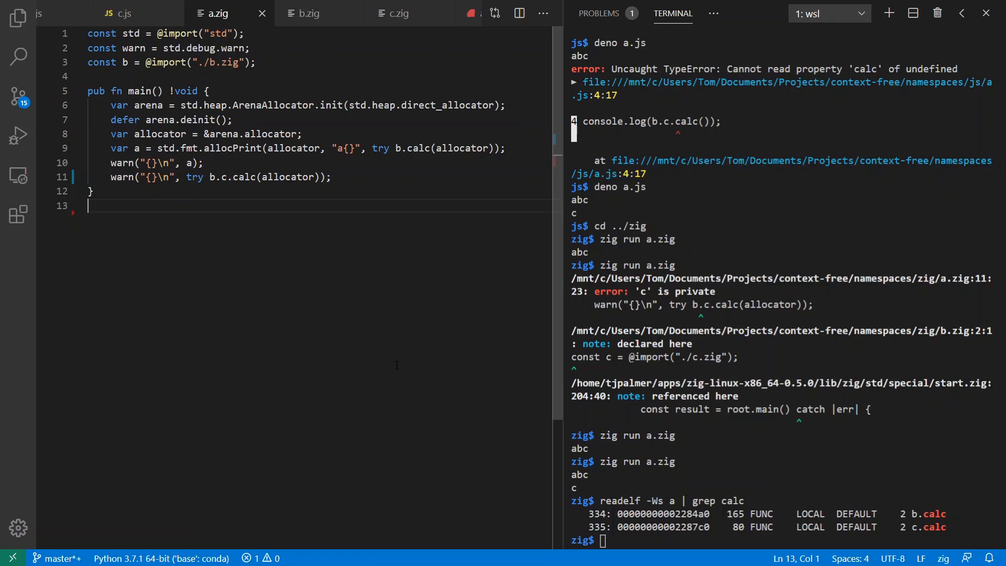
pyautogui.moveTo(368, 91)
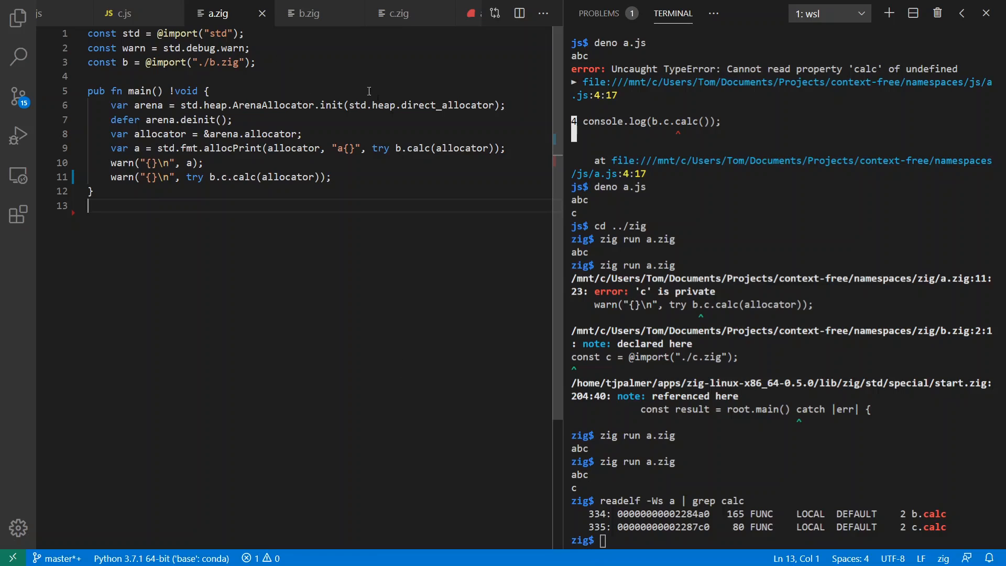
# Review module C's calc in c.rb, then switch to the a.rb script requiring b
pyautogui.click(372, 12)
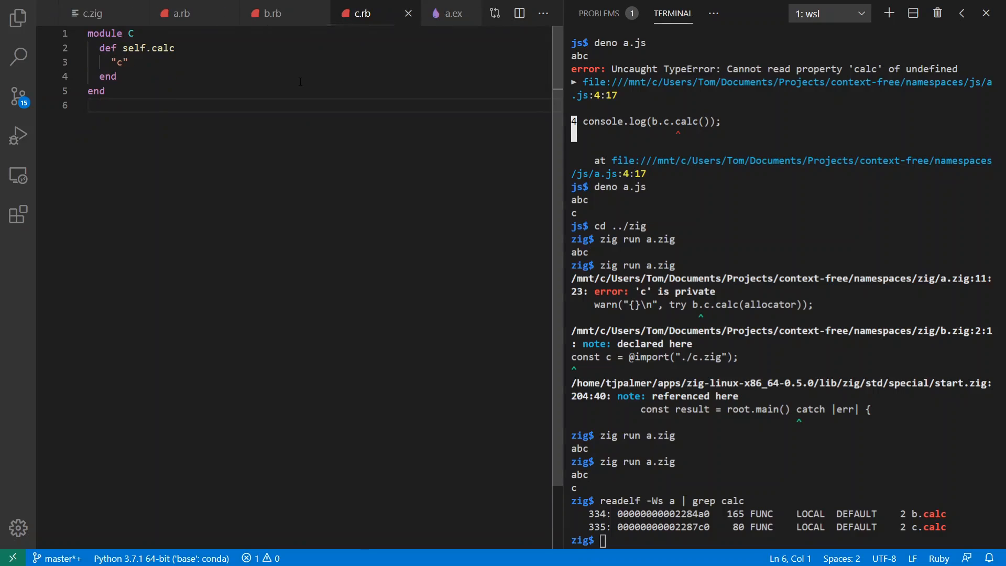
pyautogui.click(229, 61)
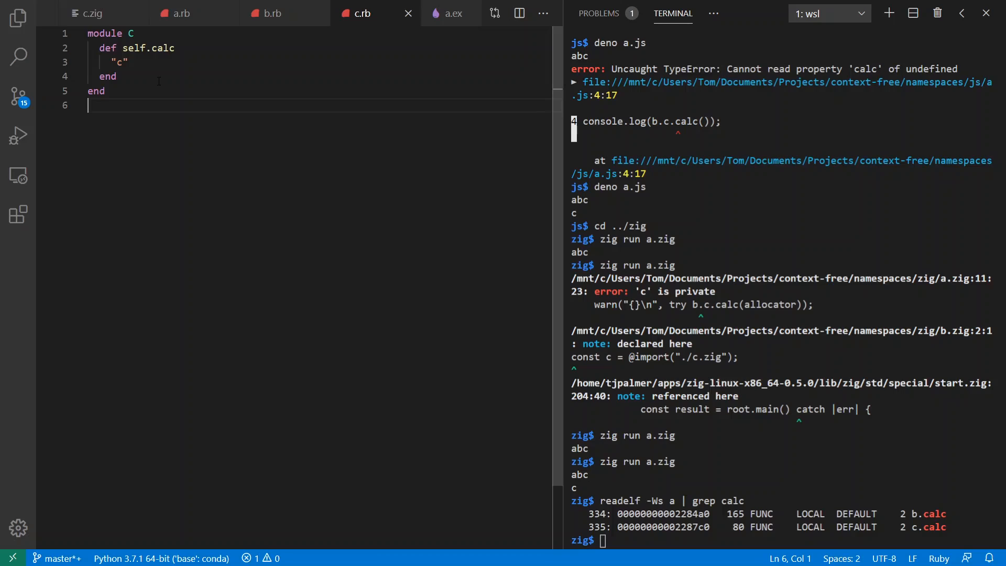
pyautogui.moveTo(175, 14)
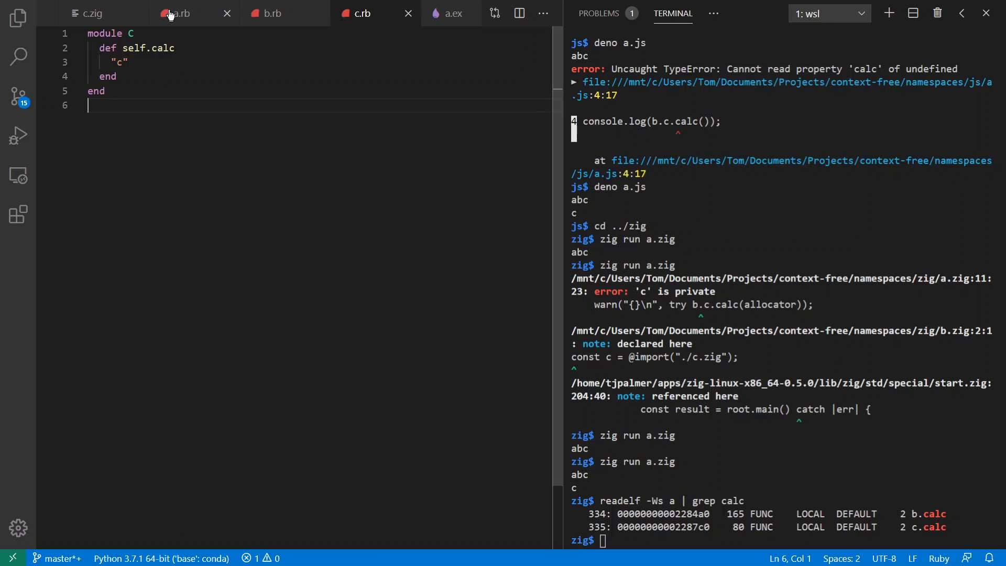
pyautogui.click(174, 12)
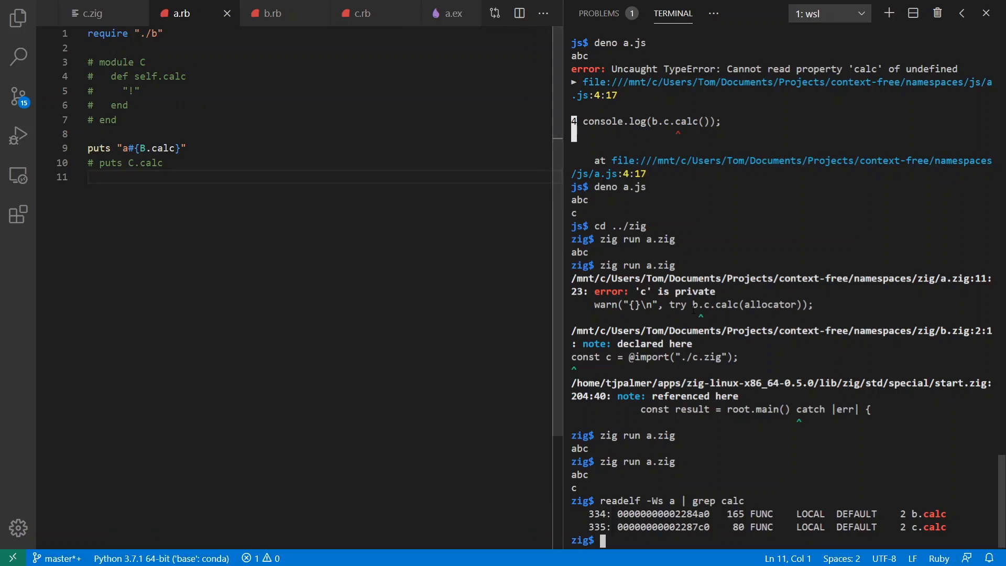
# Run ruby a.rb from ../ruby, then toggle the local module C definition with Ctrl+/ and rerun
pyautogui.write('cd ../ruby/')
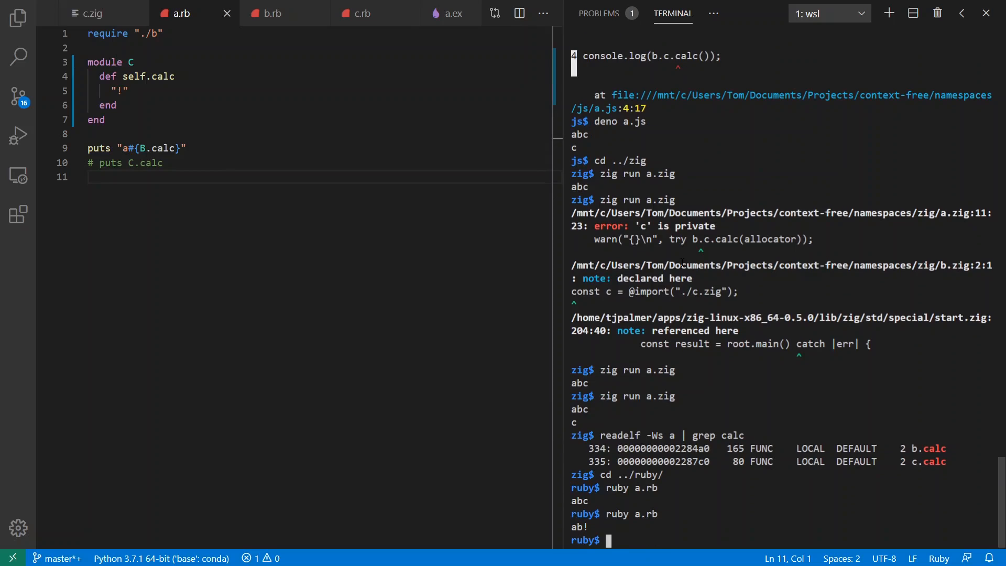
pyautogui.moveTo(134, 62); pyautogui.dragTo(105, 120)
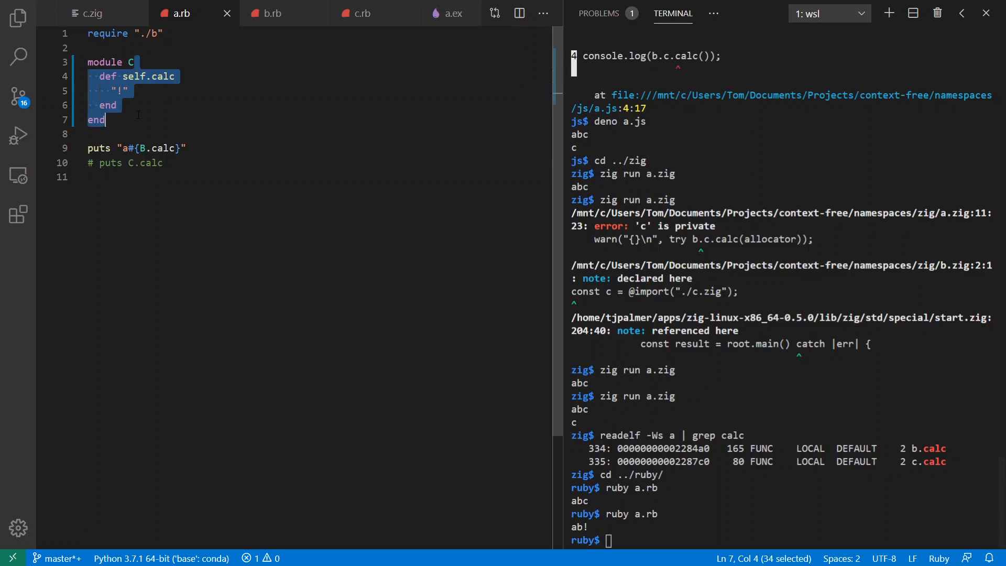
pyautogui.press('ctrl+/')
pyautogui.write('ruby a.rb')
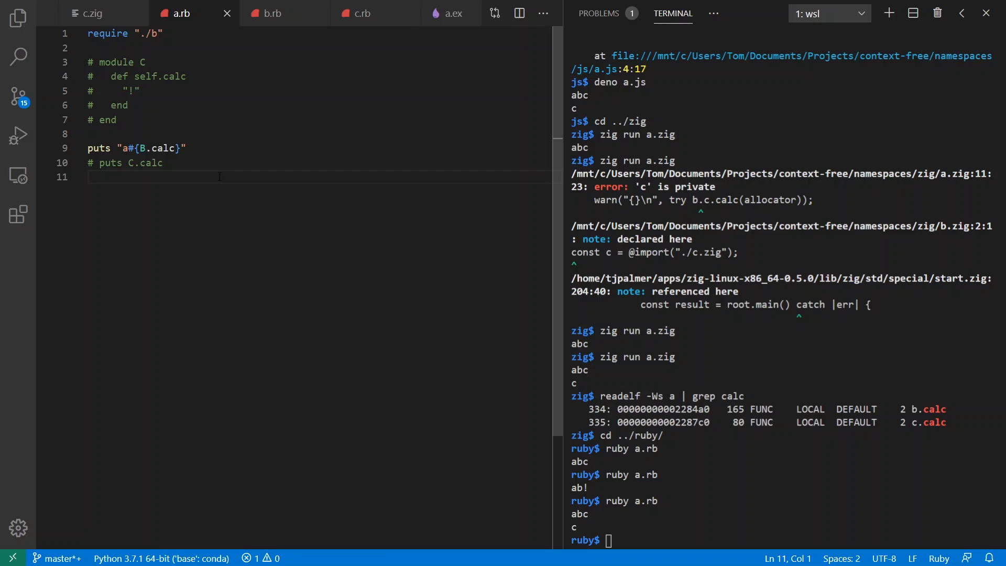
pyautogui.scroll(-3)
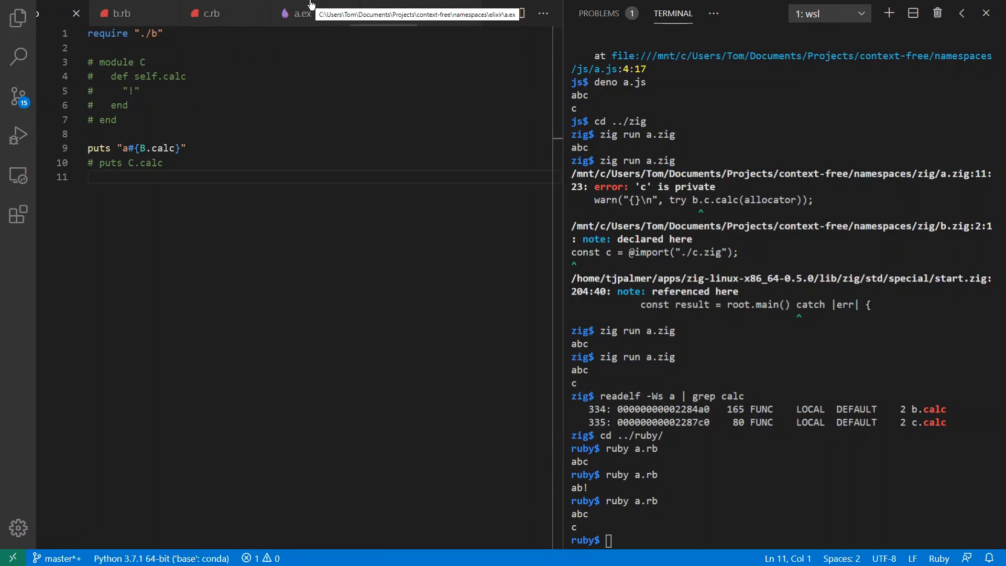
# Open a.ex and move the terminal to ../elixir/ to run ./run.sh, printing abc
pyautogui.click(297, 13)
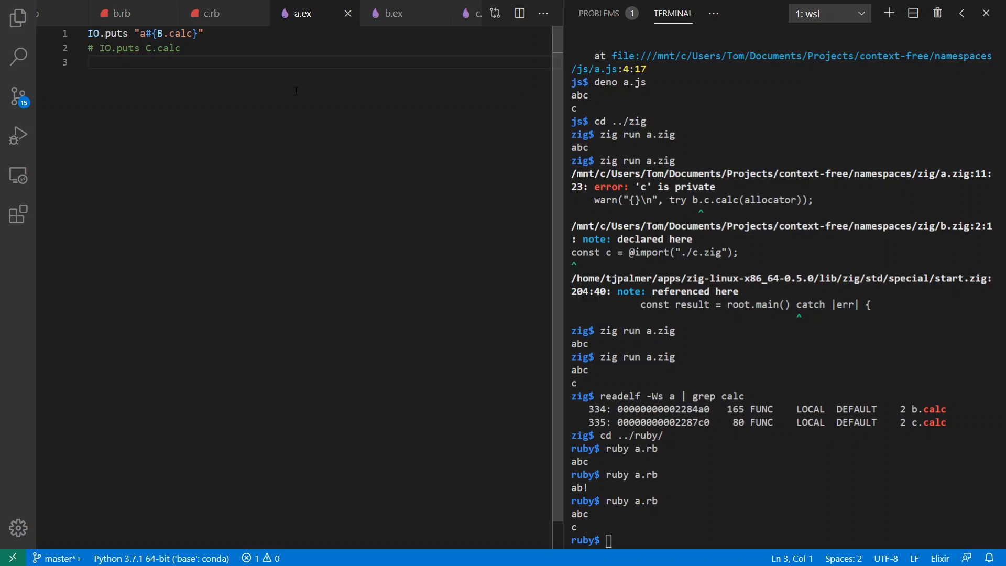
pyautogui.click(90, 62)
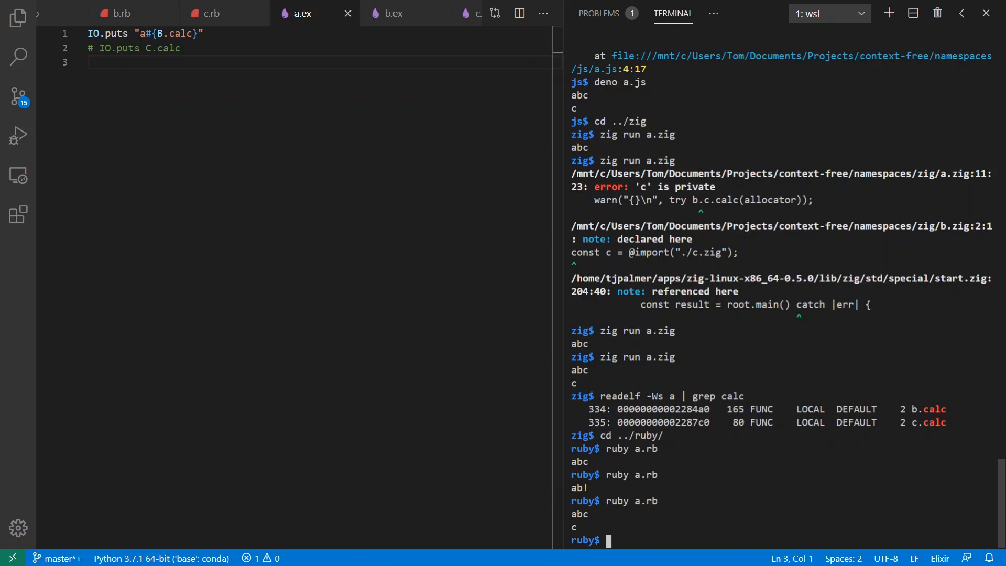
pyautogui.write('cd //')
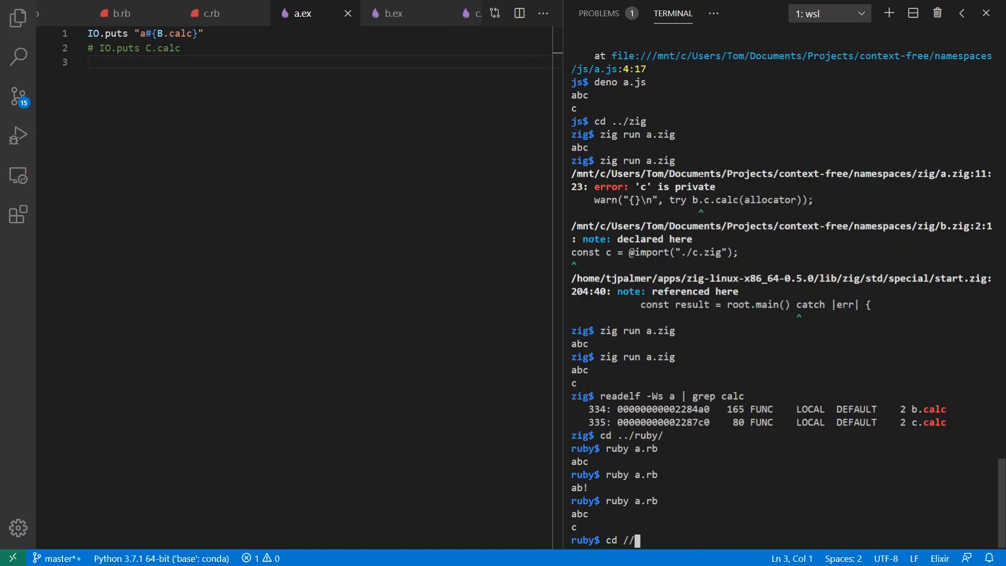
pyautogui.write('../;')
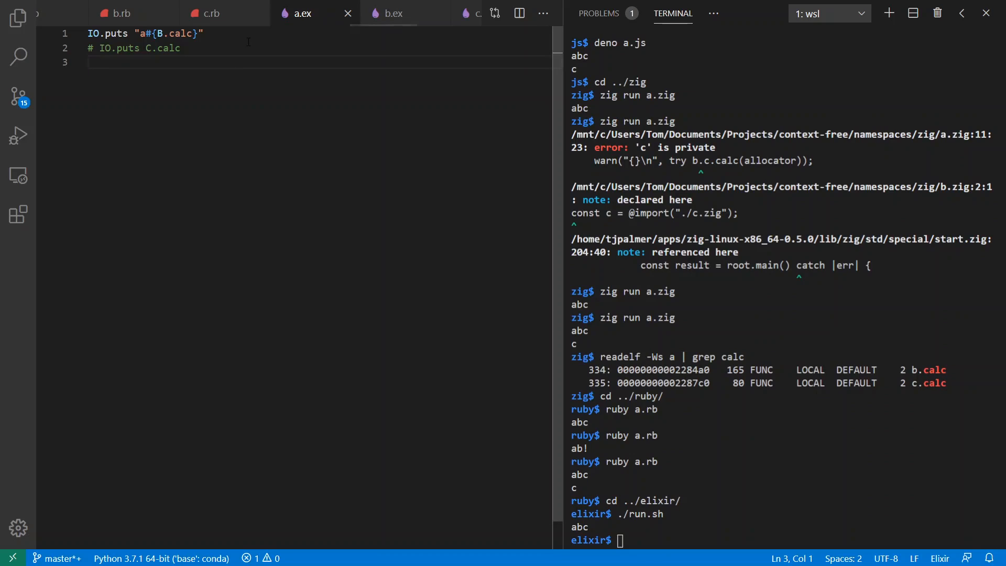
pyautogui.moveTo(385, 13)
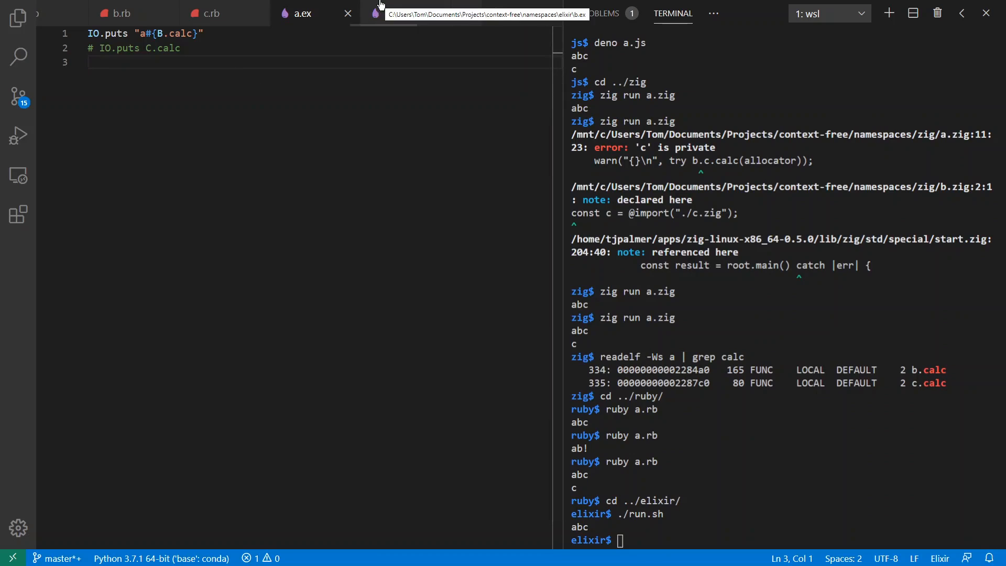
# View the Elixir modules B and C in b.ex and c.ex, then return to a.ex
pyautogui.click(355, 13)
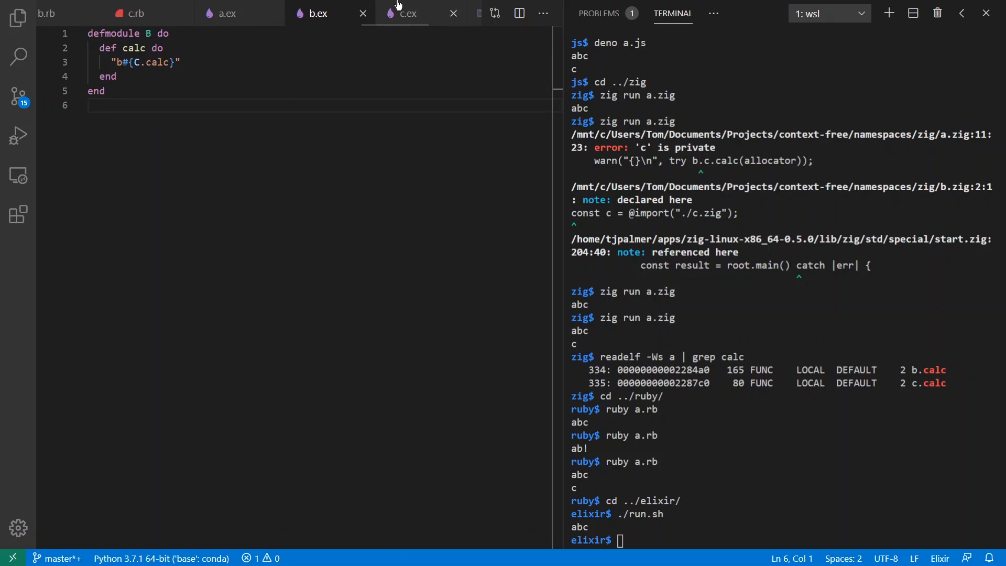
pyautogui.click(408, 12)
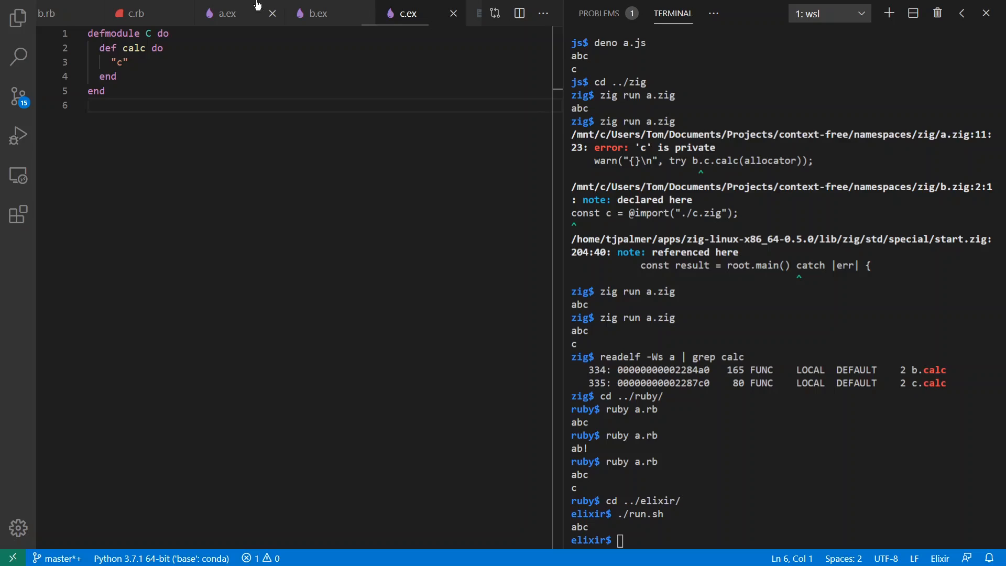
pyautogui.click(226, 13)
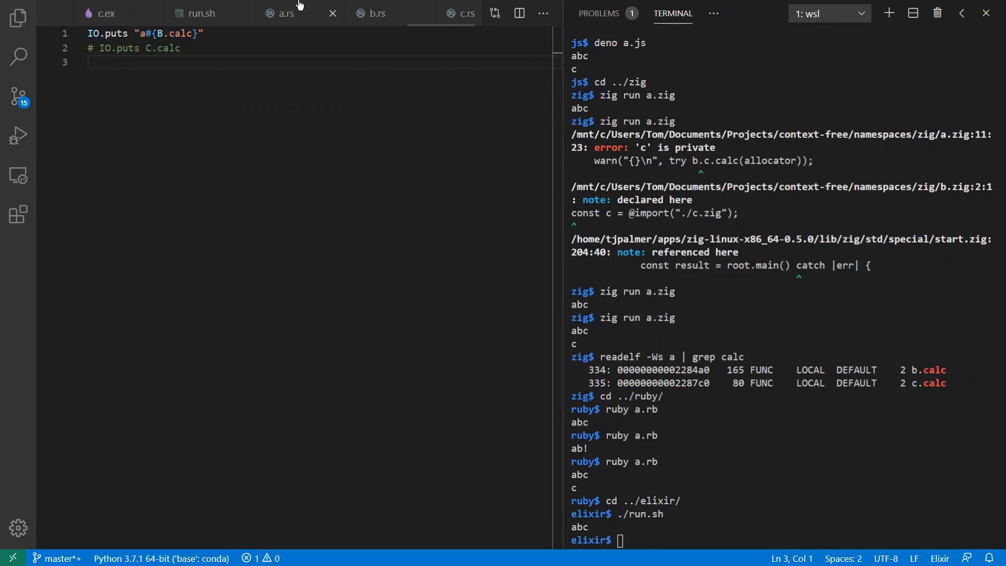
pyautogui.moveTo(205, 12)
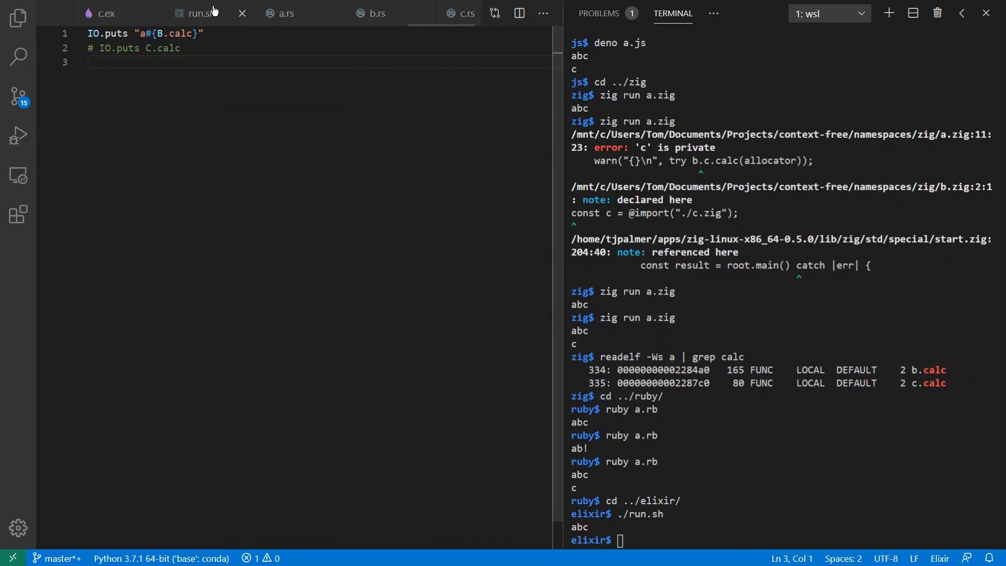
# Highlight the c=libc.rlib linking argument in run.sh, then clear the highlight
pyautogui.click(197, 13)
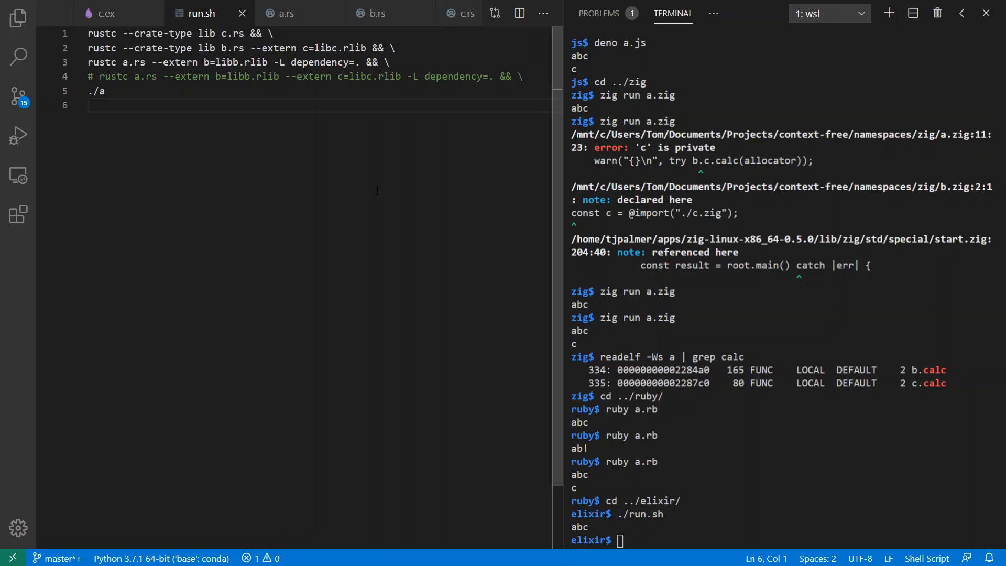
pyautogui.doubleClick(232, 48)
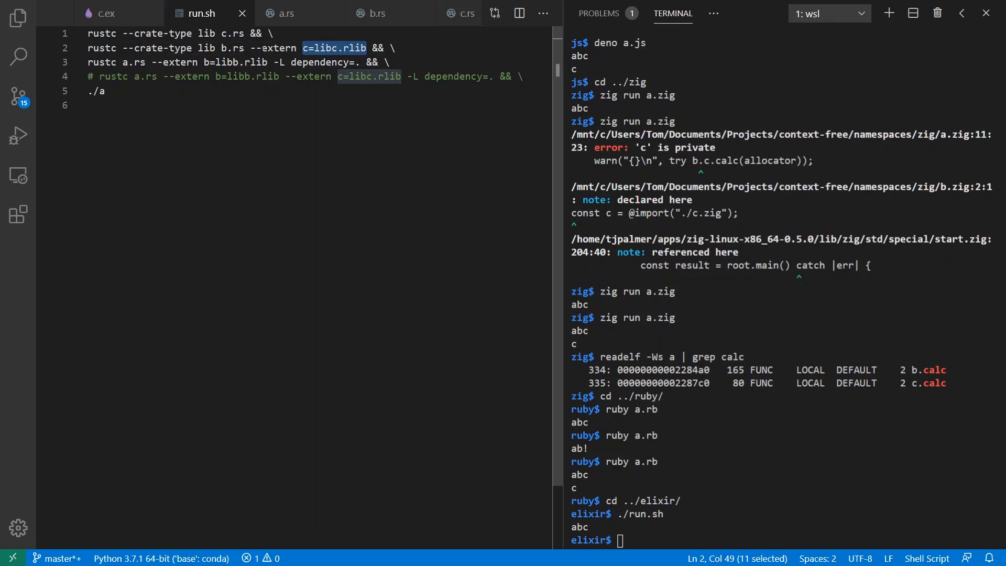
pyautogui.doubleClick(135, 62)
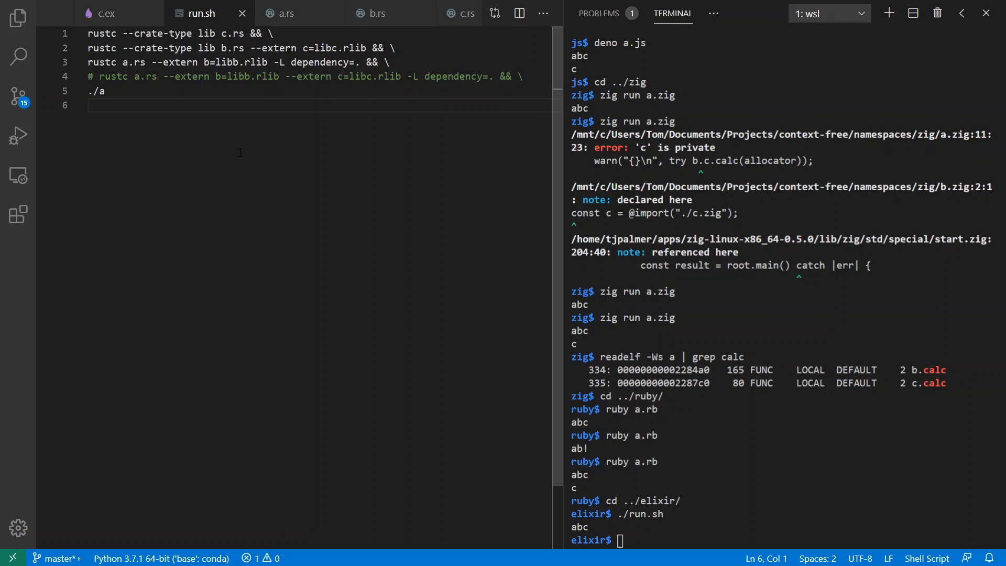
pyautogui.moveTo(283, 13)
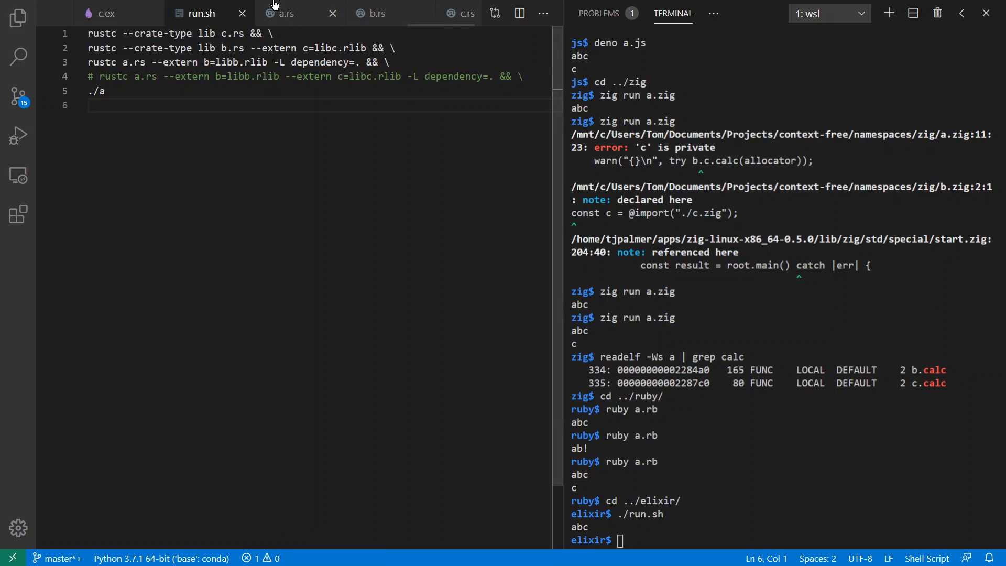
# View a.rs calling b::calc and c.rs's calc, then cd the terminal into ../rust/
pyautogui.click(285, 13)
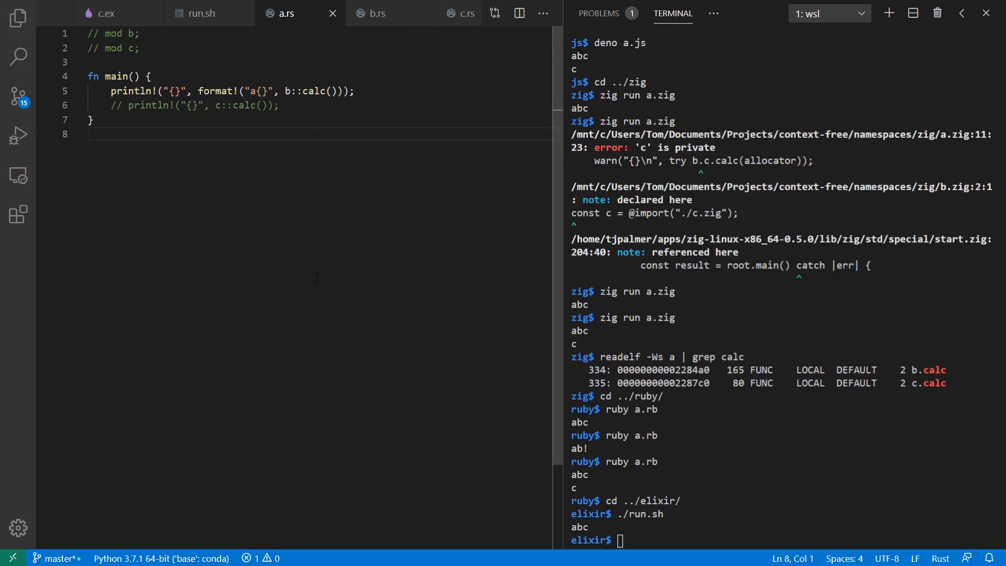
pyautogui.moveTo(246, 231)
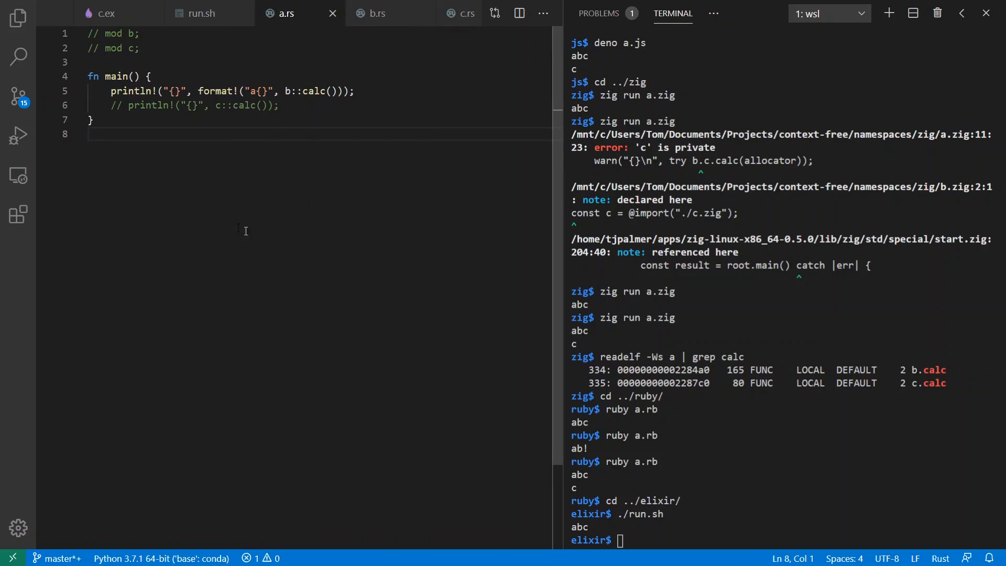
pyautogui.moveTo(377, 13)
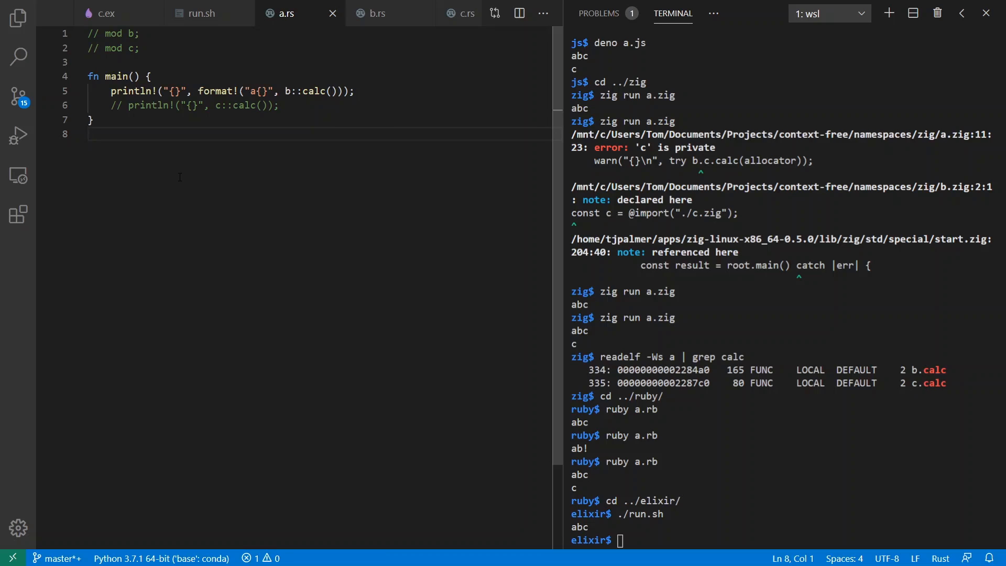
pyautogui.click(377, 12)
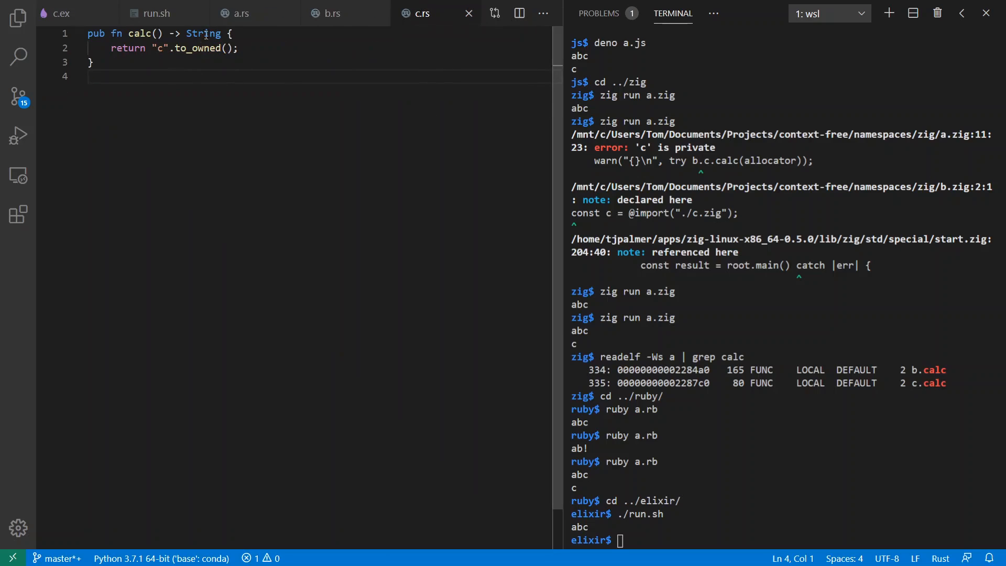
pyautogui.click(242, 13)
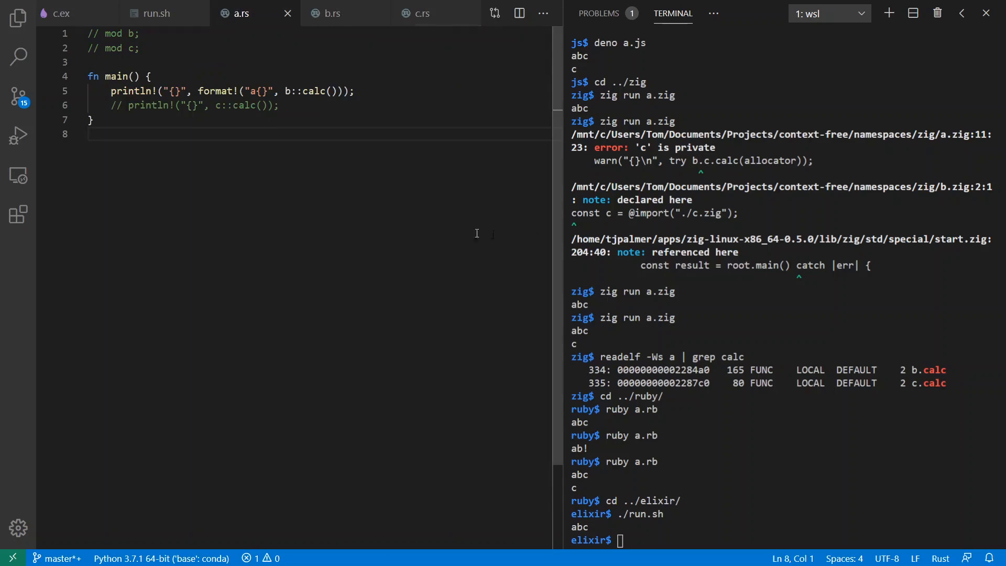
pyautogui.write('cd ../rust/')
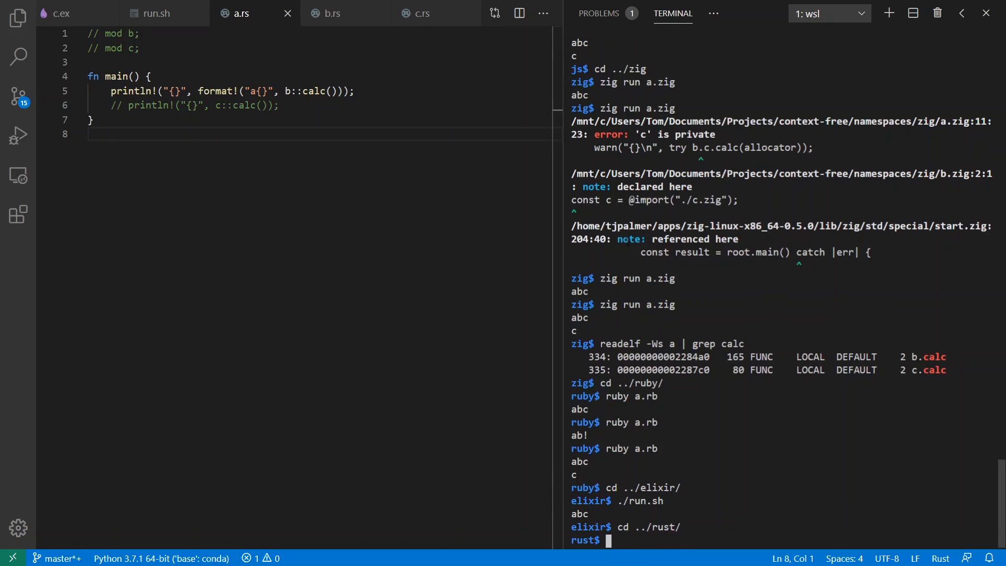
# Run ./run.sh printing 'abc', then uncomment the c::calc() print line in a.rs
pyautogui.write('./run.sh')
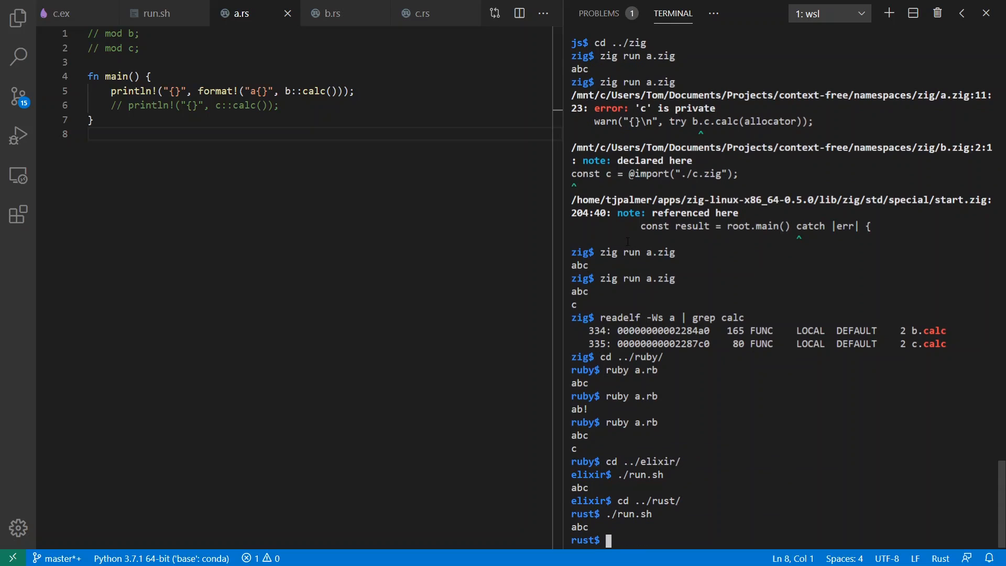
pyautogui.click(279, 106)
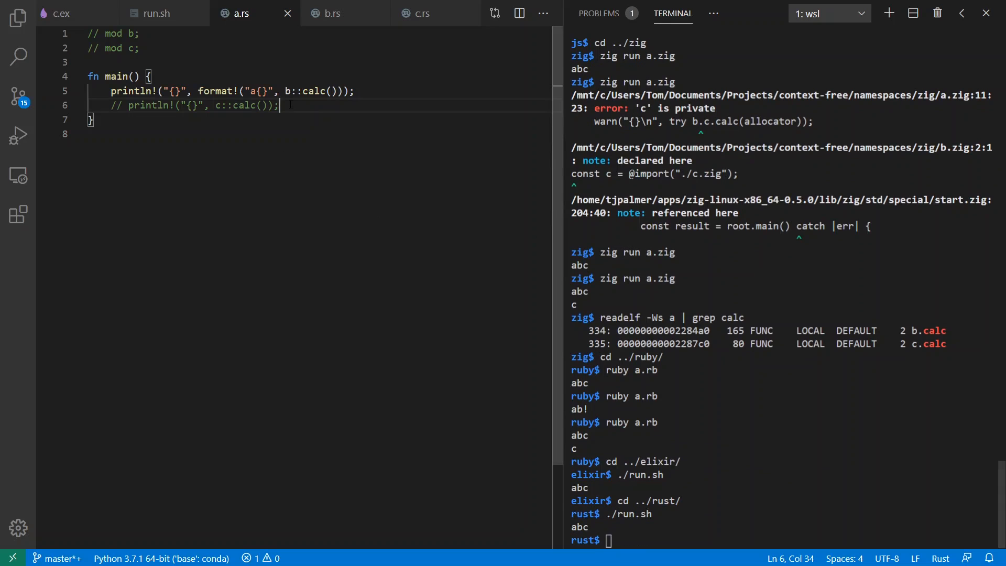
pyautogui.press('ctrl+/')
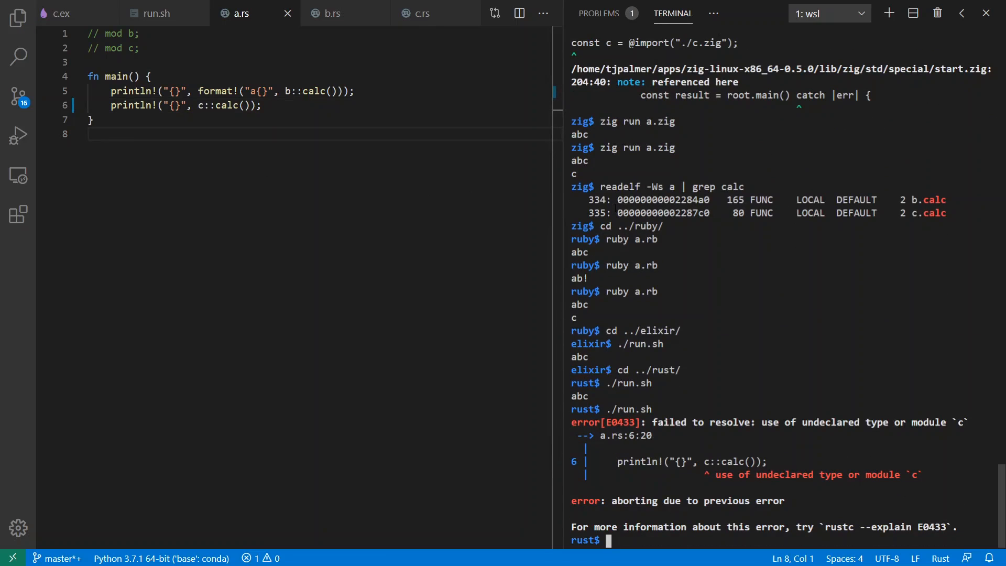
pyautogui.moveTo(463, 117)
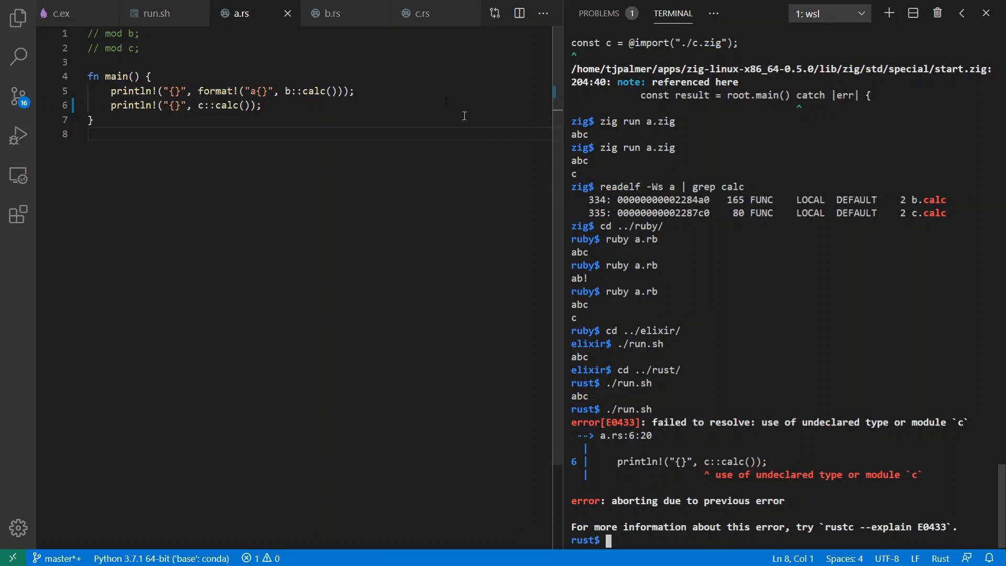
# Recheck run.sh and return to the c::calc print line in a.rs after the undeclared module error
pyautogui.click(155, 12)
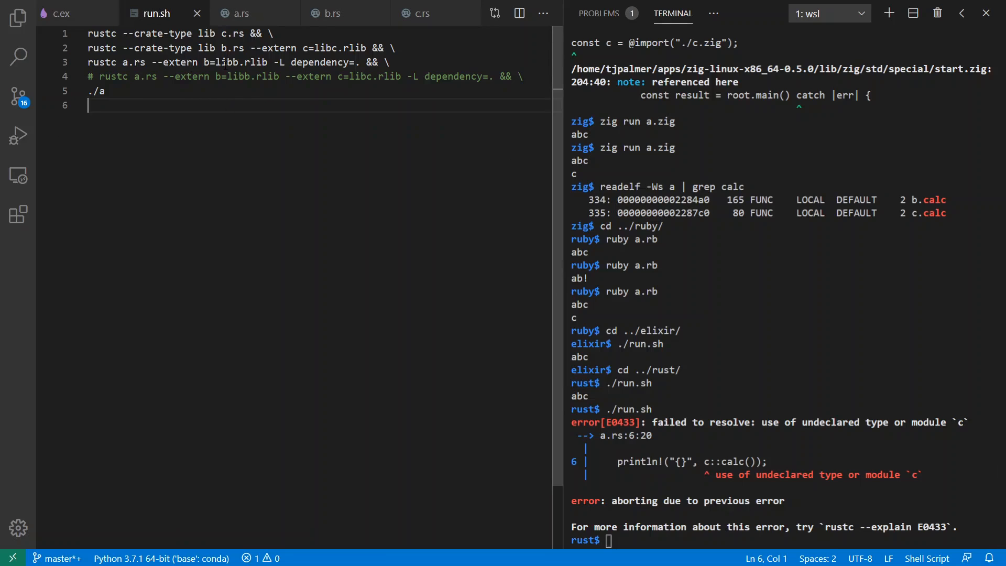
pyautogui.click(241, 12)
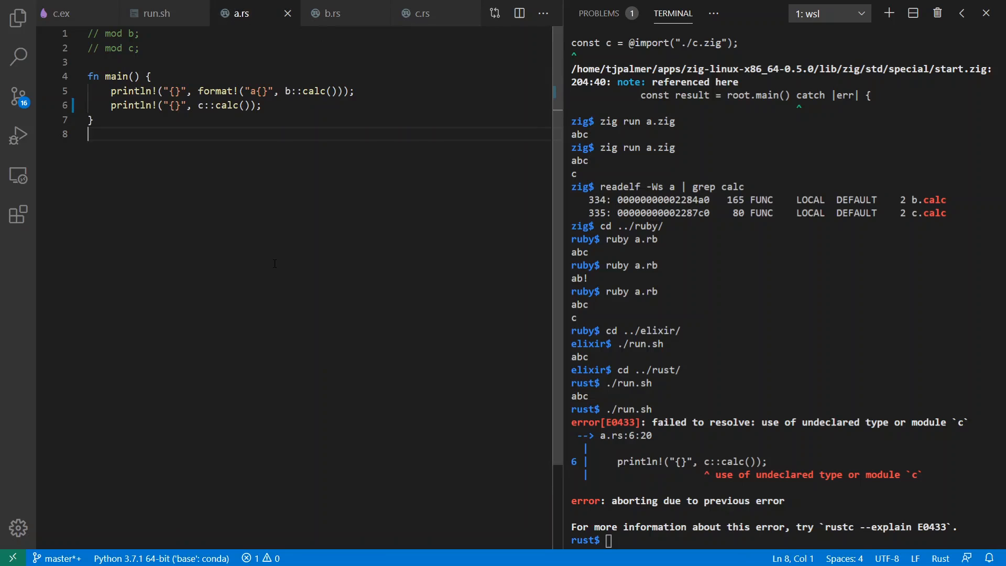
pyautogui.click(260, 105)
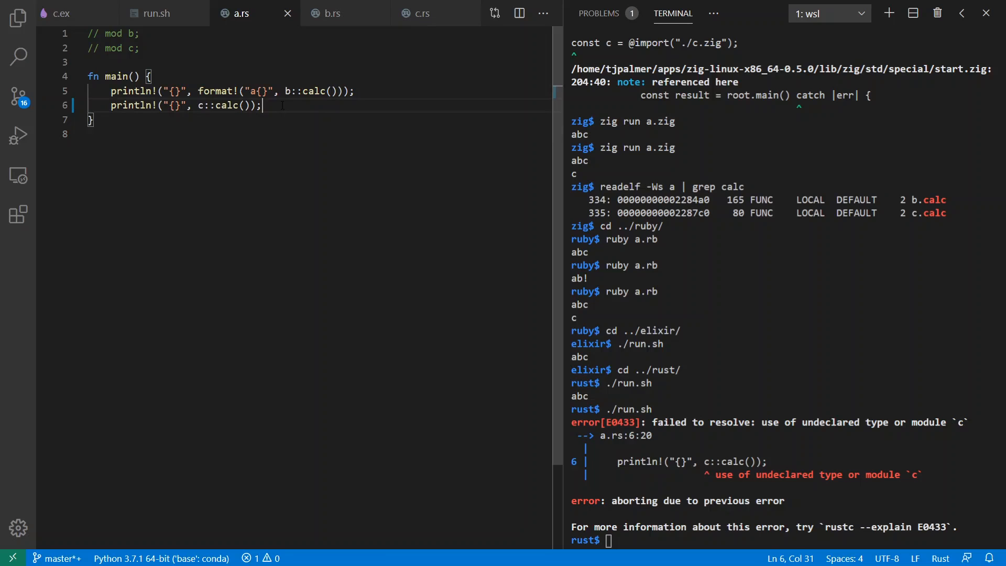